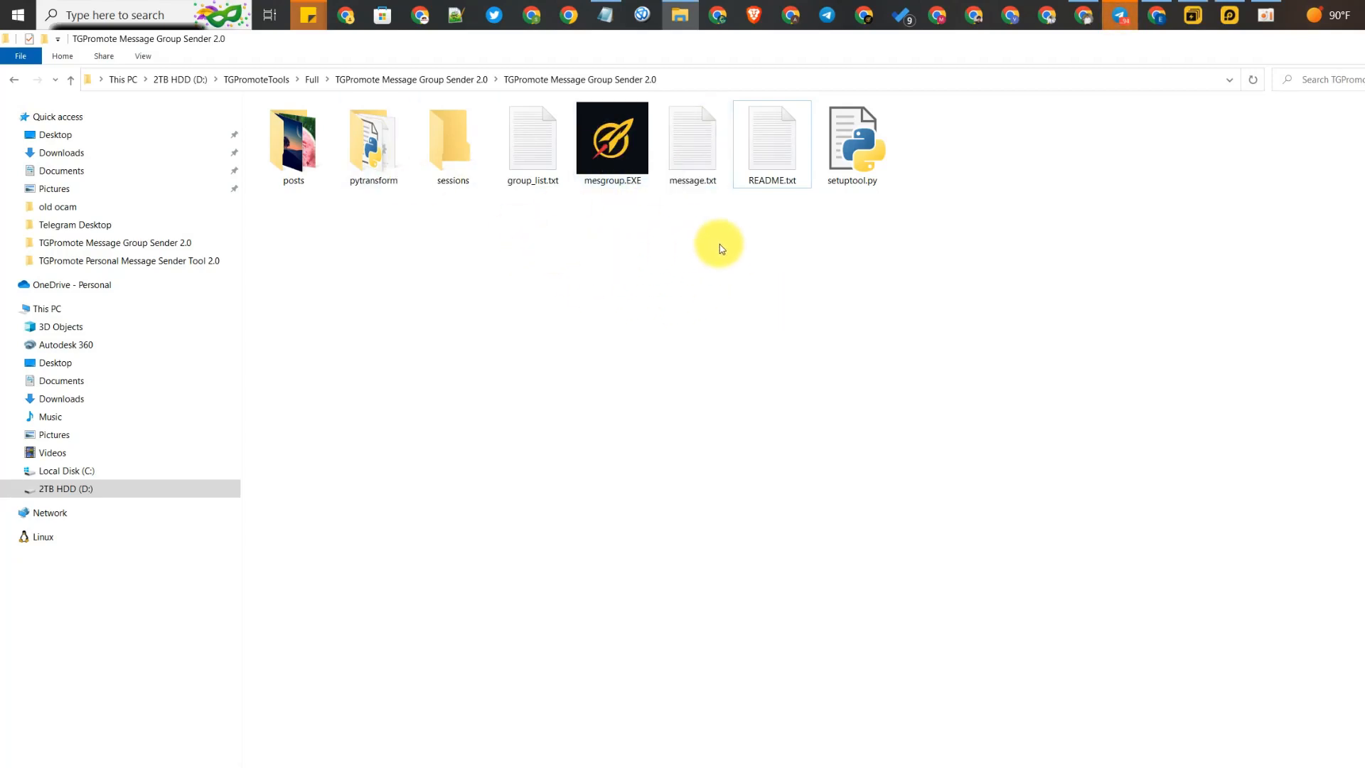
# Read the README's first-time install note and run the setuptool.py install script
pyautogui.click(771, 137)
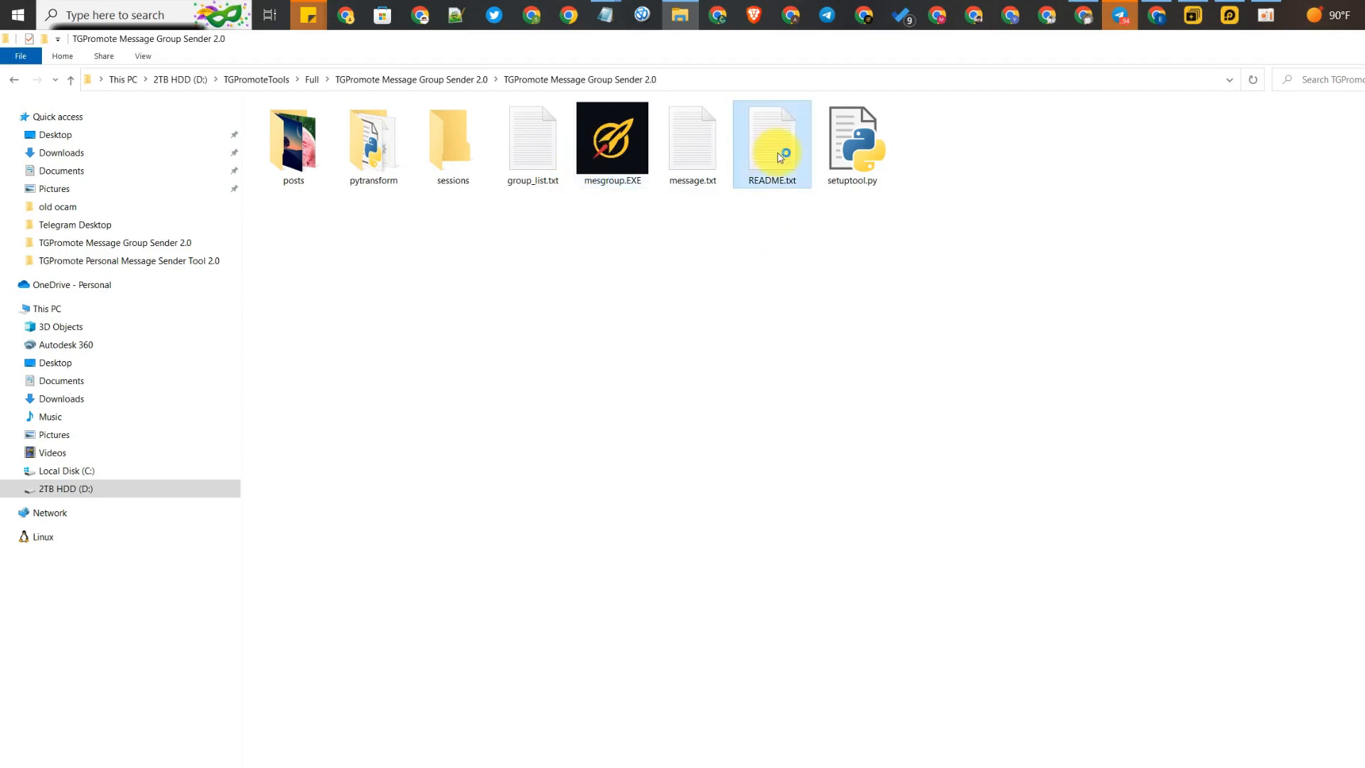
pyautogui.doubleClick(771, 138)
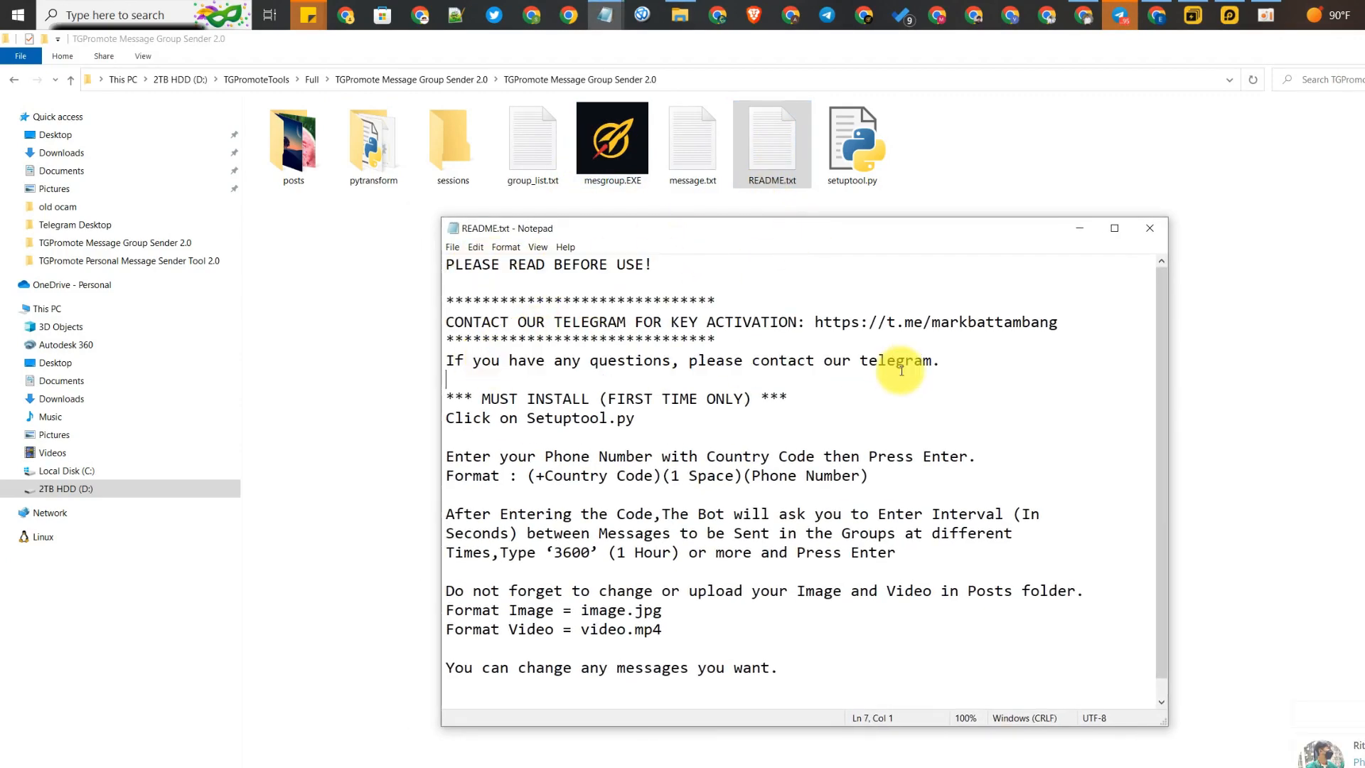
pyautogui.moveTo(492, 398)
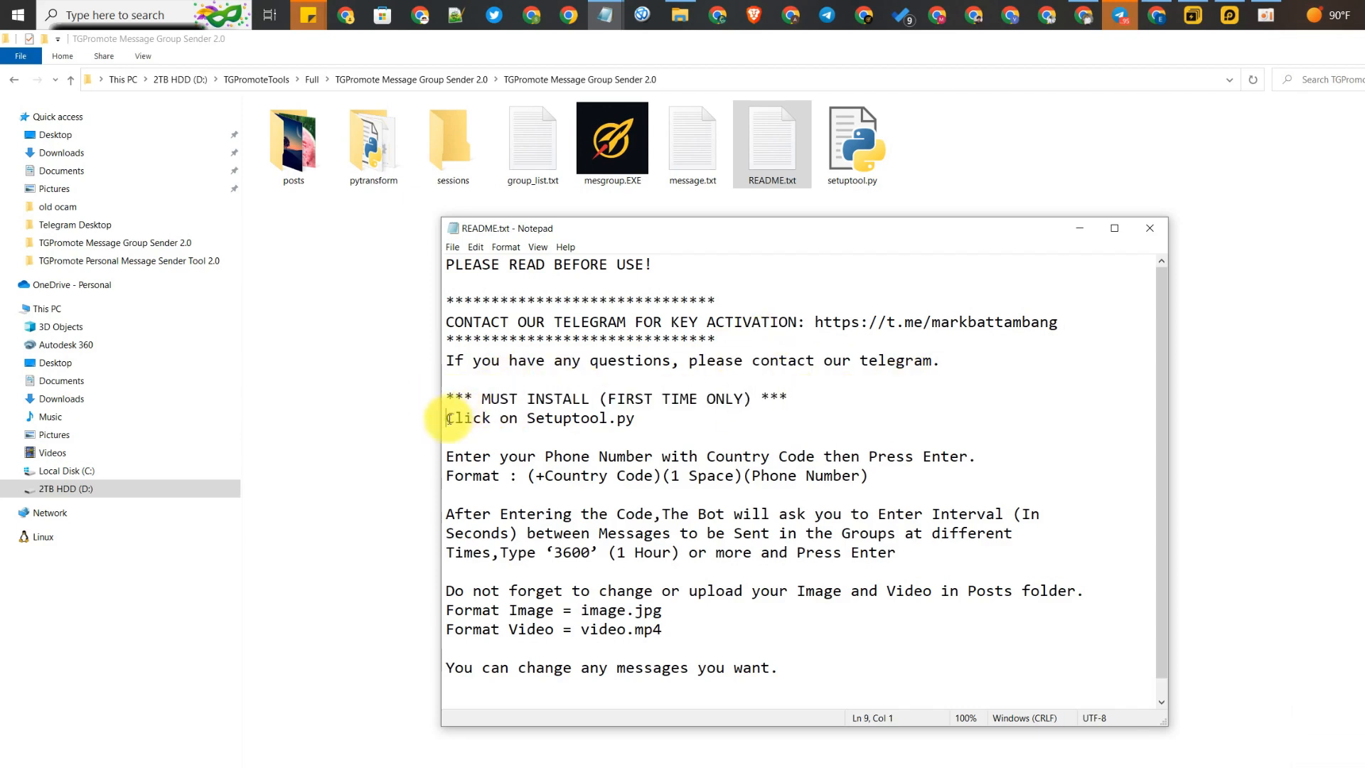
pyautogui.doubleClick(579, 418)
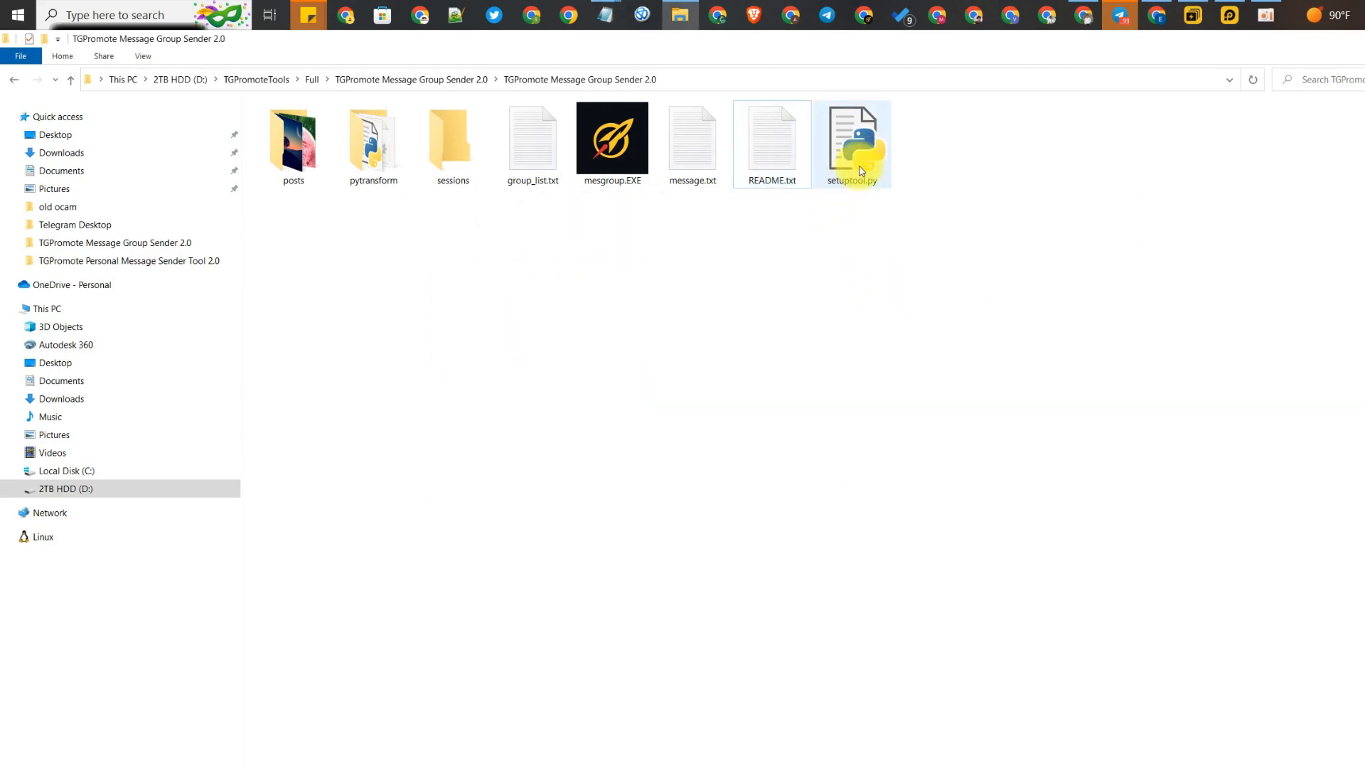
pyautogui.doubleClick(851, 143)
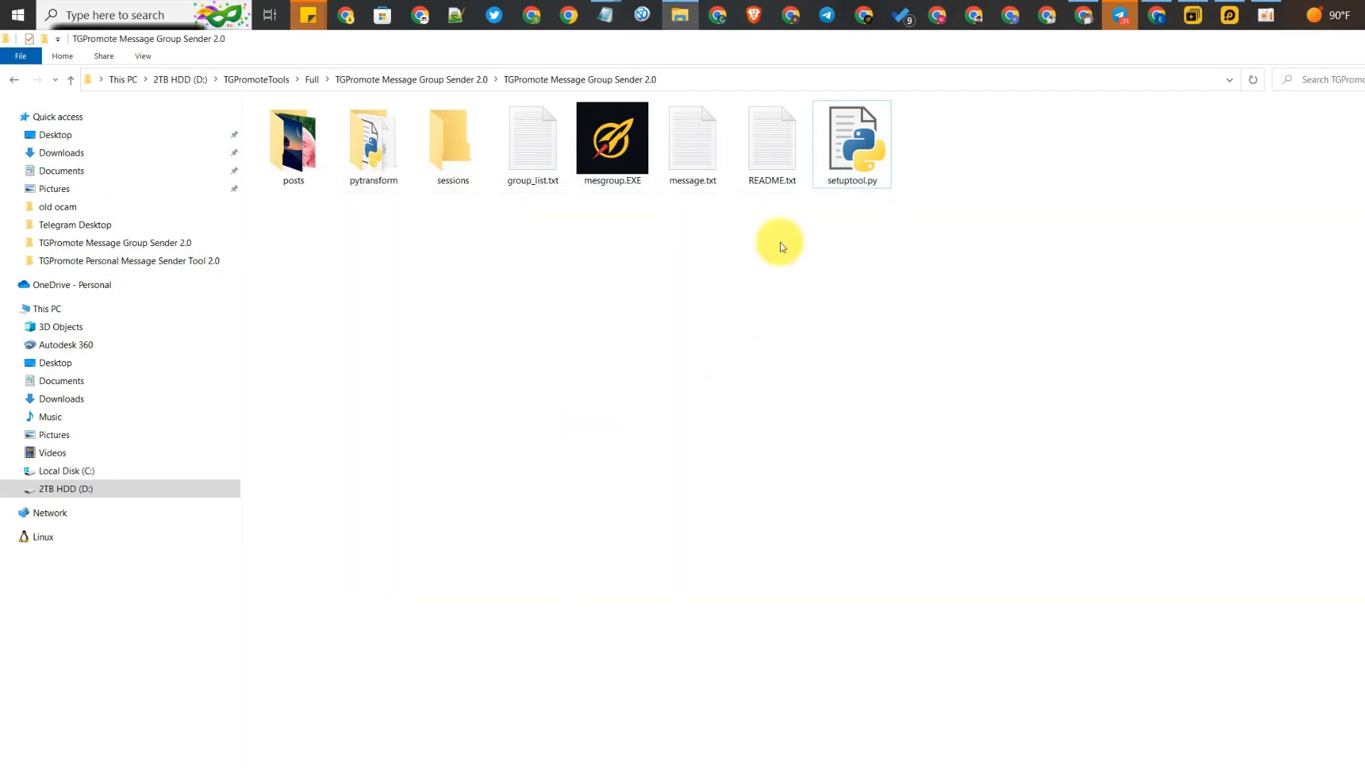
# Reread the README note about the Posts folder and inspect the posts folder options
pyautogui.click(770, 139)
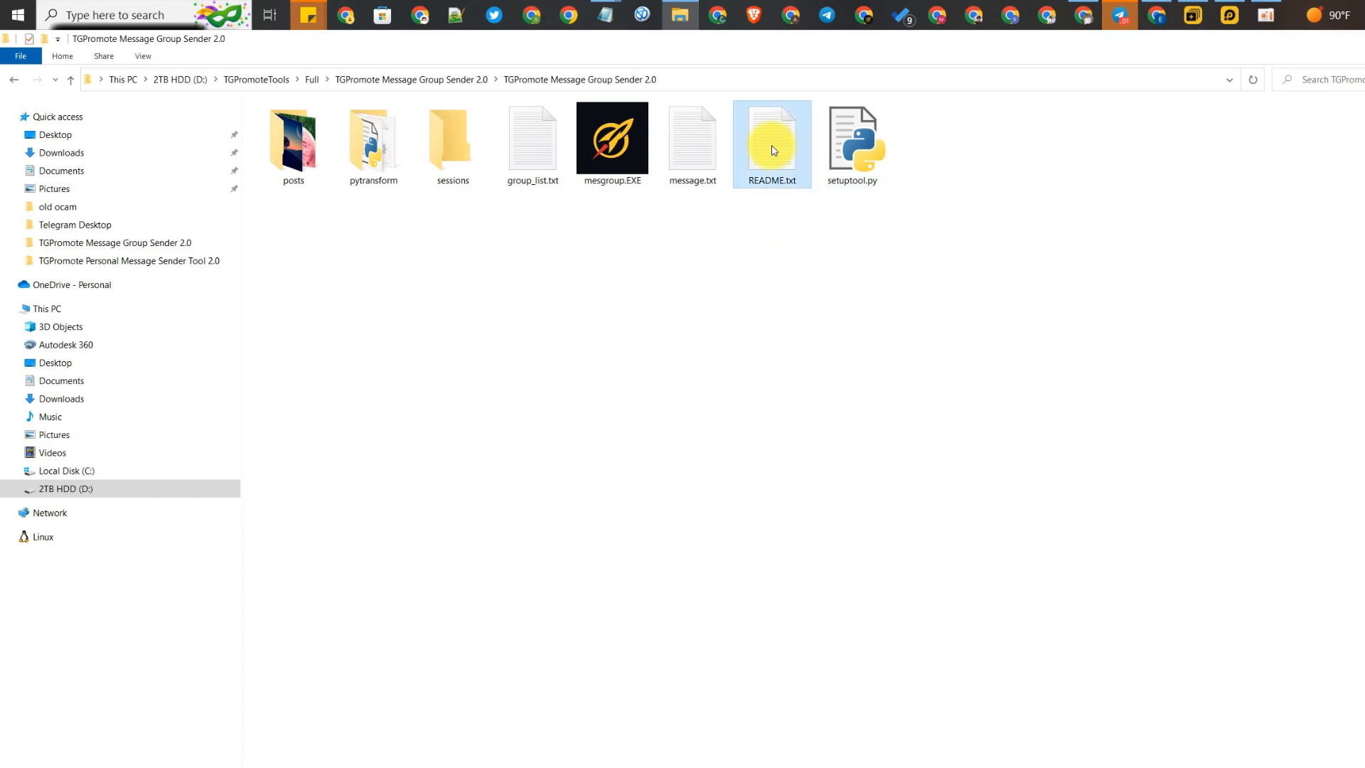
pyautogui.doubleClick(770, 137)
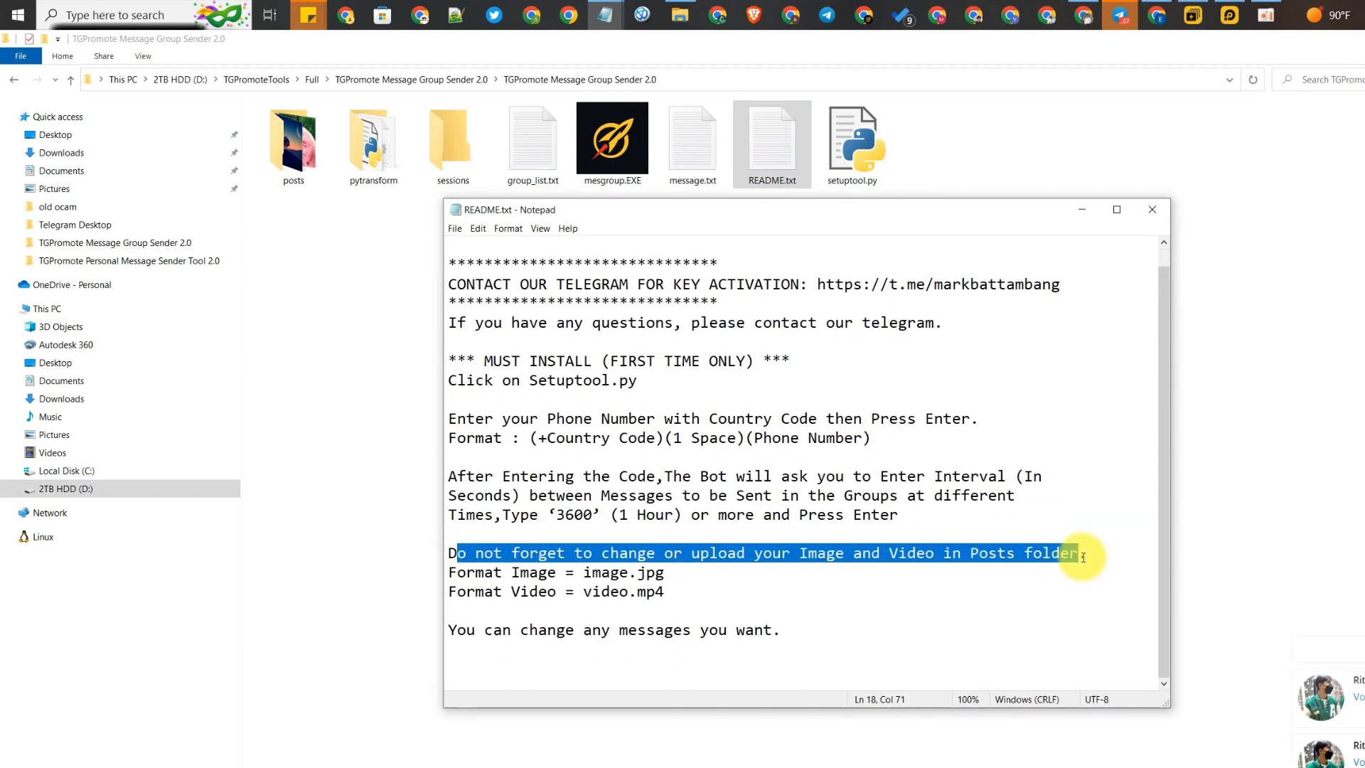
pyautogui.click(586, 572)
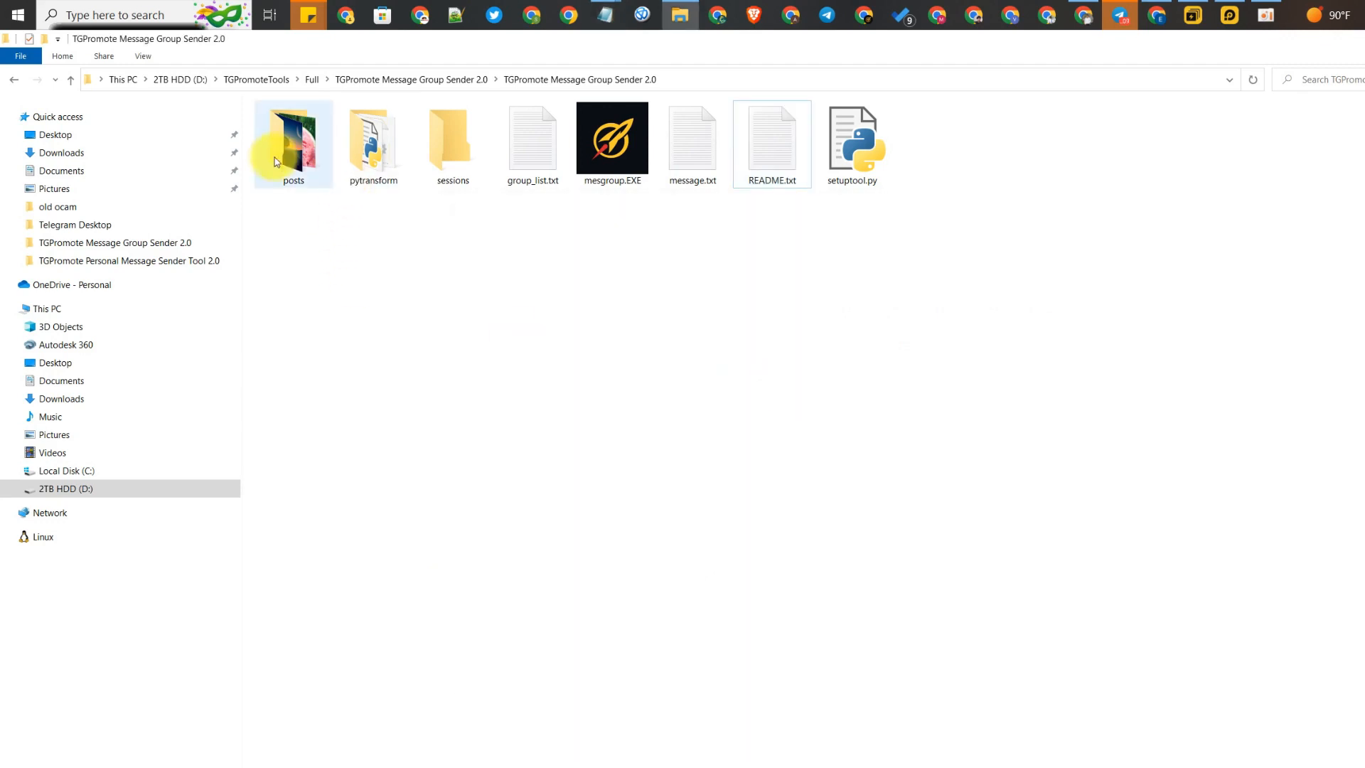
pyautogui.rightClick(293, 144)
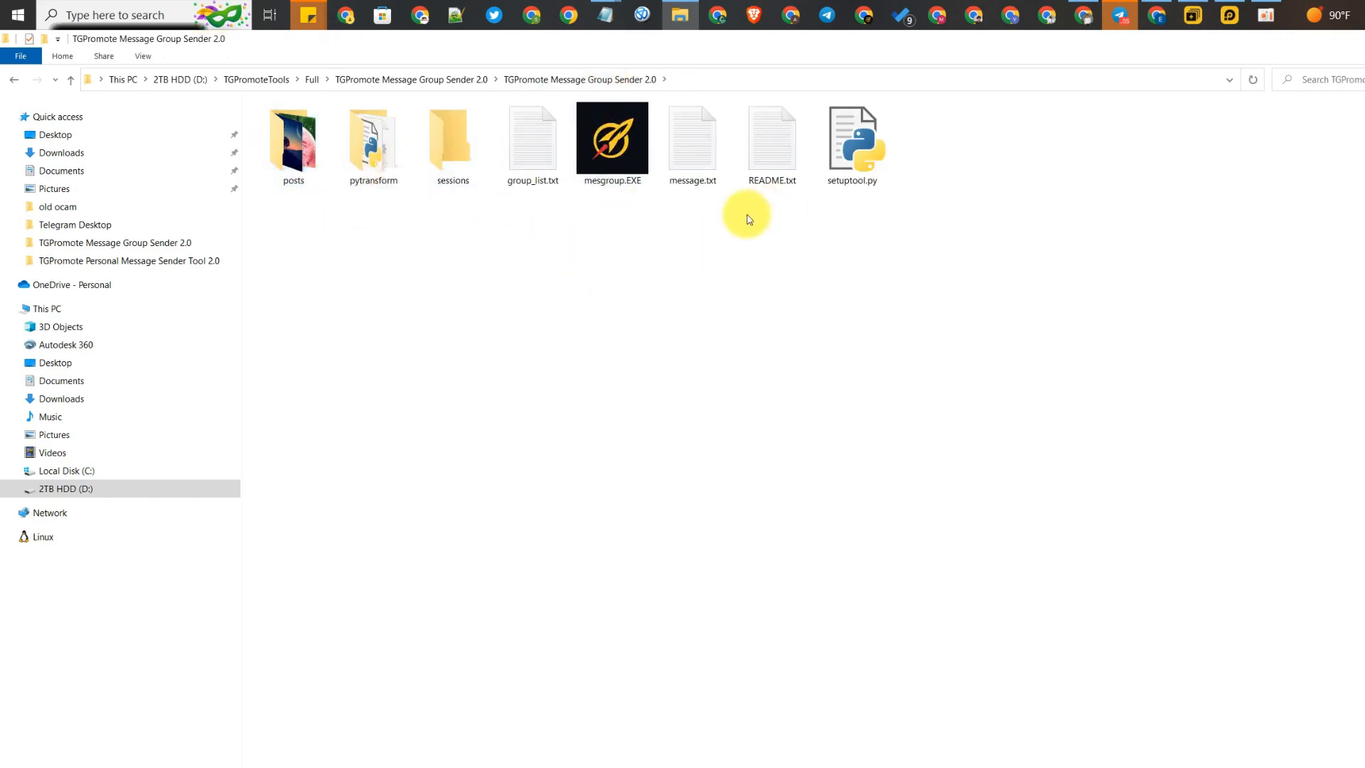
# Replace the placeholder in message.txt with the post text 'I like this videos.'
pyautogui.doubleClick(692, 139)
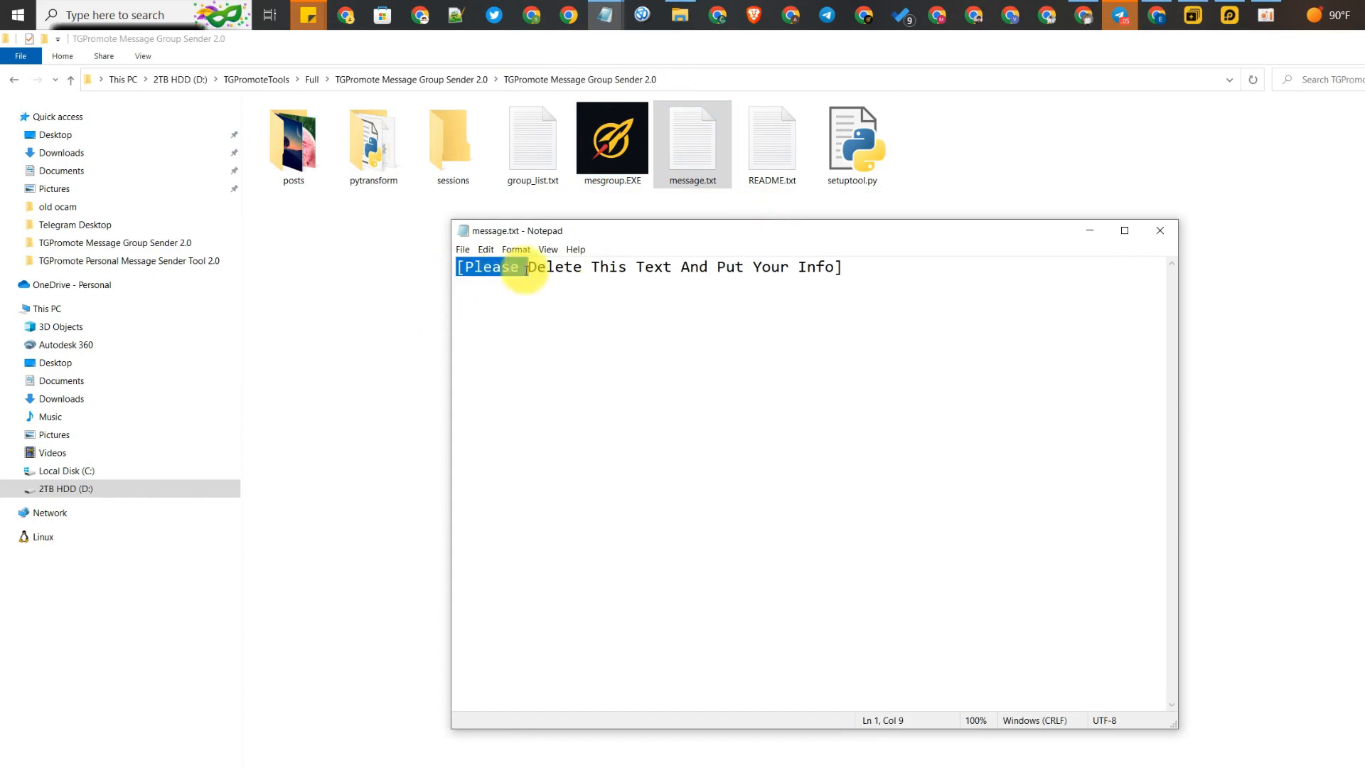
pyautogui.click(844, 266)
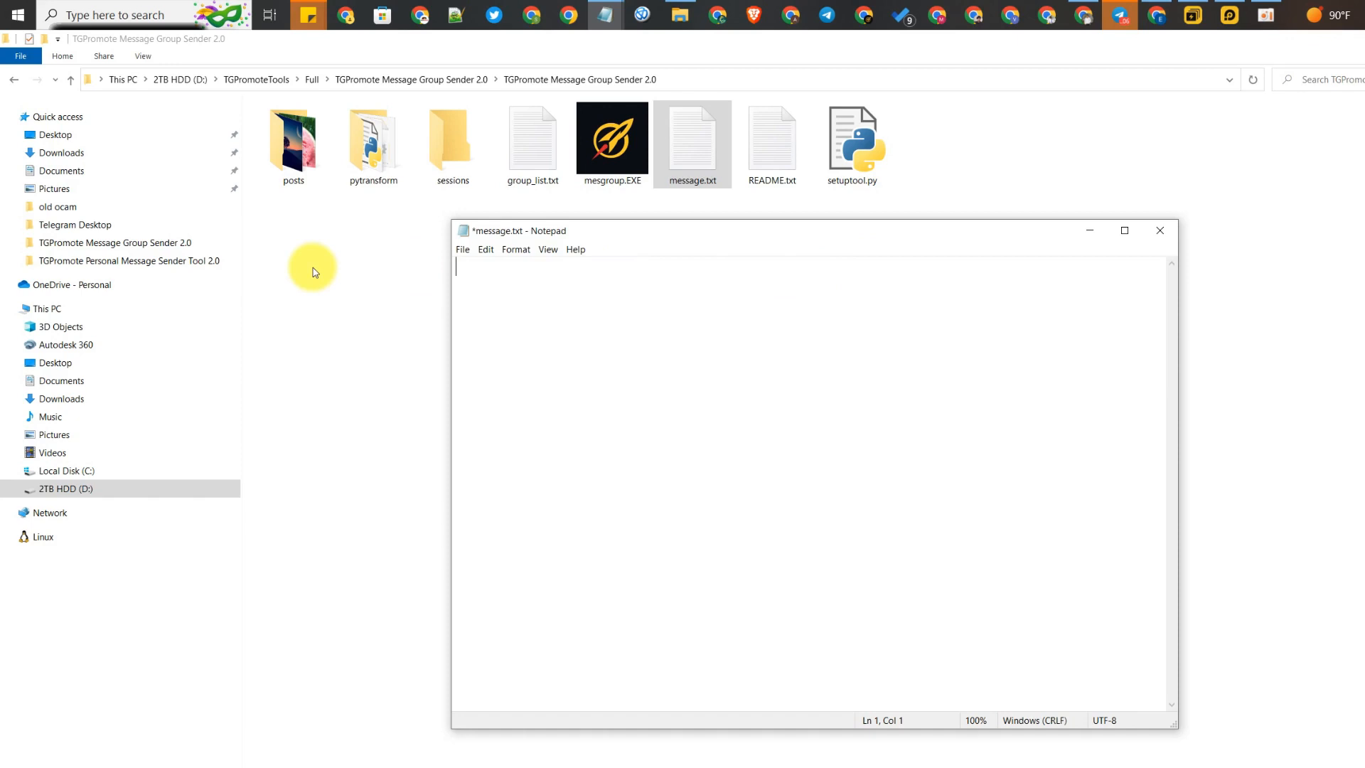
pyautogui.write('I like t')
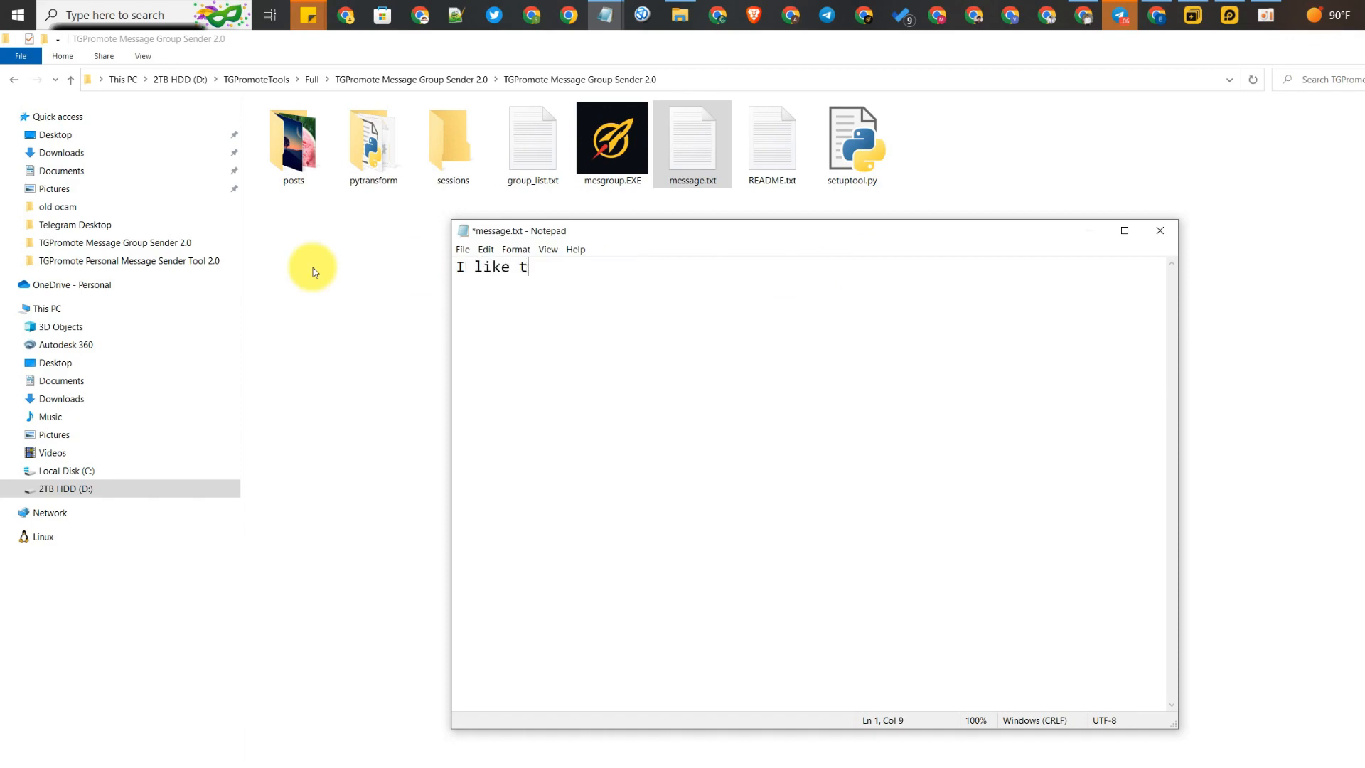
pyautogui.write('his')
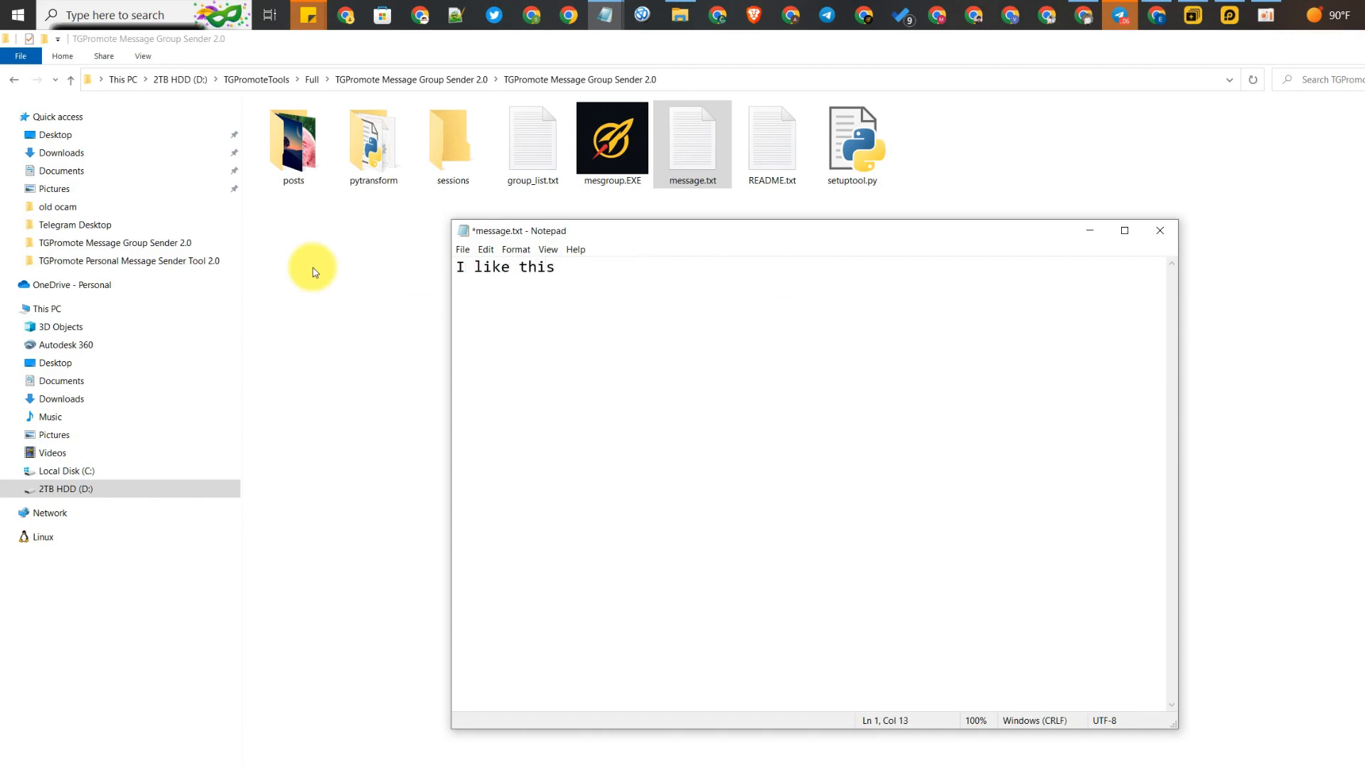
pyautogui.write('videos.')
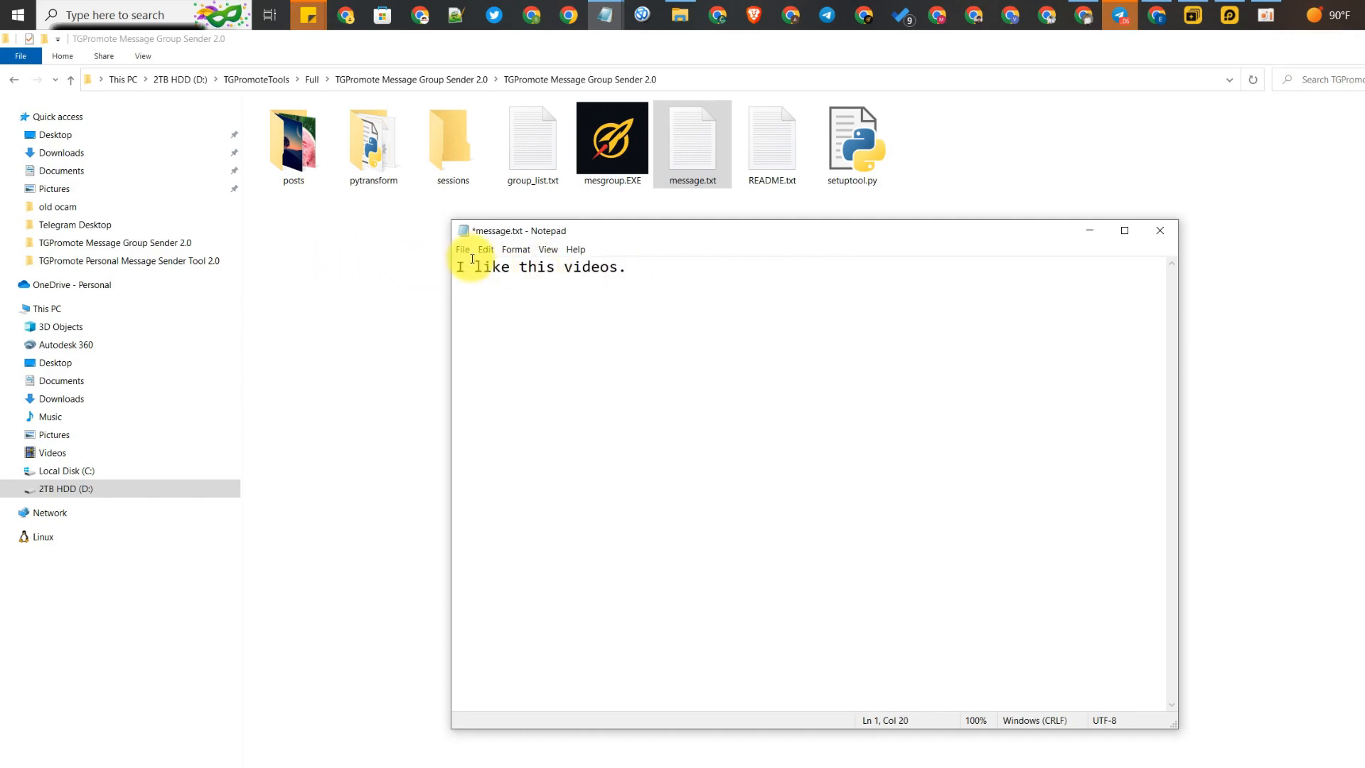
# Save message.txt via File > Save and close Notepad
pyautogui.click(462, 250)
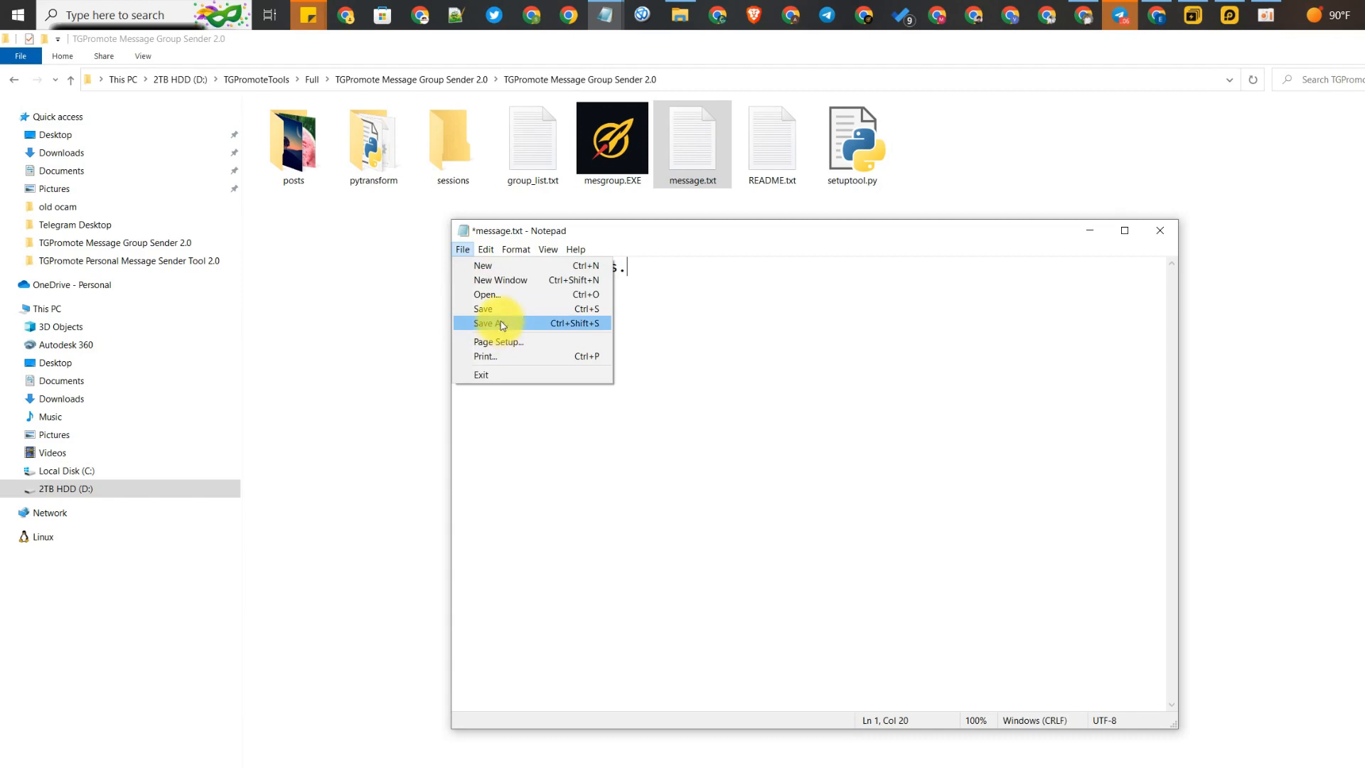
pyautogui.click(484, 308)
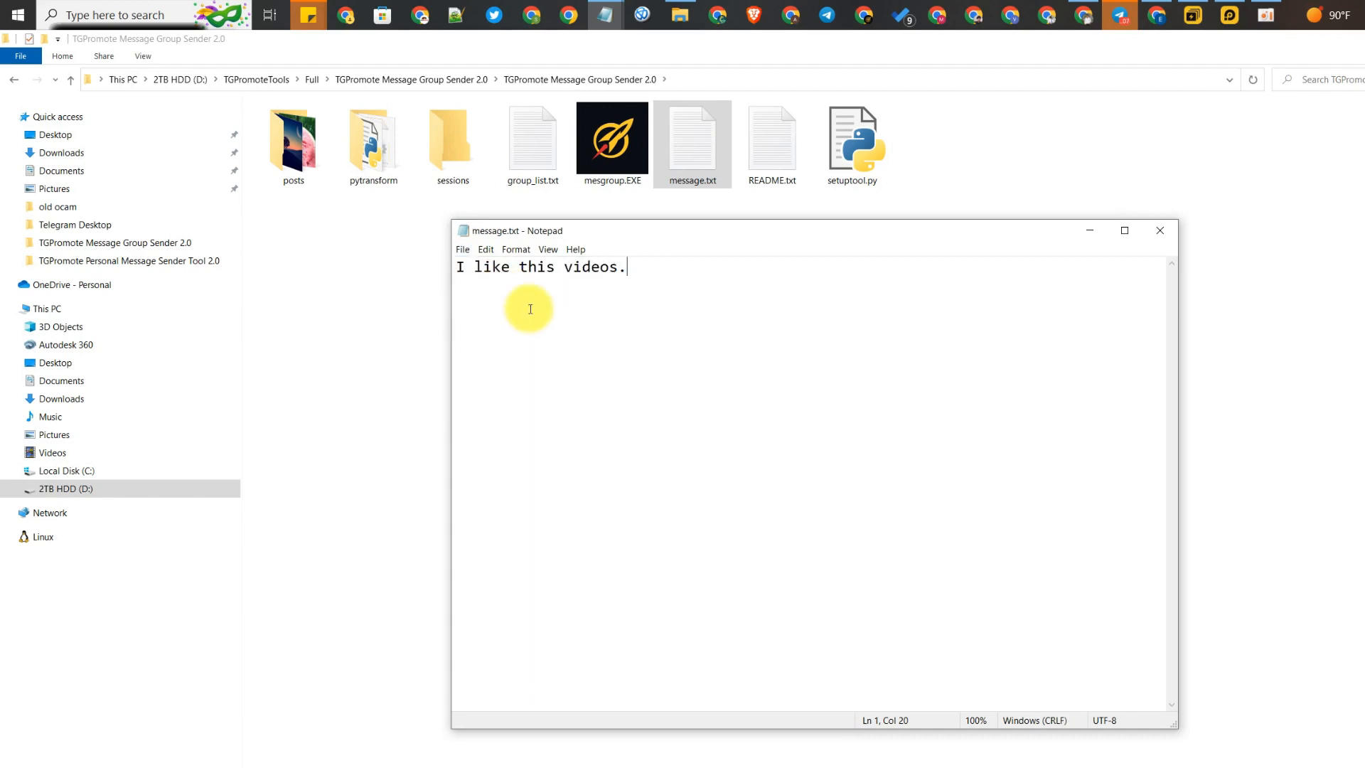
pyautogui.moveTo(769, 245)
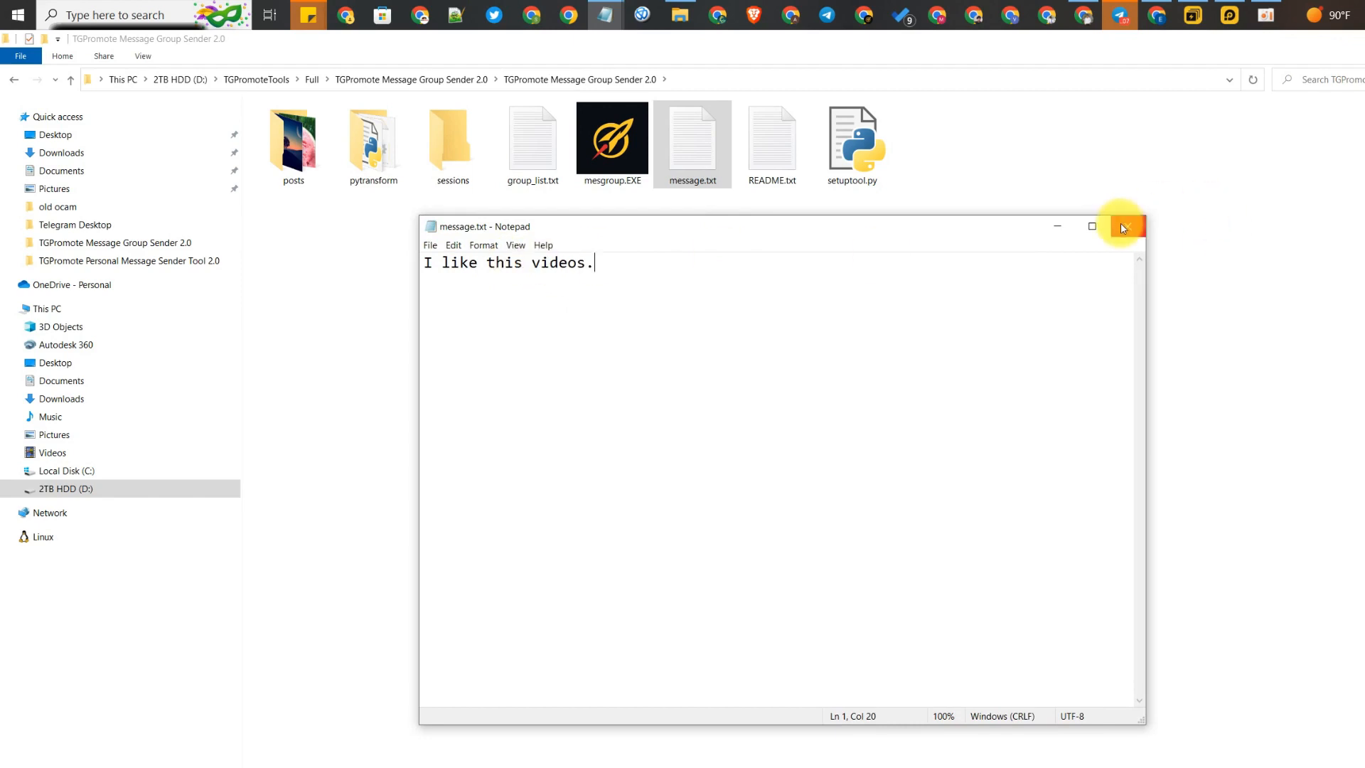
pyautogui.click(1123, 226)
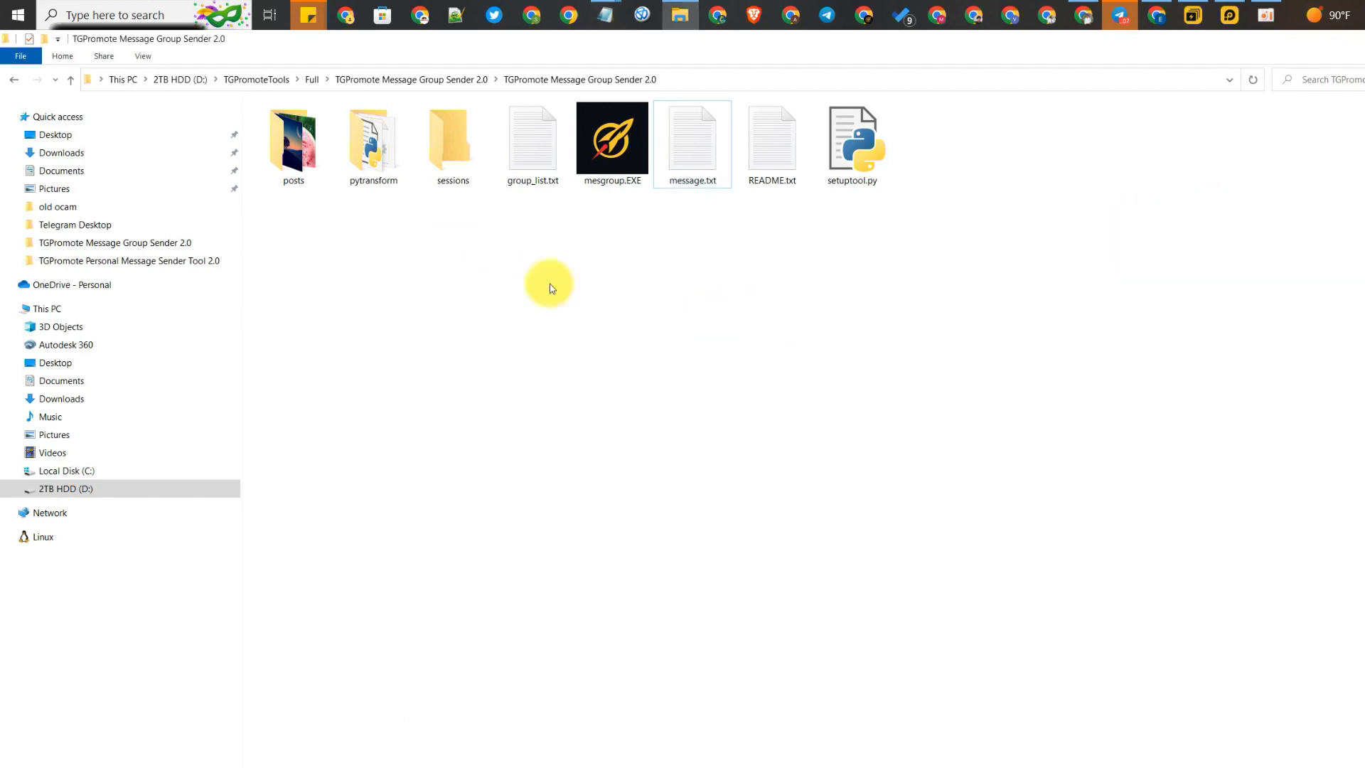
pyautogui.moveTo(459, 258)
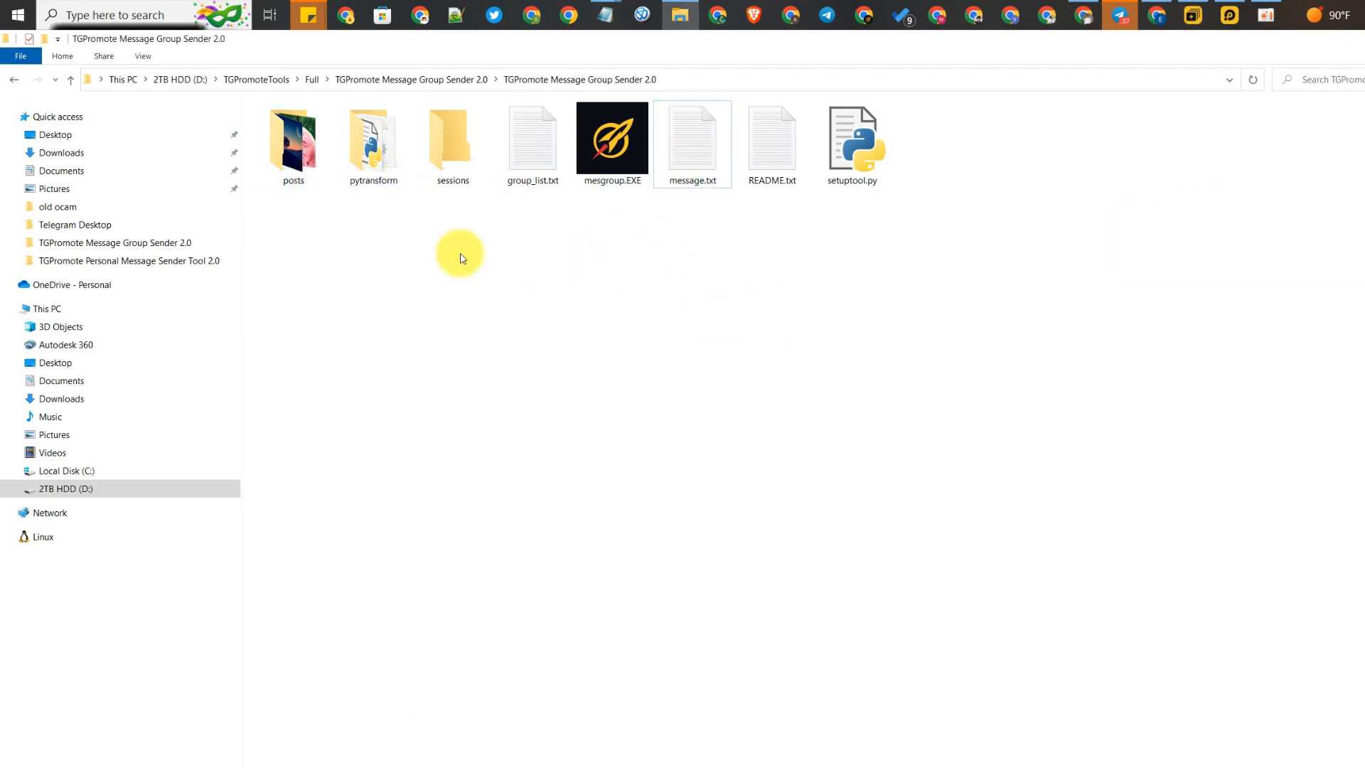
pyautogui.click(533, 139)
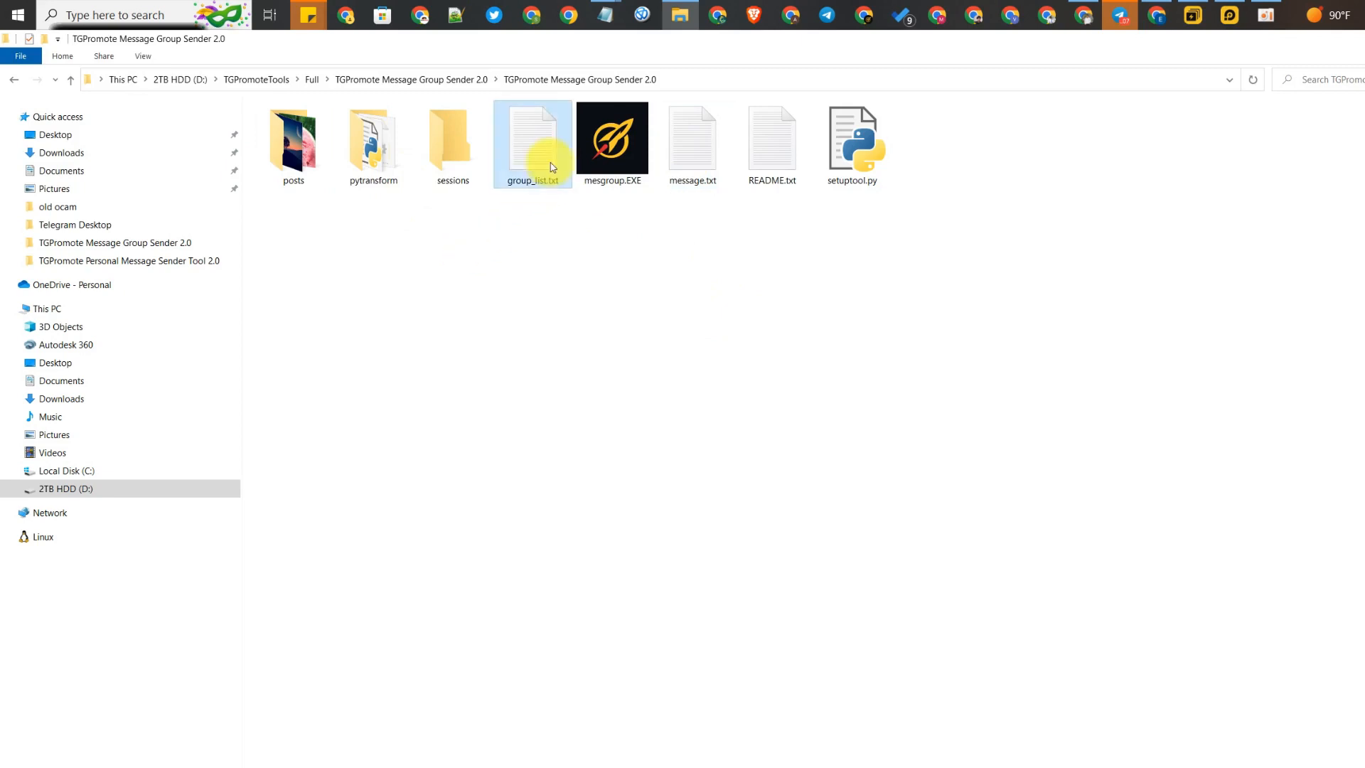
pyautogui.doubleClick(532, 140)
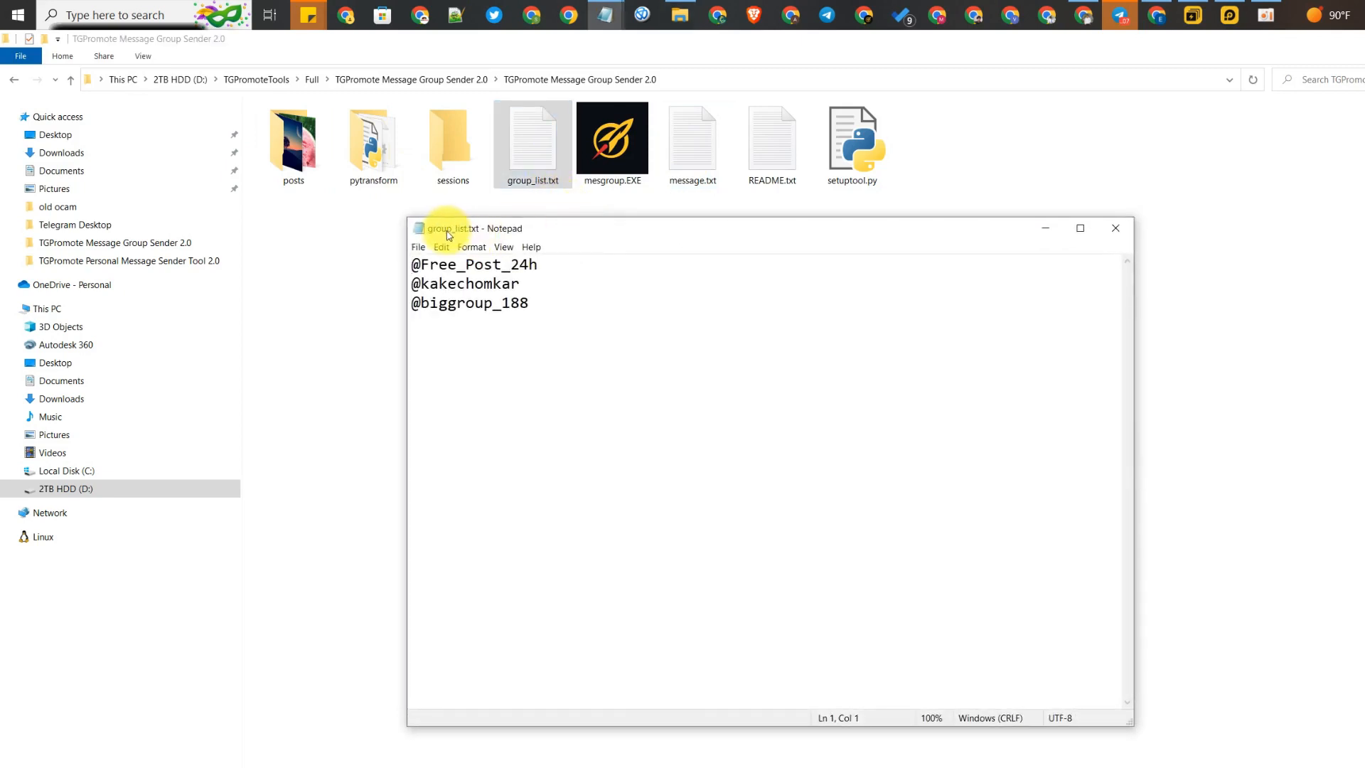
pyautogui.click(537, 265)
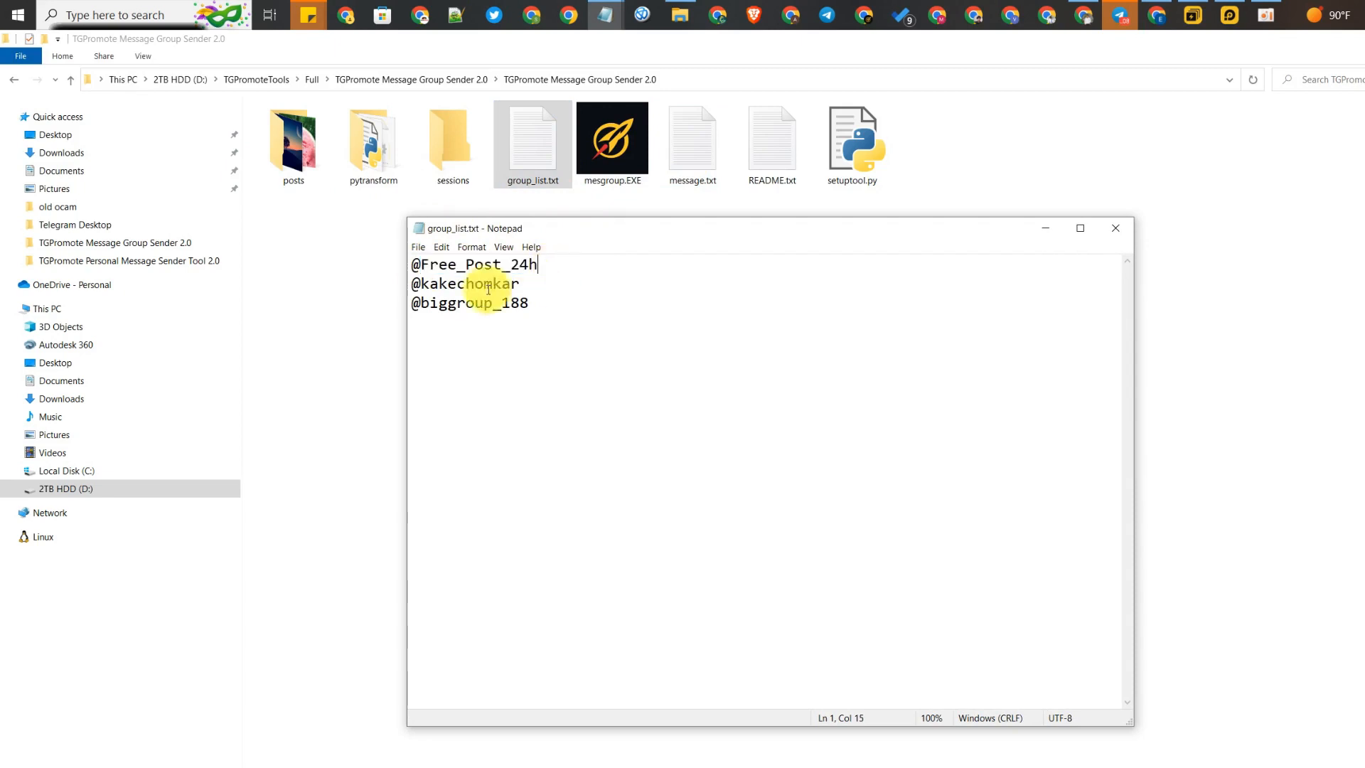
pyautogui.click(528, 303)
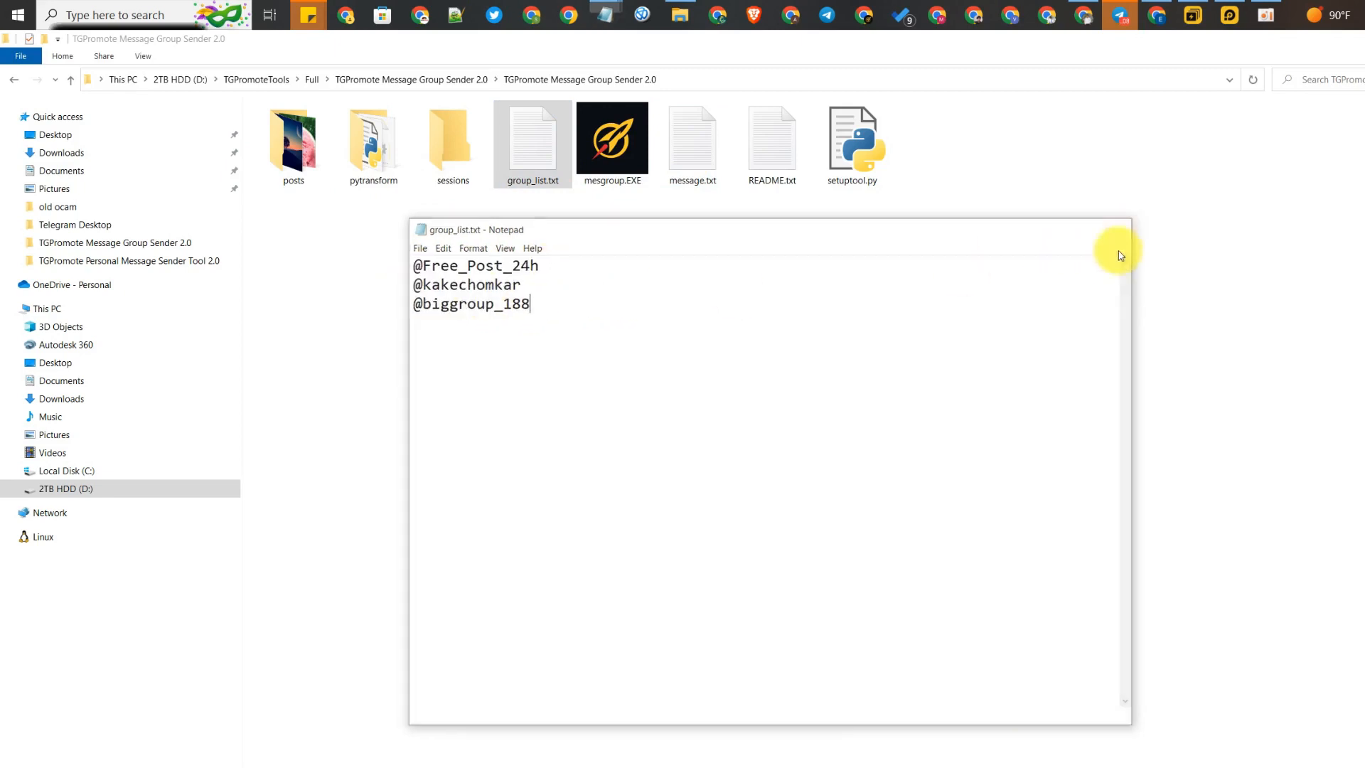
pyautogui.doubleClick(611, 138)
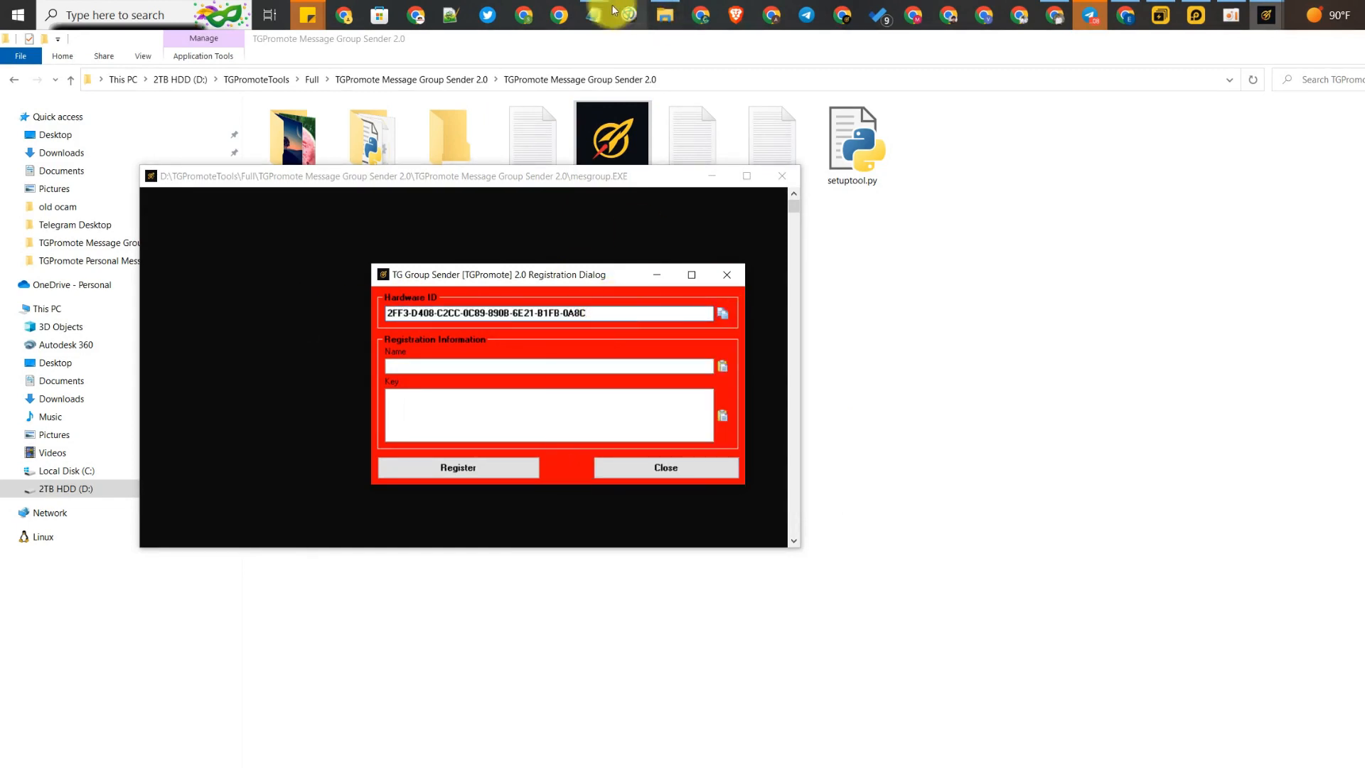
pyautogui.moveTo(593, 15)
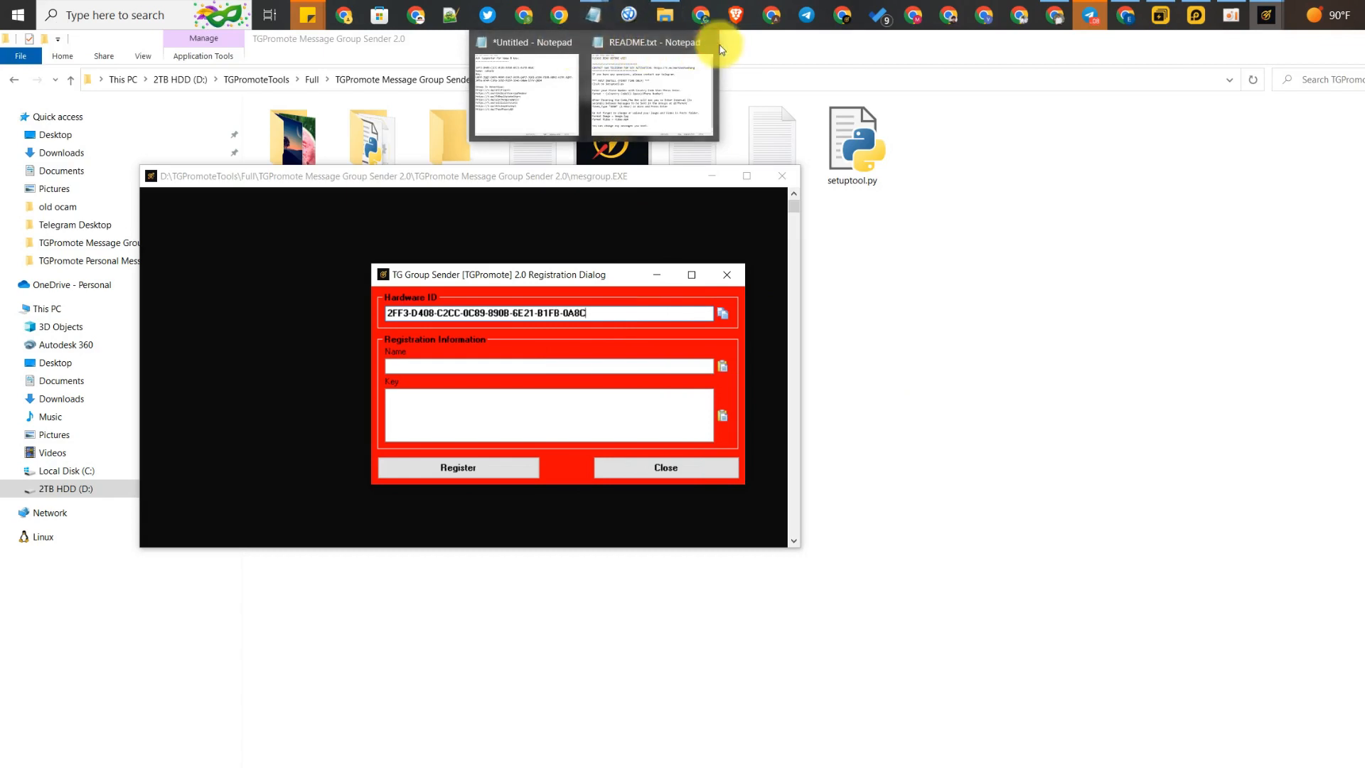
# Copy the Name and Key from the notes into the Registration Dialog and confirm successful registration
pyautogui.click(525, 41)
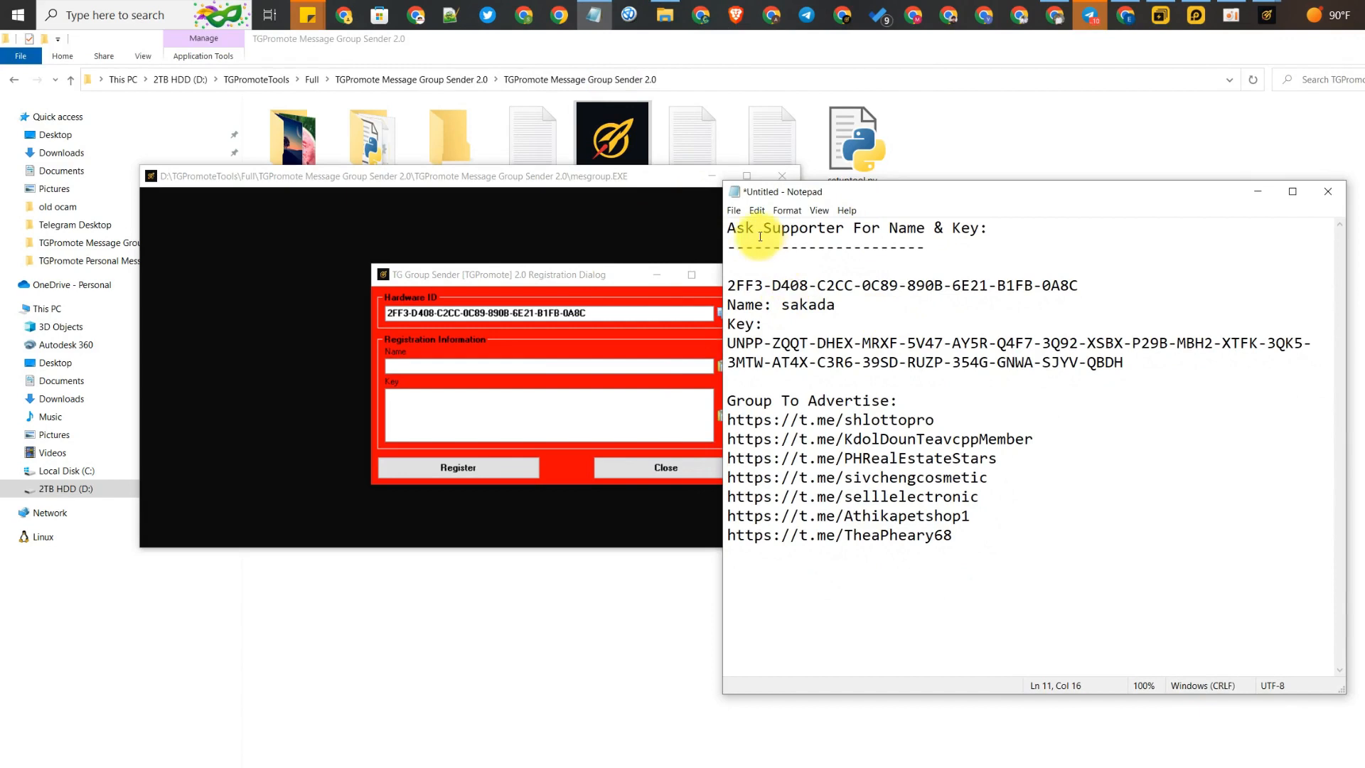
pyautogui.click(728, 284)
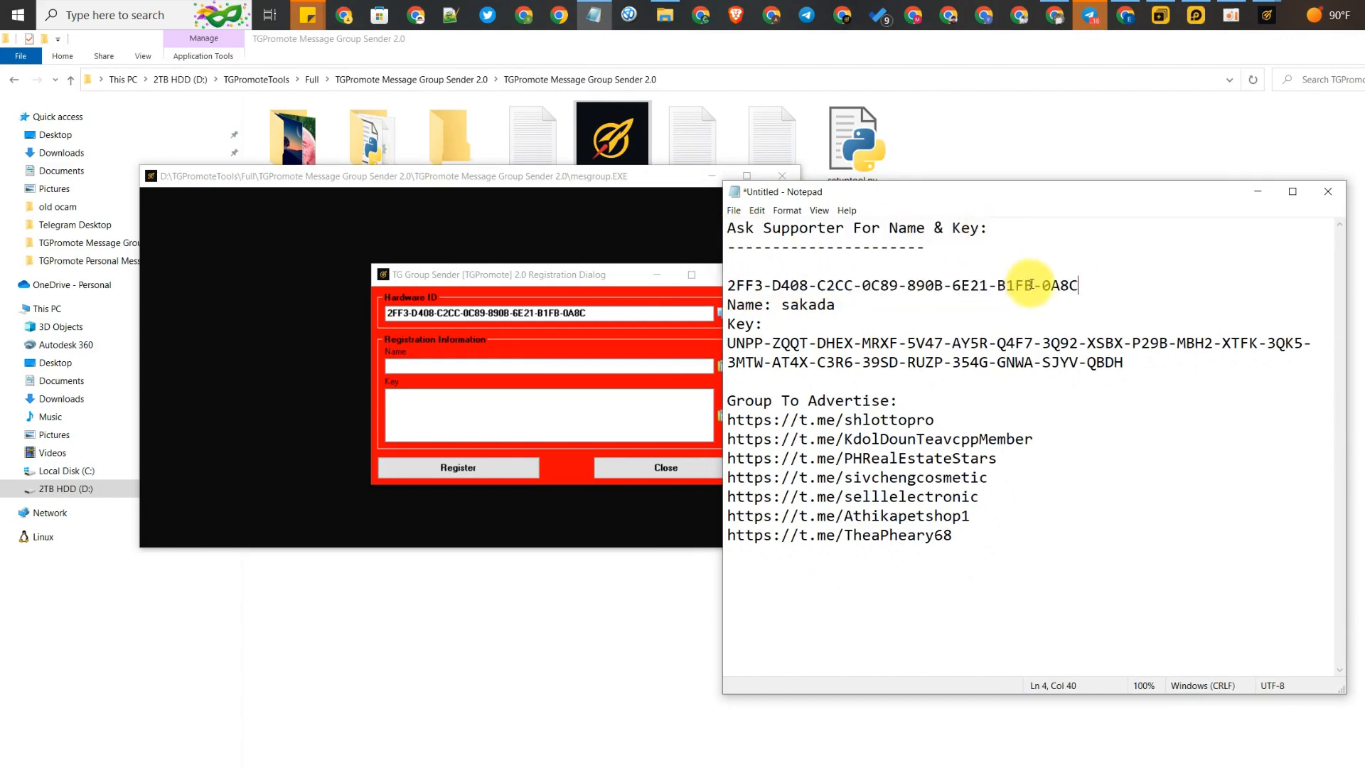
pyautogui.doubleClick(807, 304)
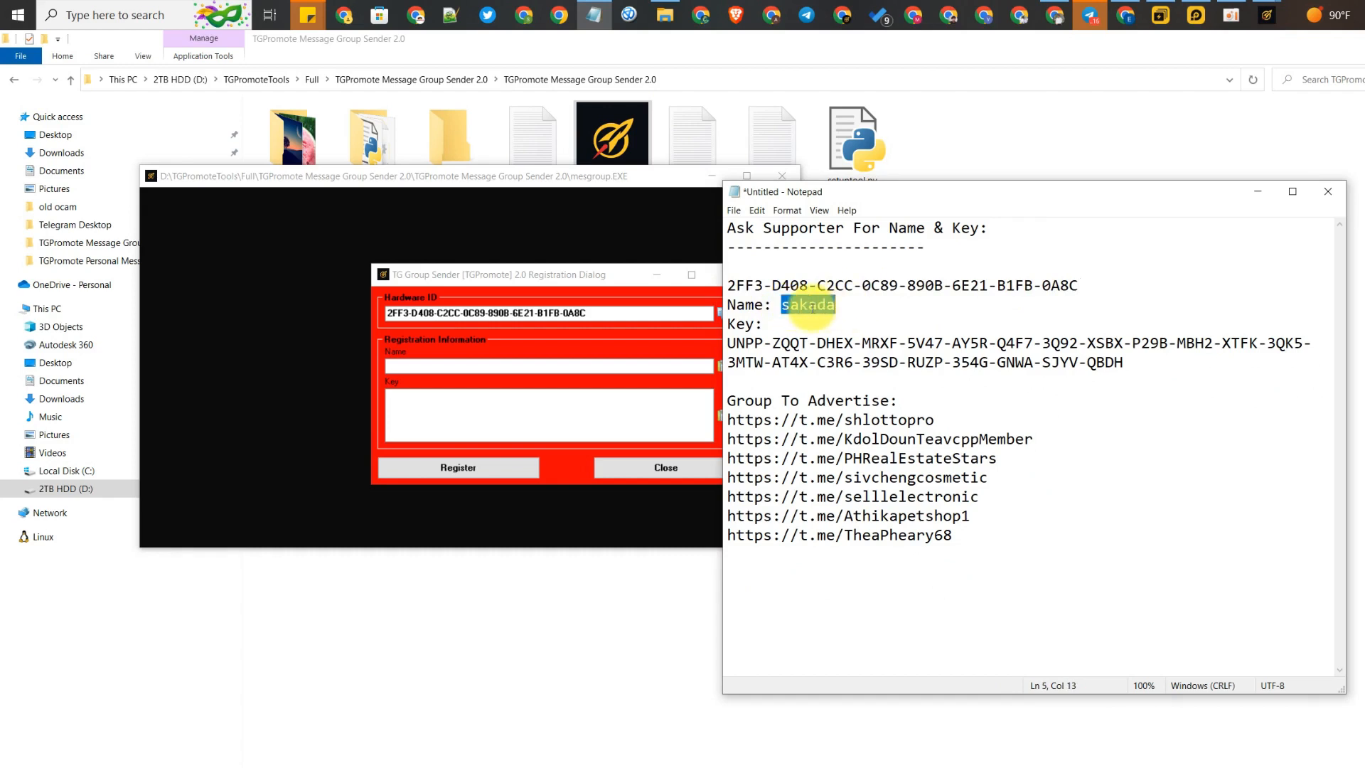
pyautogui.rightClick(548, 364)
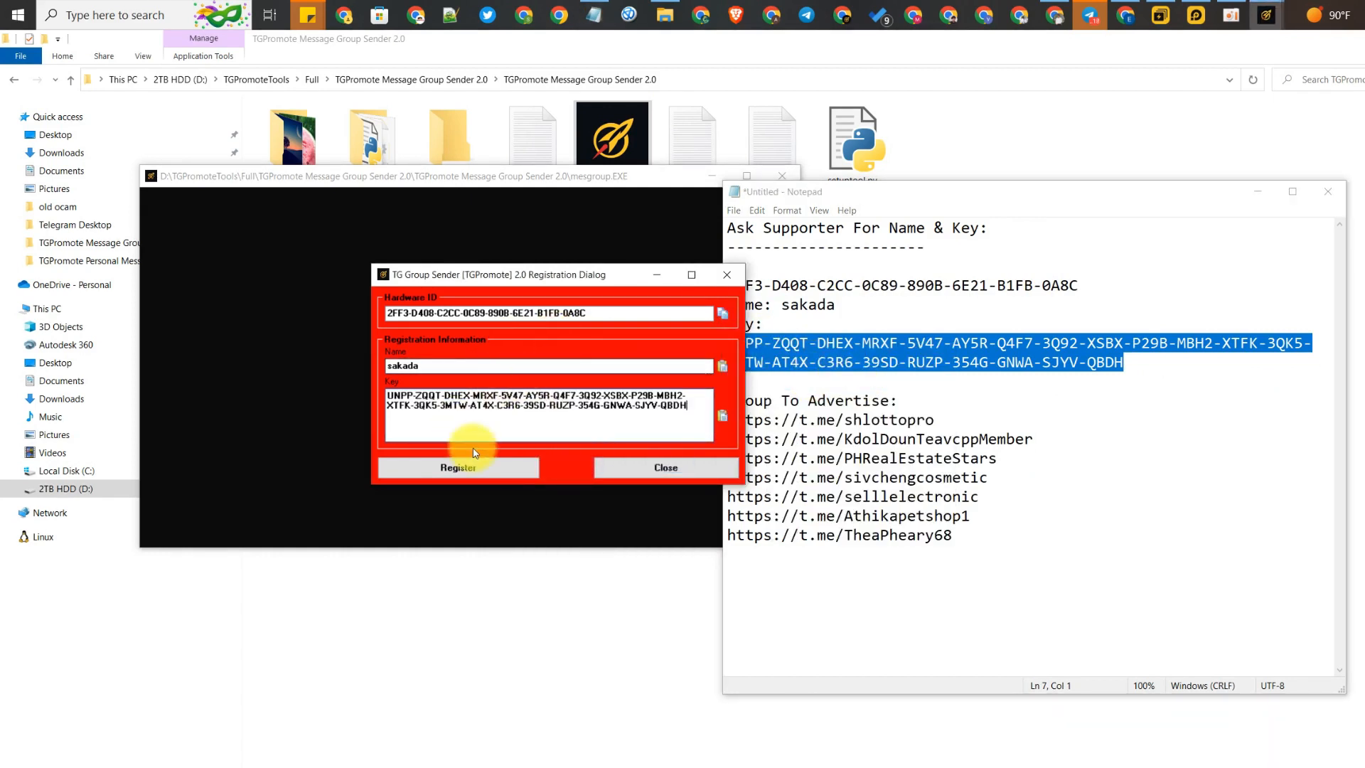
pyautogui.click(458, 468)
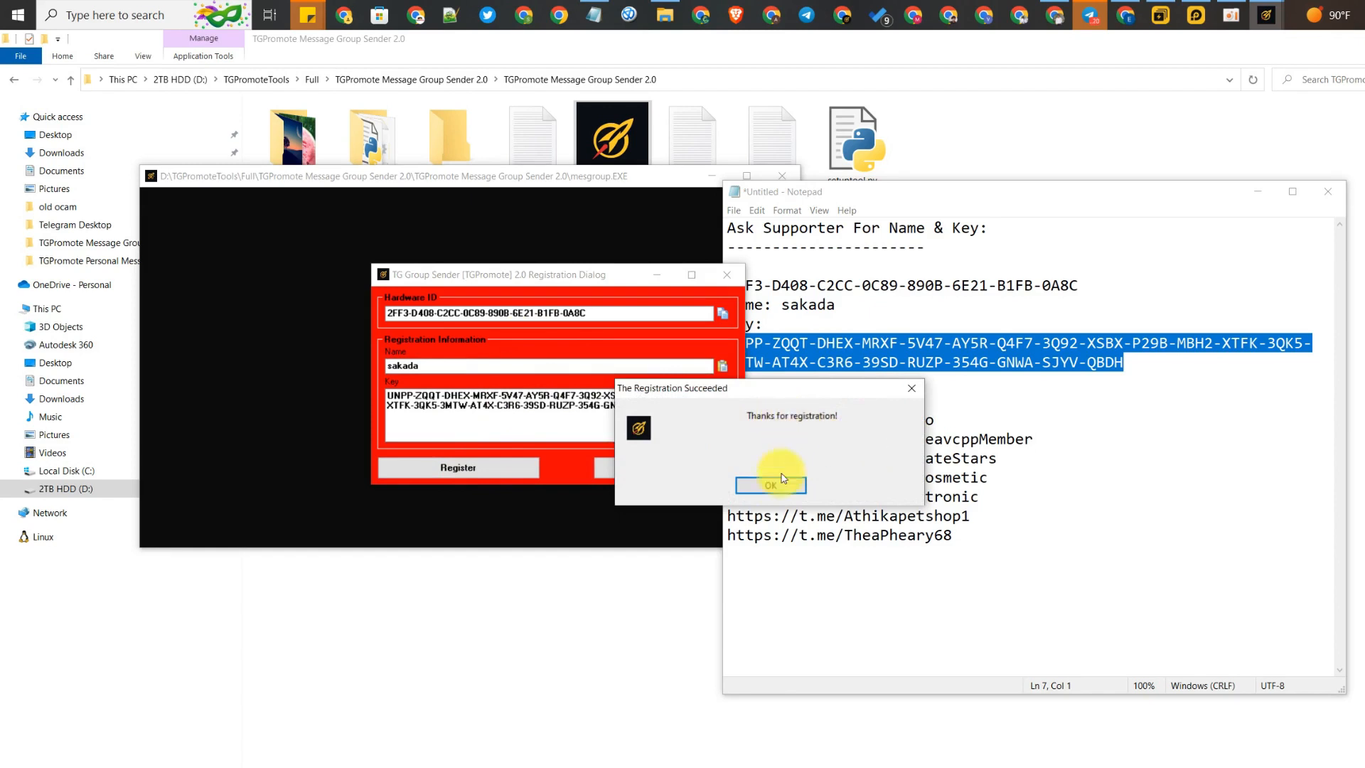
pyautogui.click(769, 483)
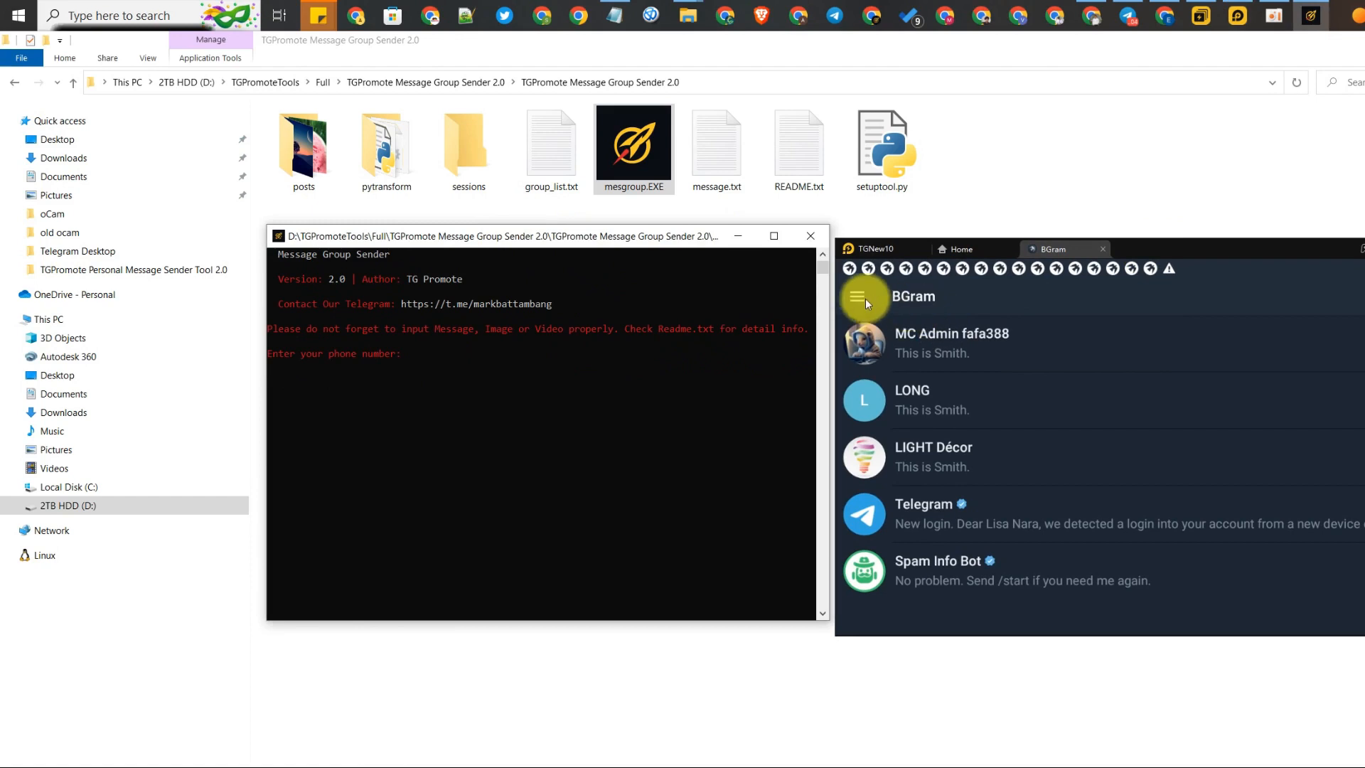
pyautogui.click(863, 297)
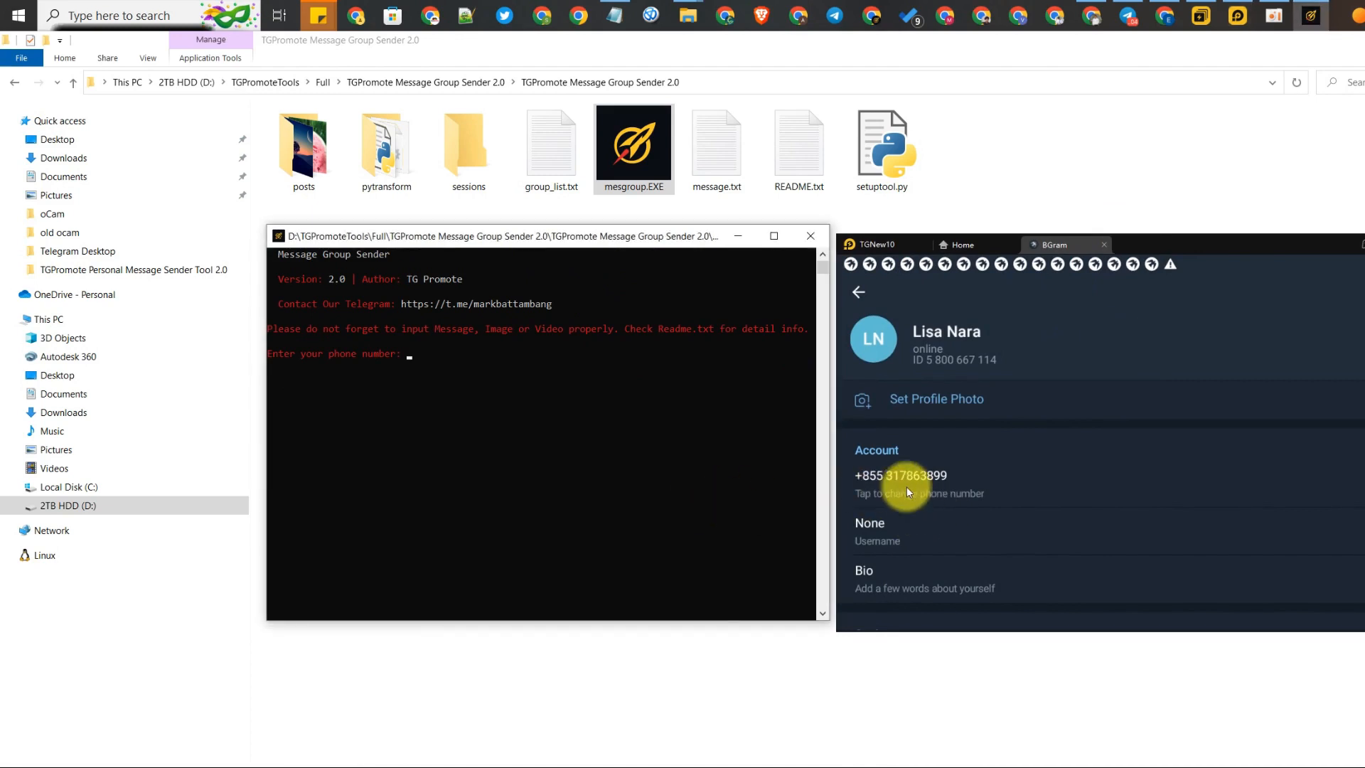
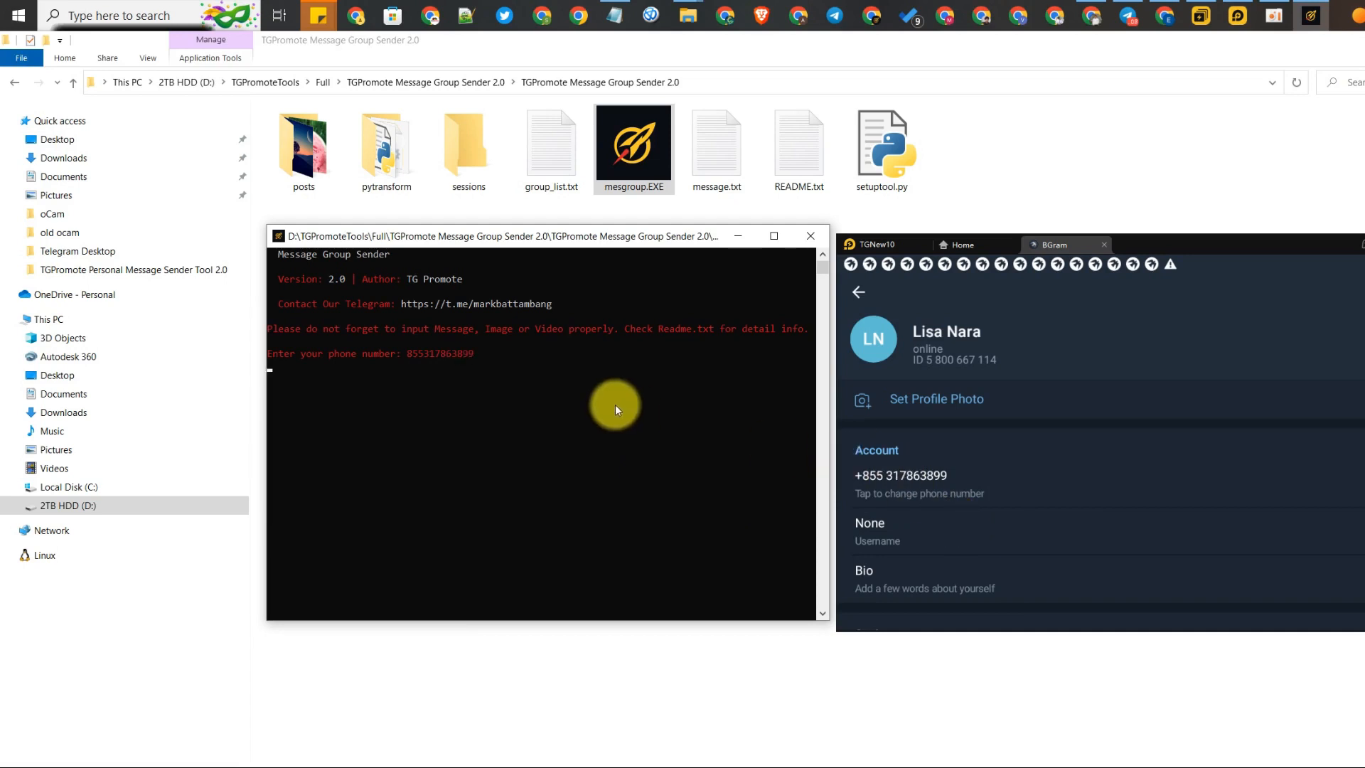
pyautogui.moveTo(634, 390)
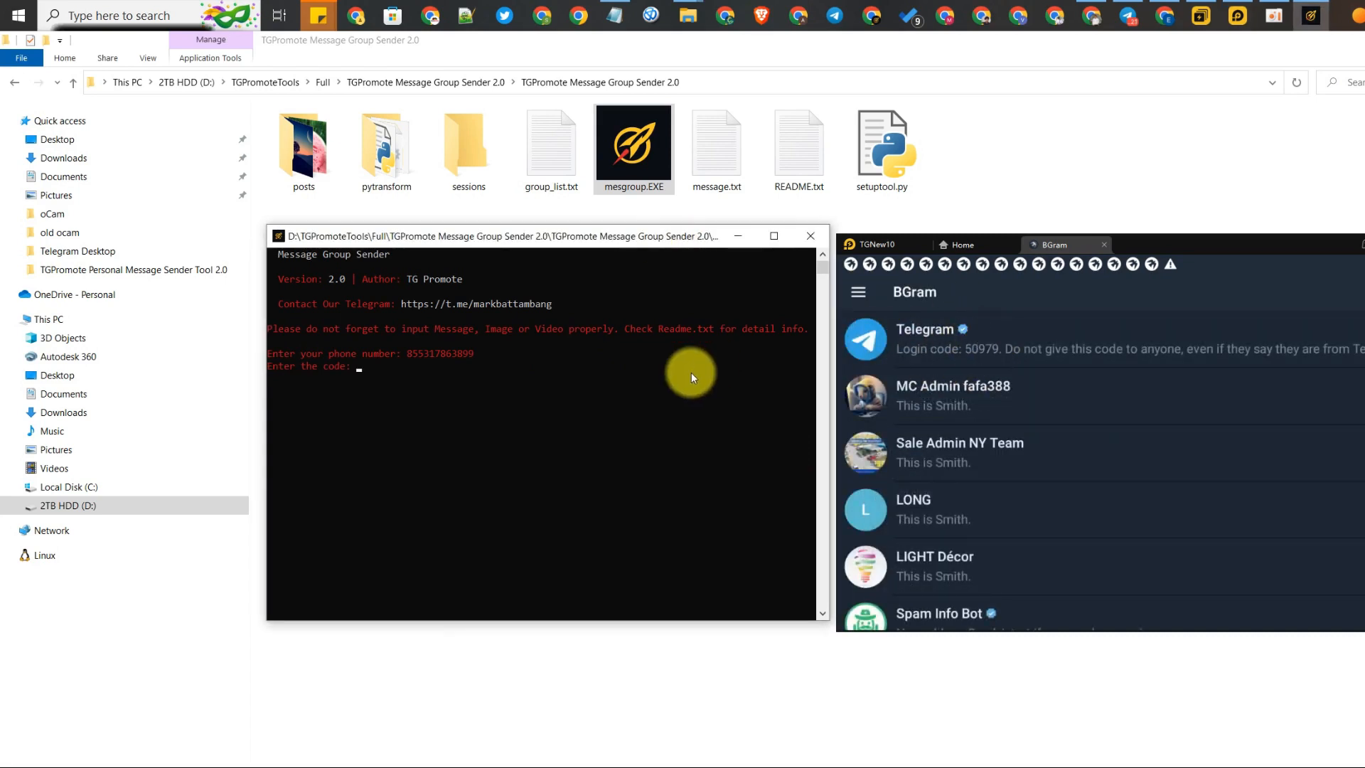
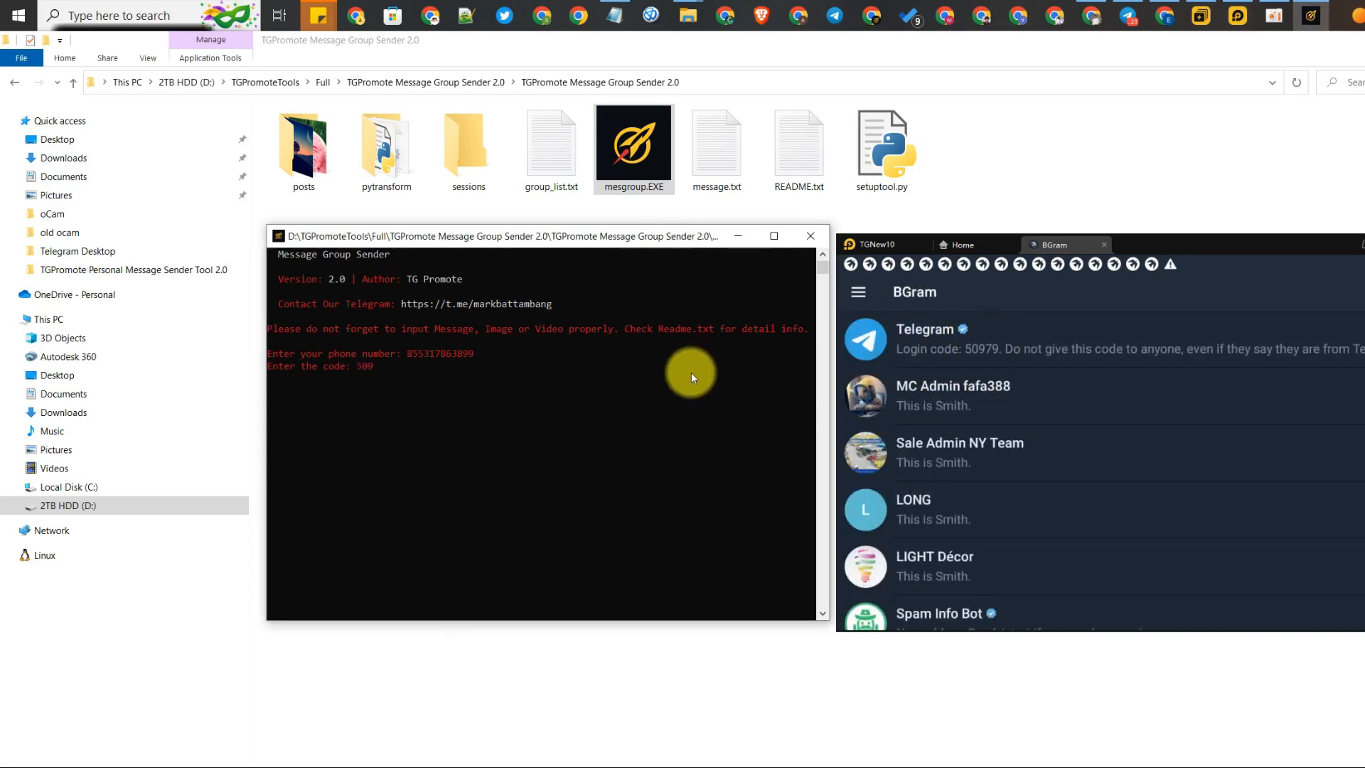
pyautogui.press('Return')
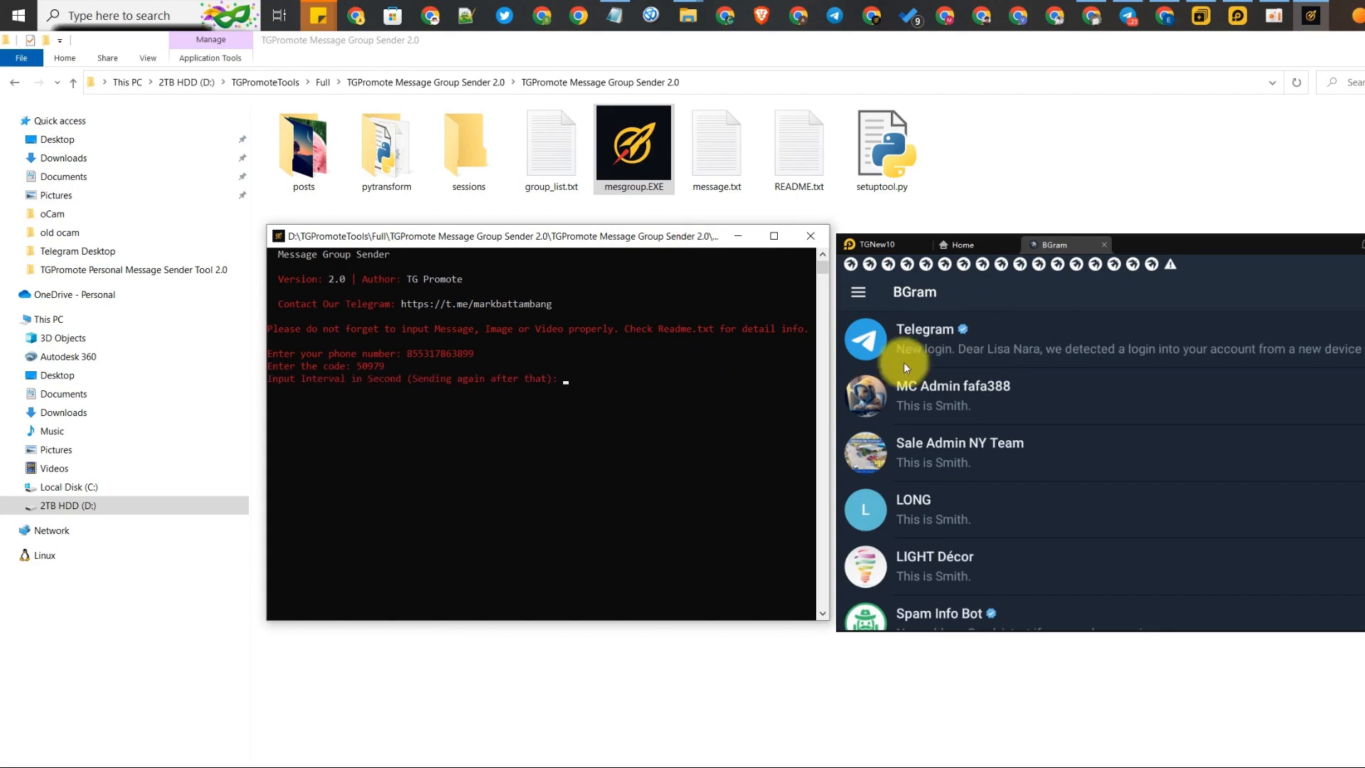
pyautogui.moveTo(504, 392)
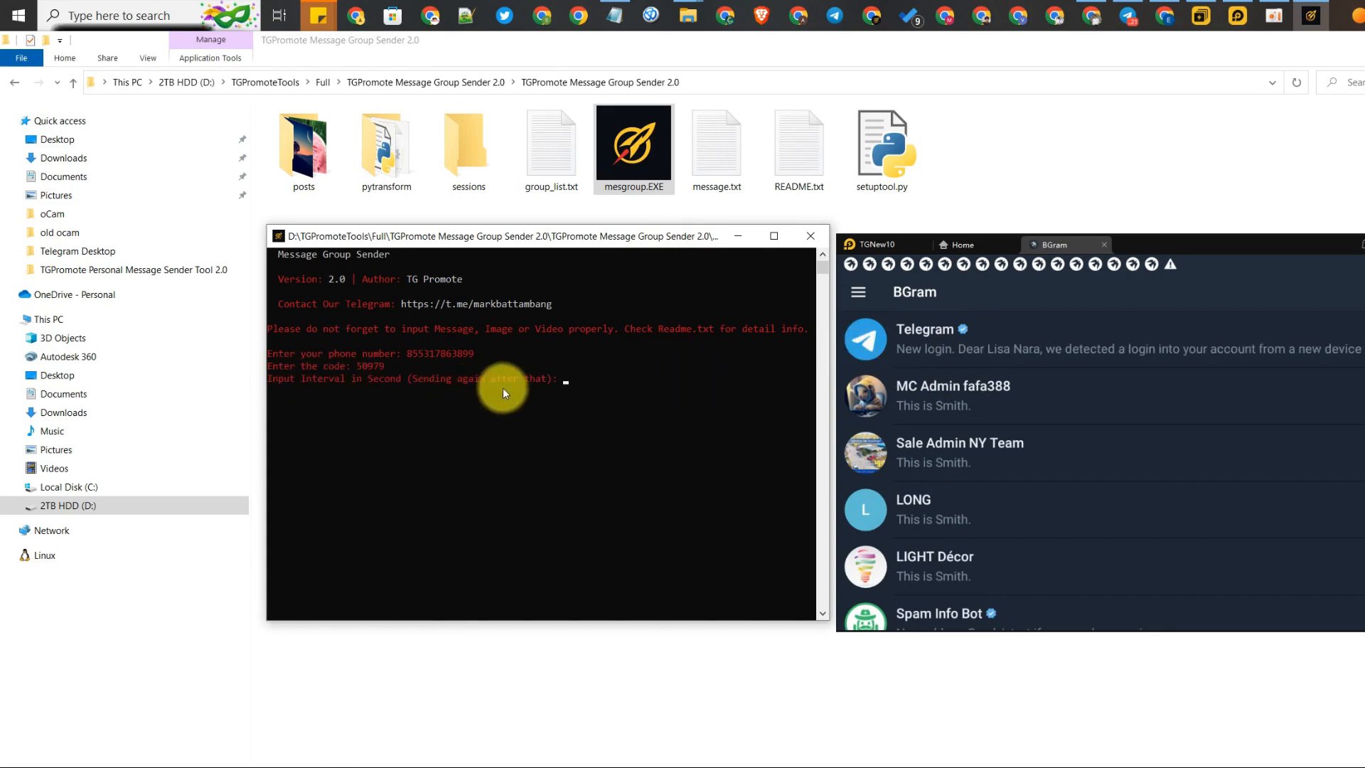
pyautogui.moveTo(409, 385)
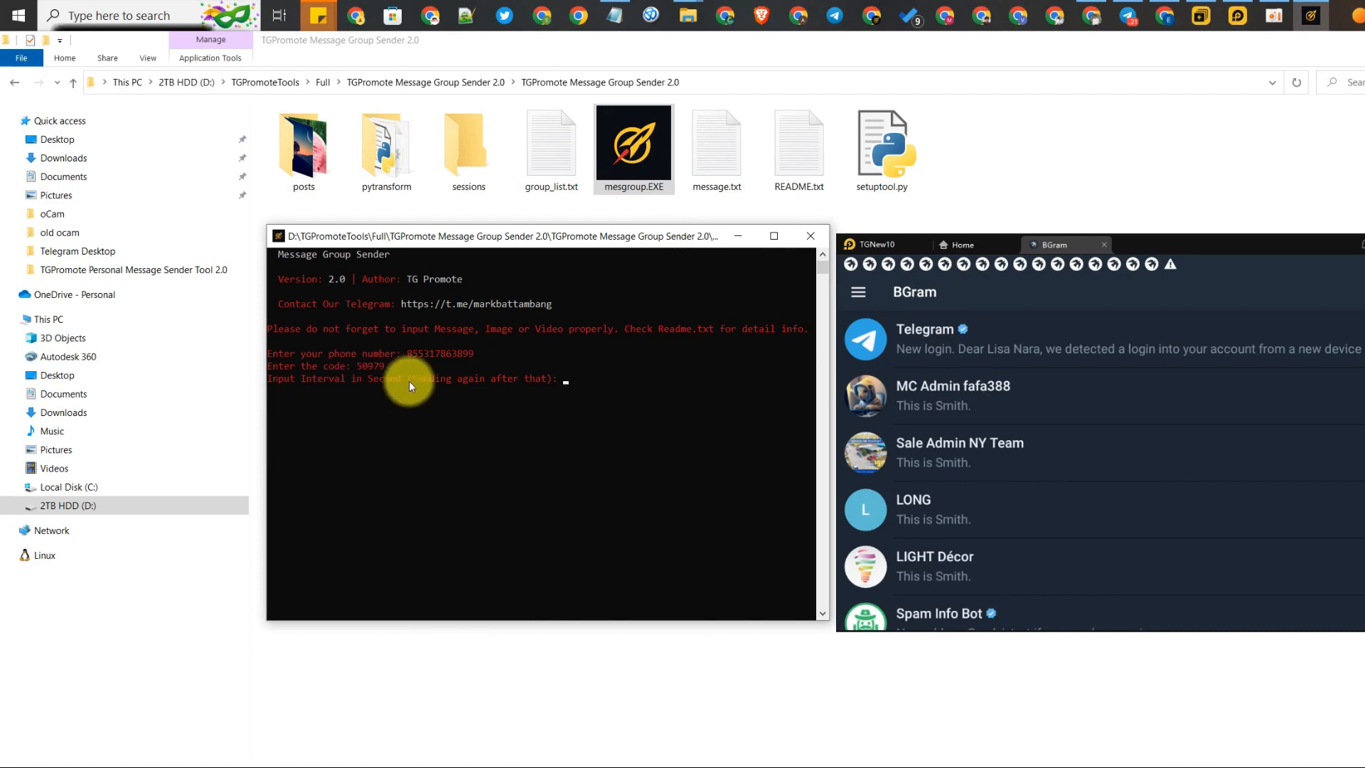
pyautogui.moveTo(594, 389)
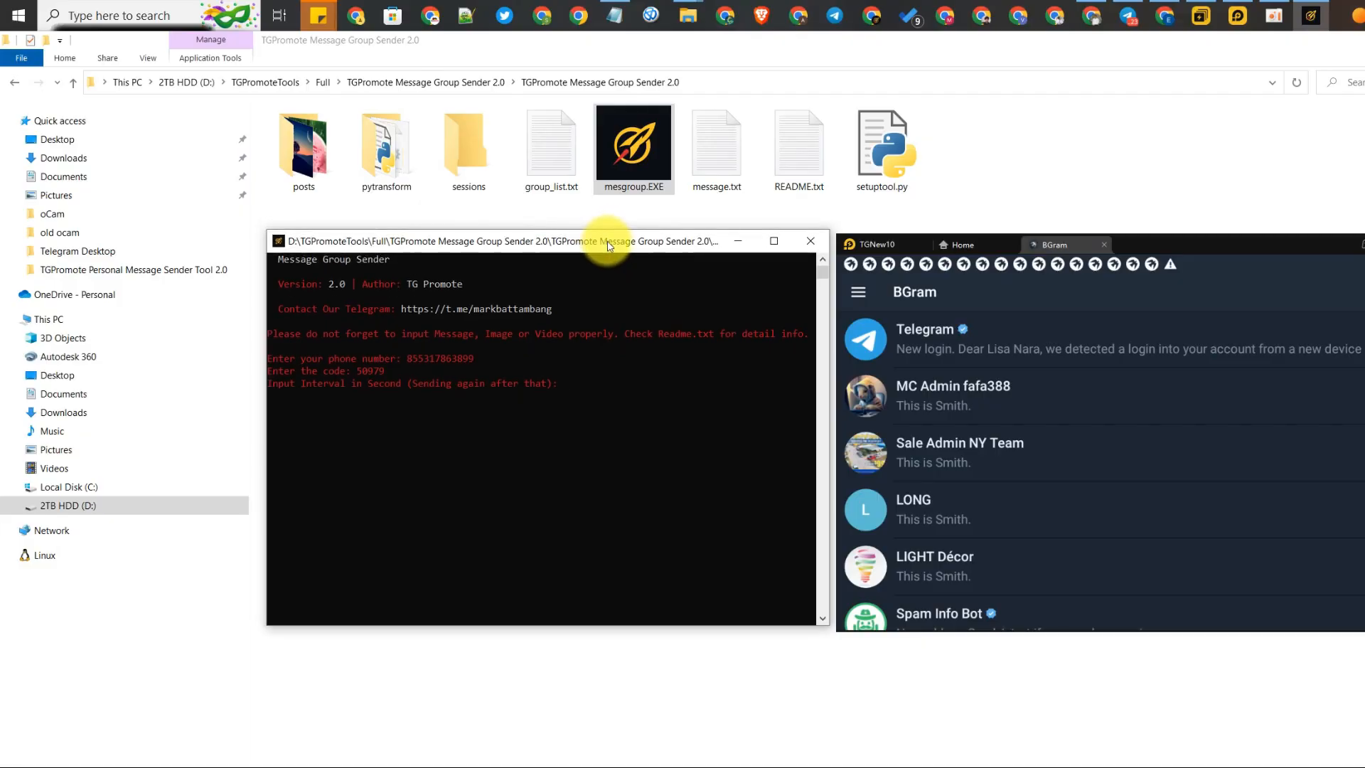
# Reopen group_list.txt beside the advertise notes and start a new @ entry at the end
pyautogui.doubleClick(550, 143)
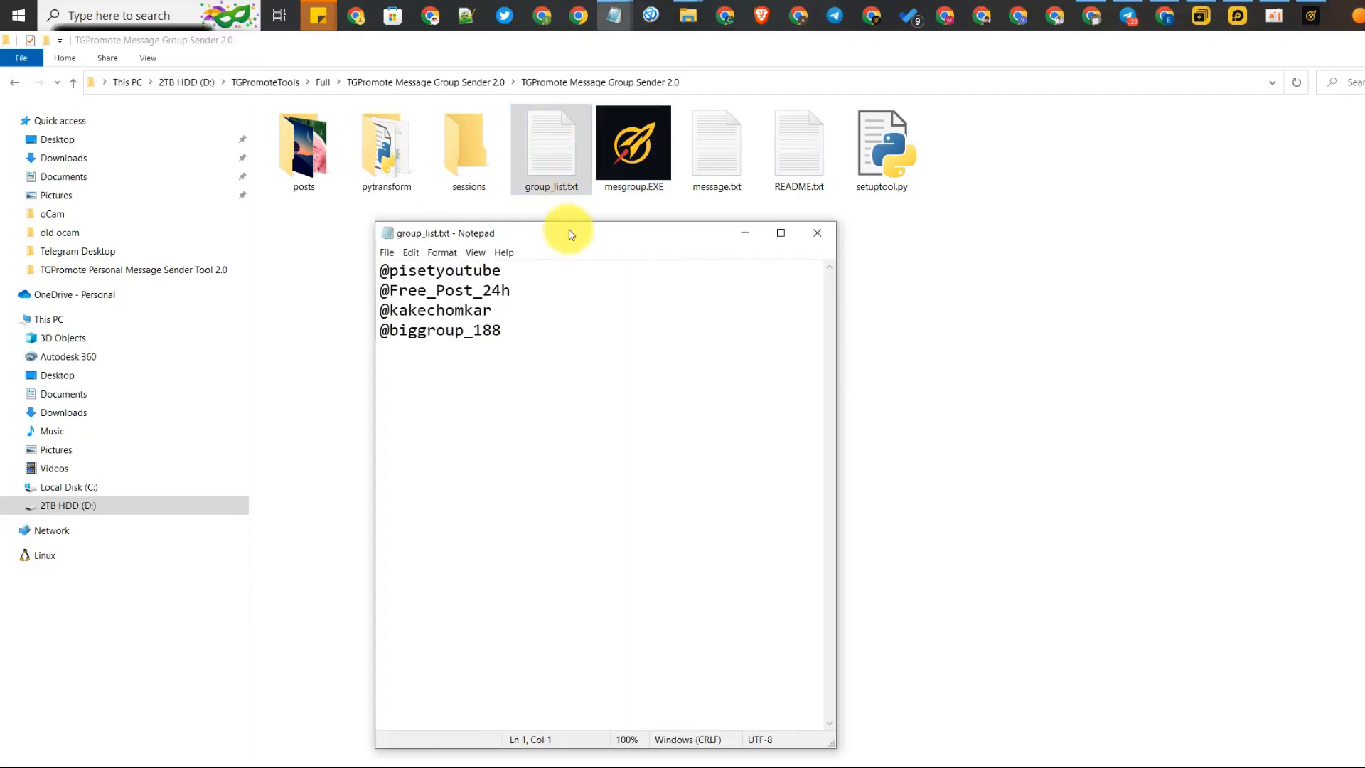
pyautogui.click(446, 310)
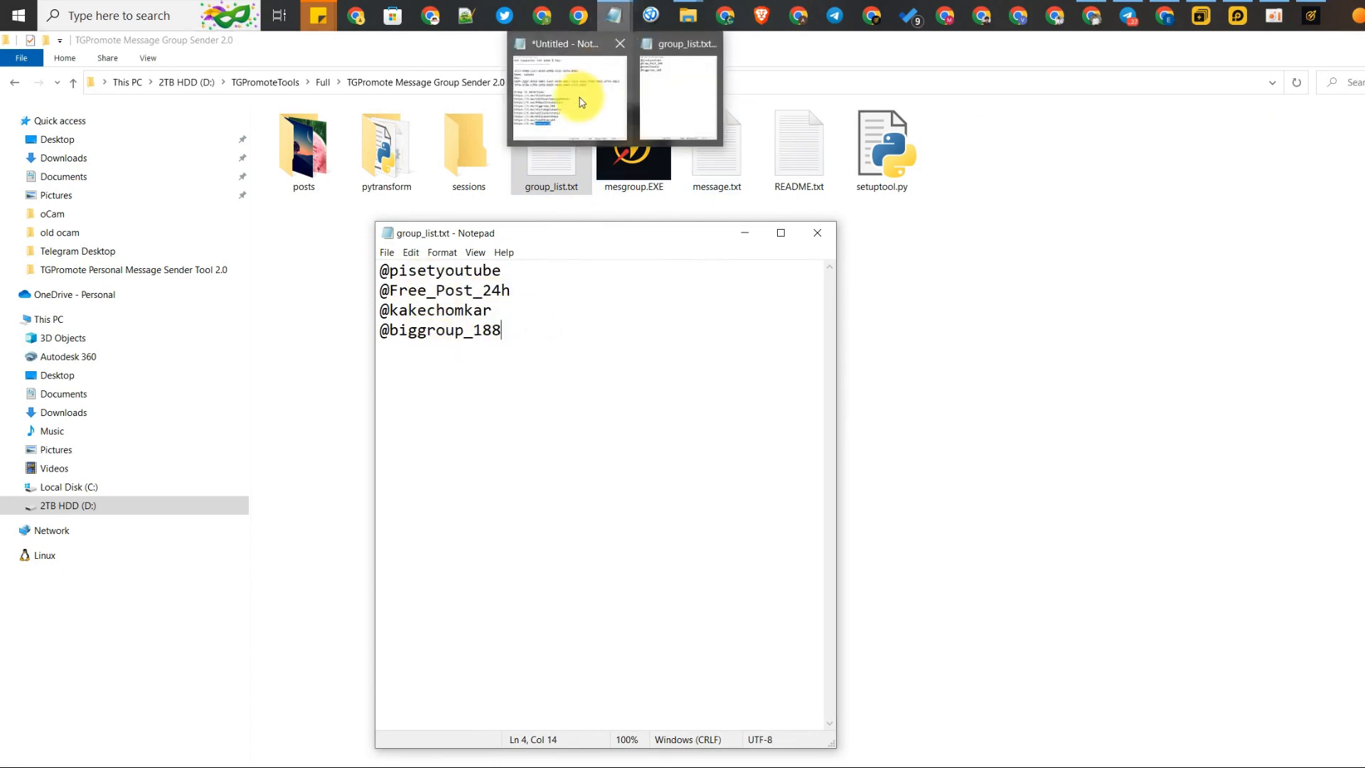
pyautogui.click(568, 99)
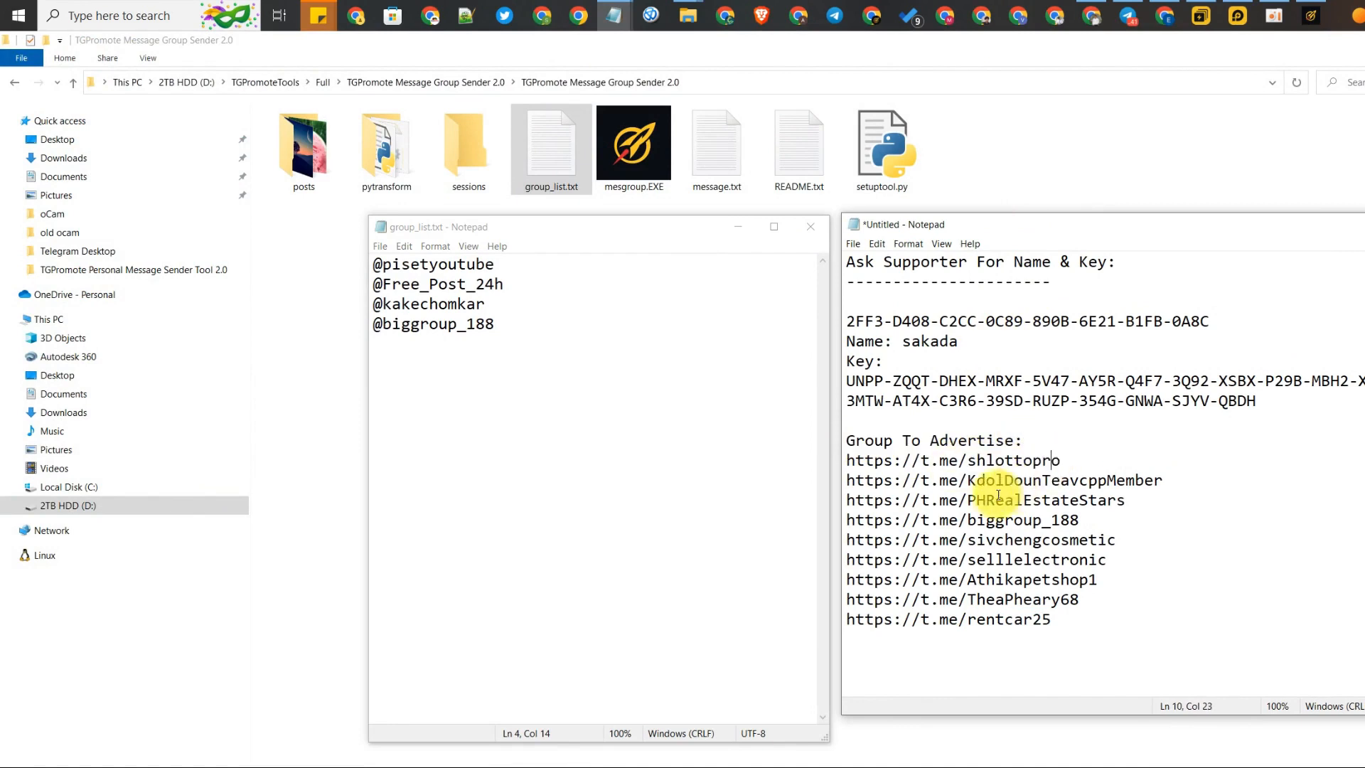
pyautogui.click(494, 358)
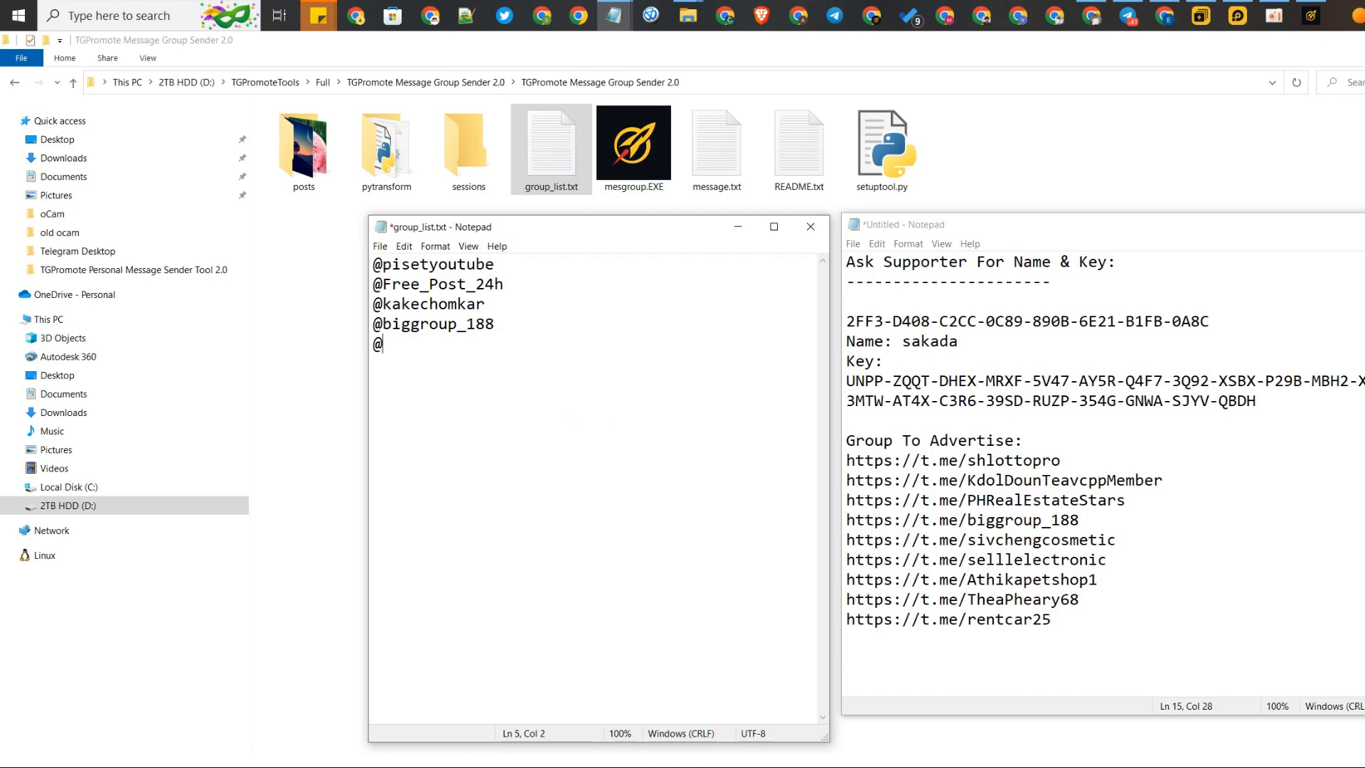
pyautogui.write('@')
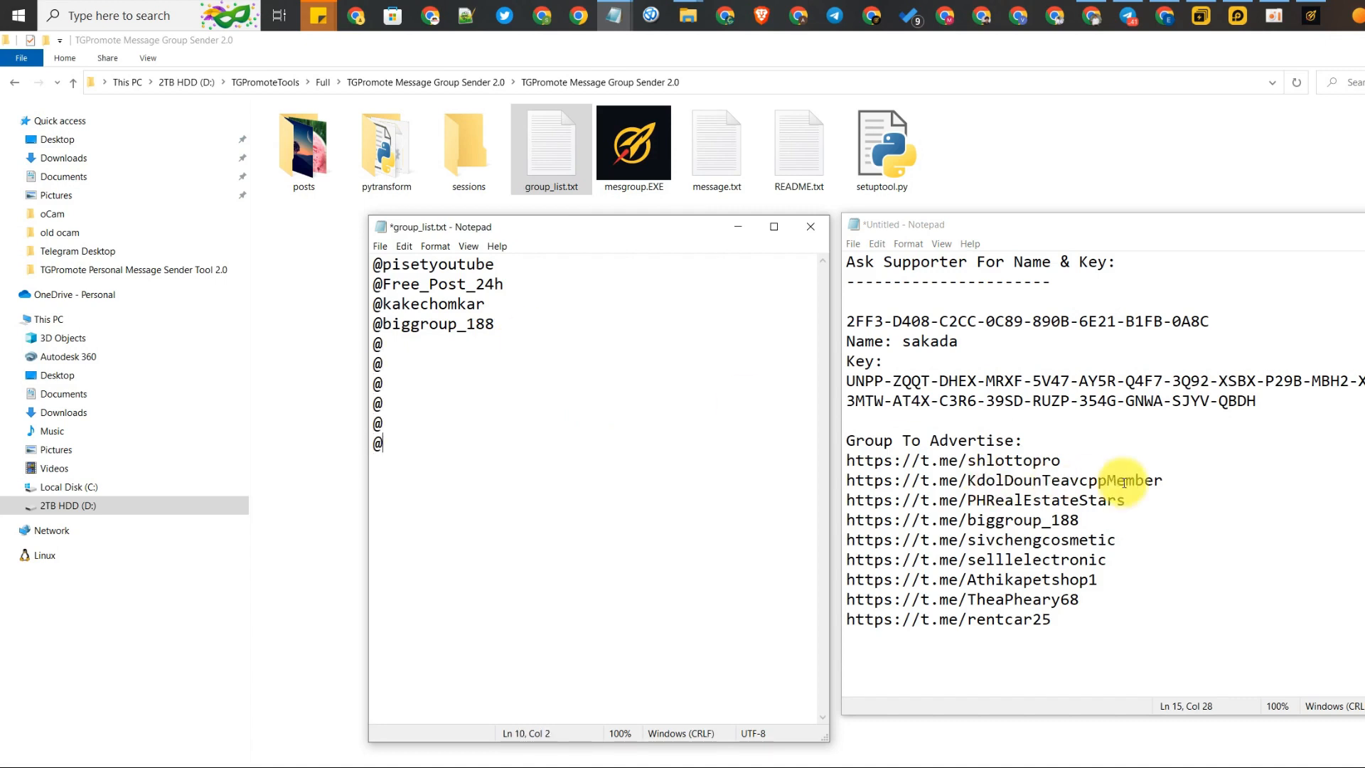
pyautogui.rightClick(1042, 499)
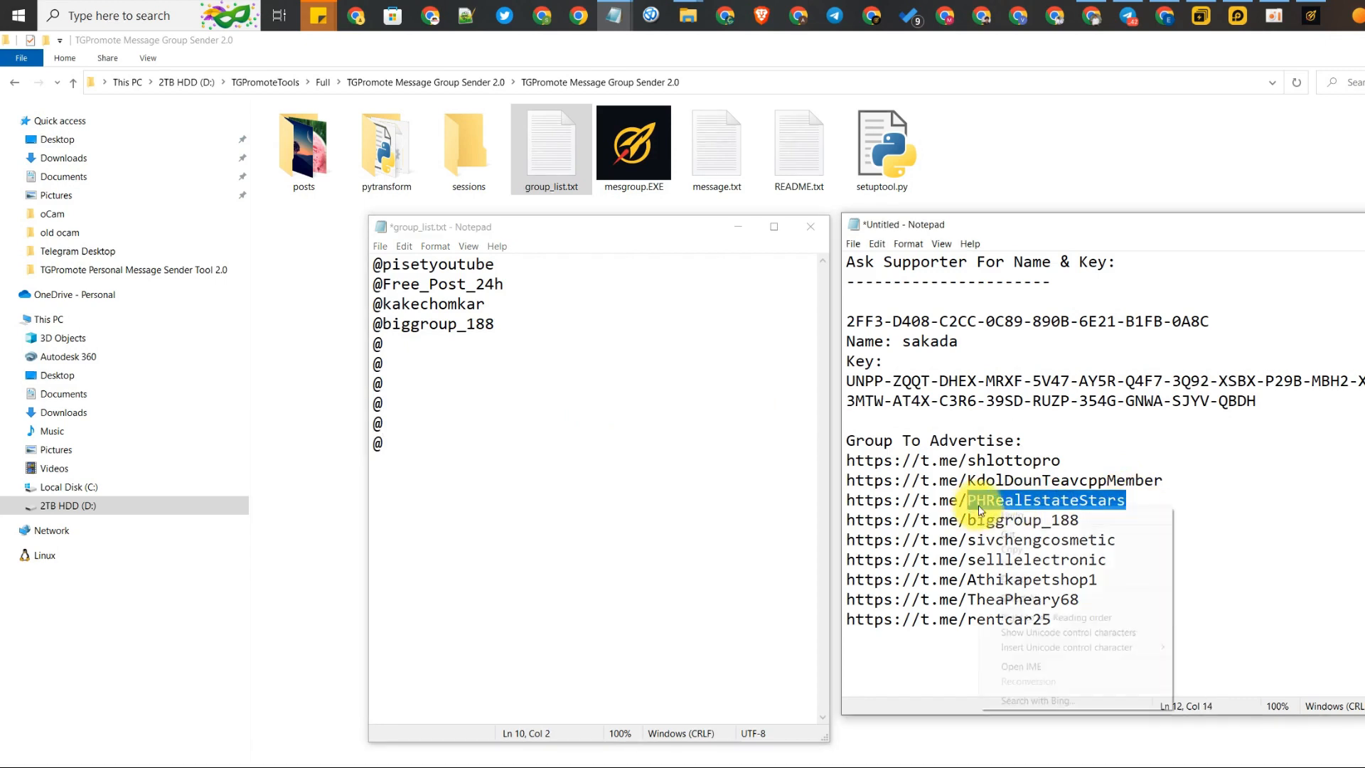
pyautogui.click(445, 398)
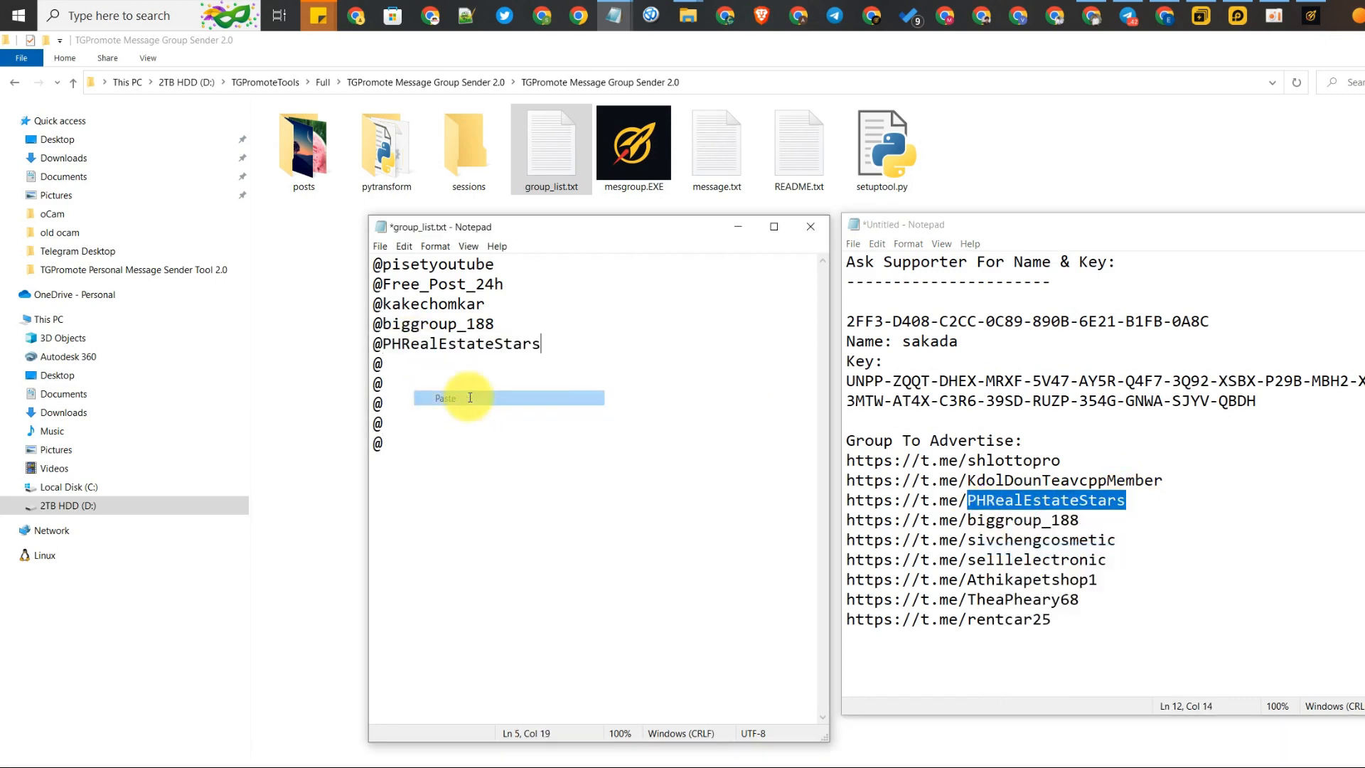
pyautogui.rightClick(995, 499)
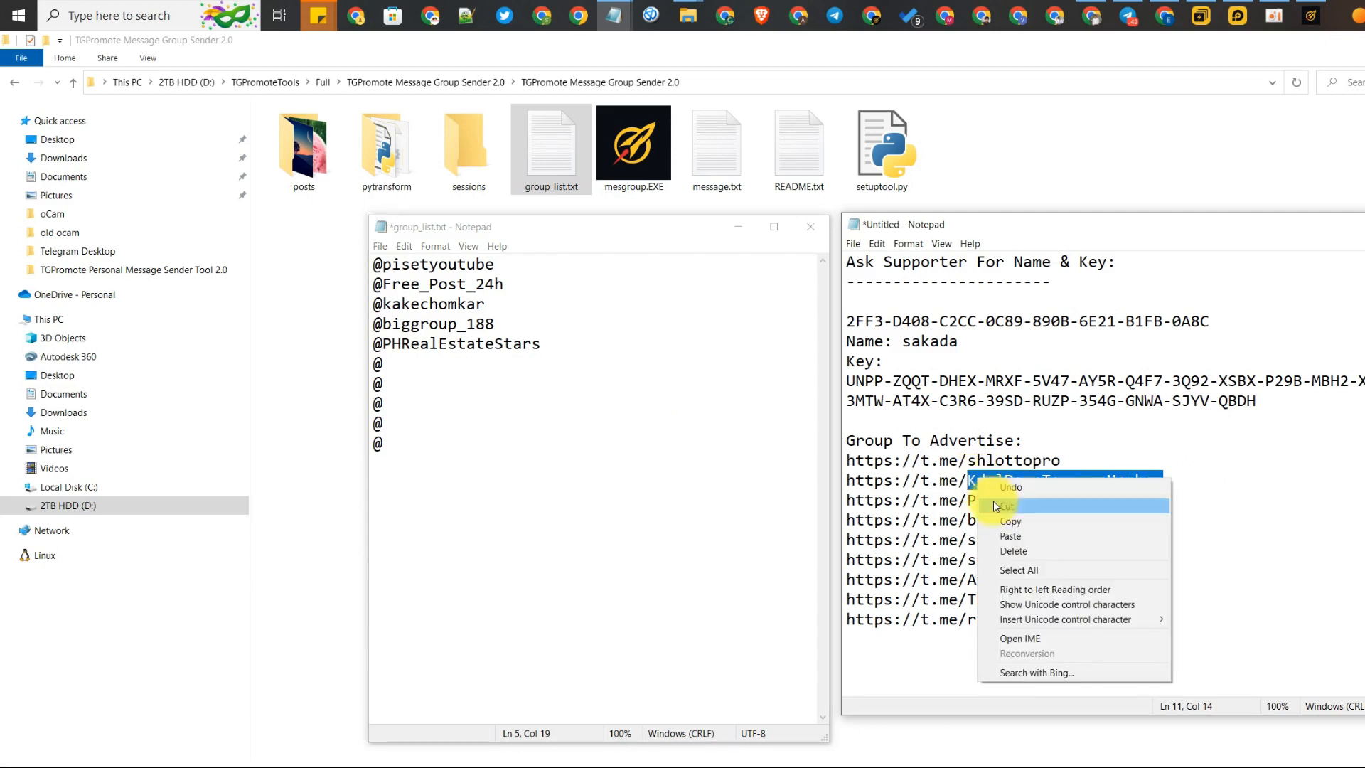
pyautogui.click(1011, 536)
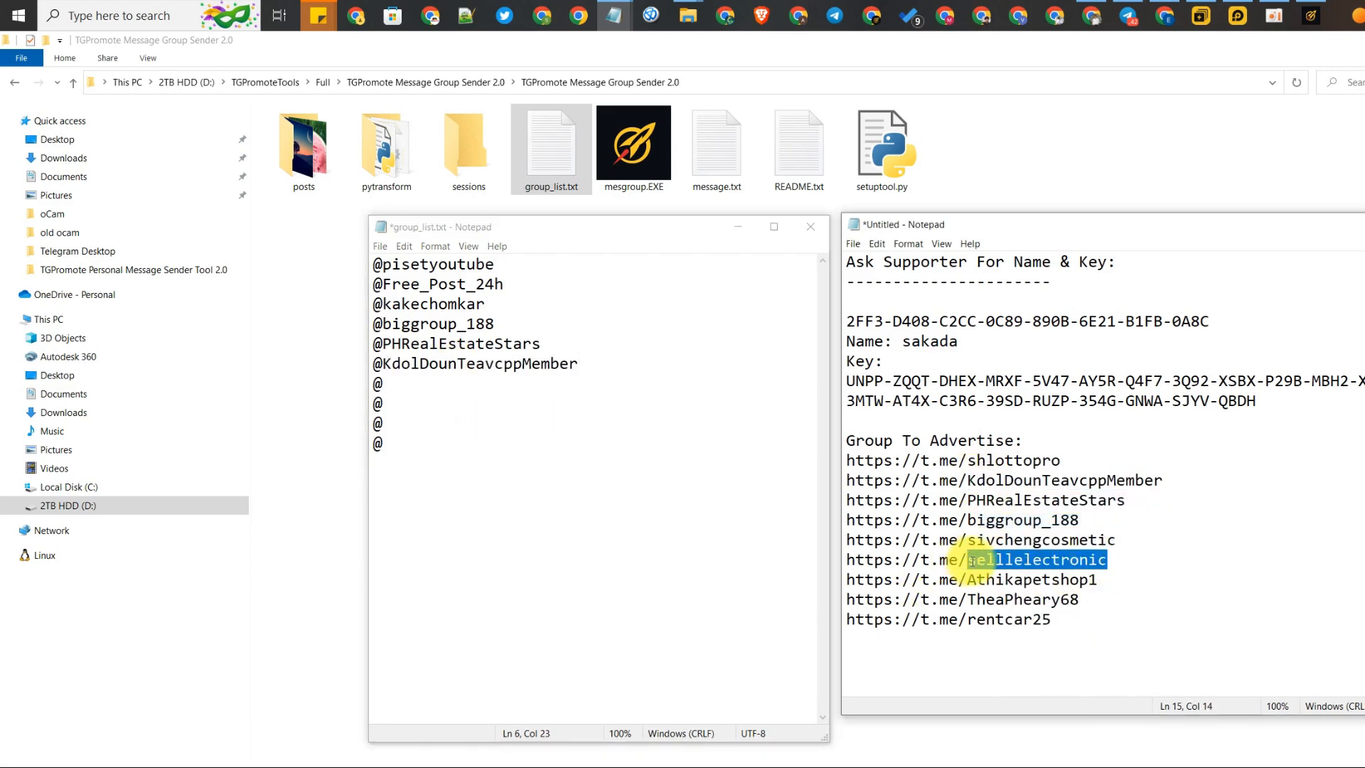
pyautogui.rightClick(457, 387)
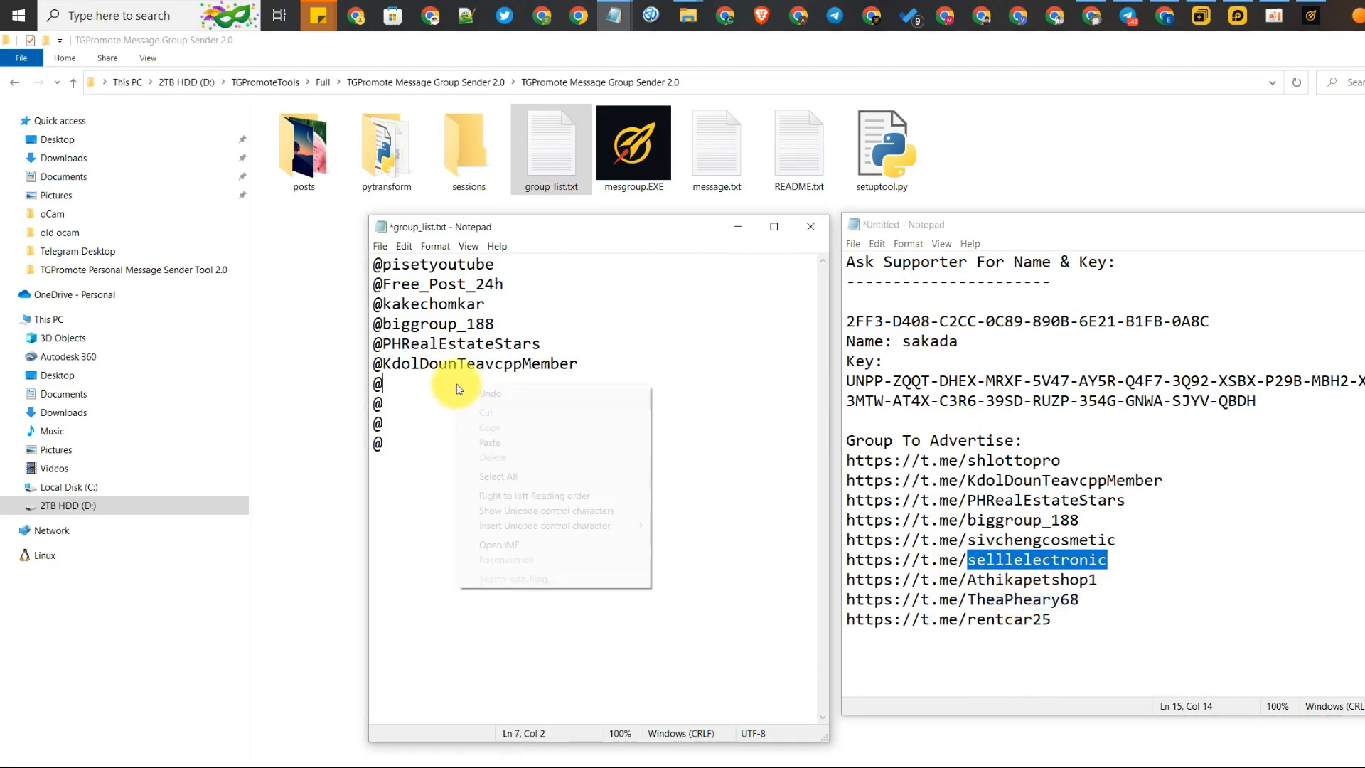
pyautogui.click(489, 442)
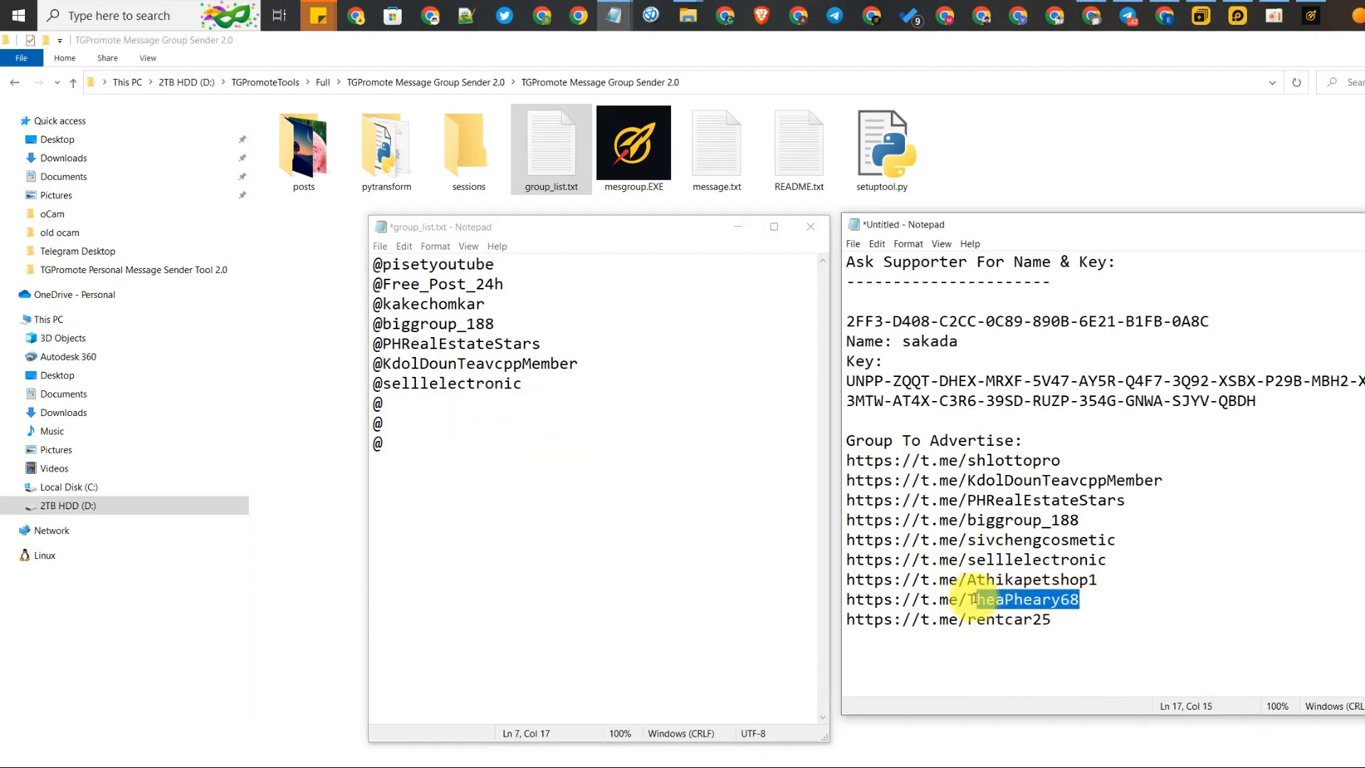
pyautogui.click(466, 402)
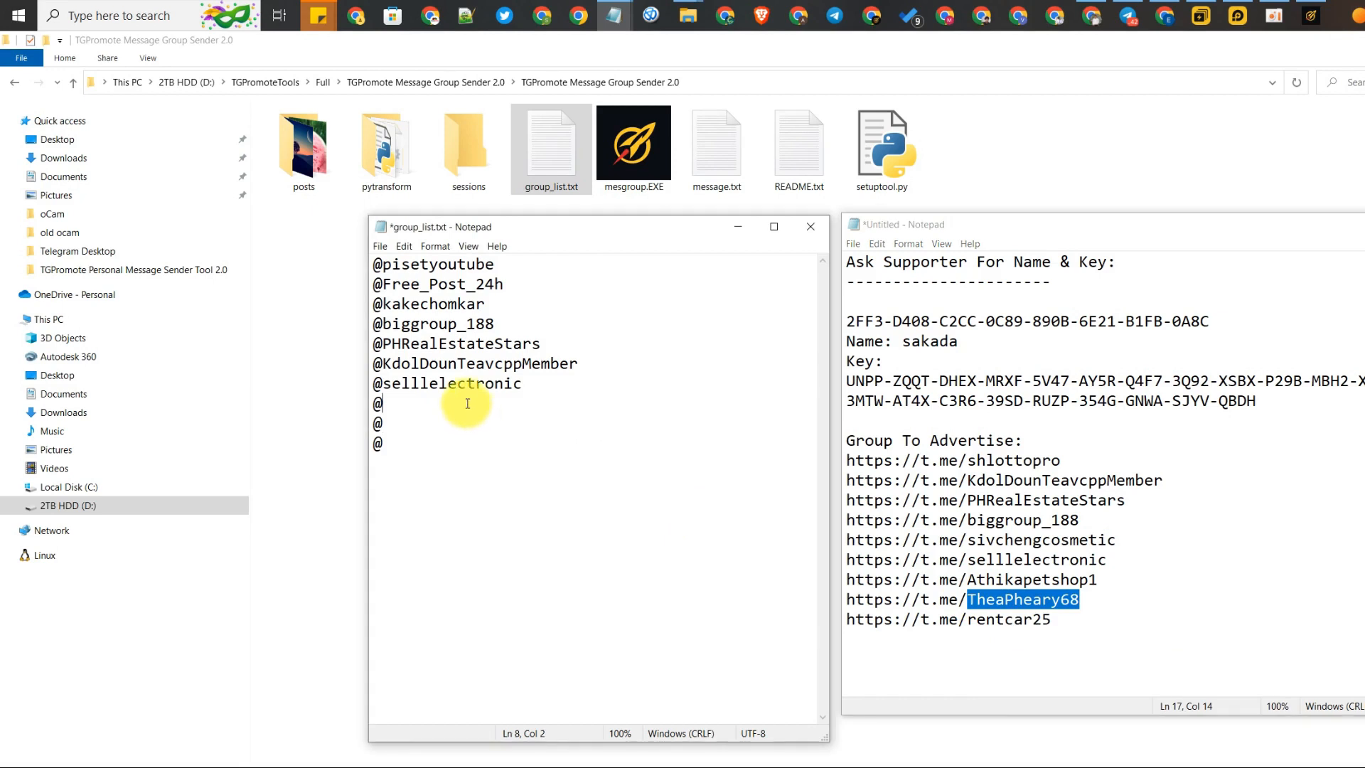
pyautogui.write('TheaPheary68')
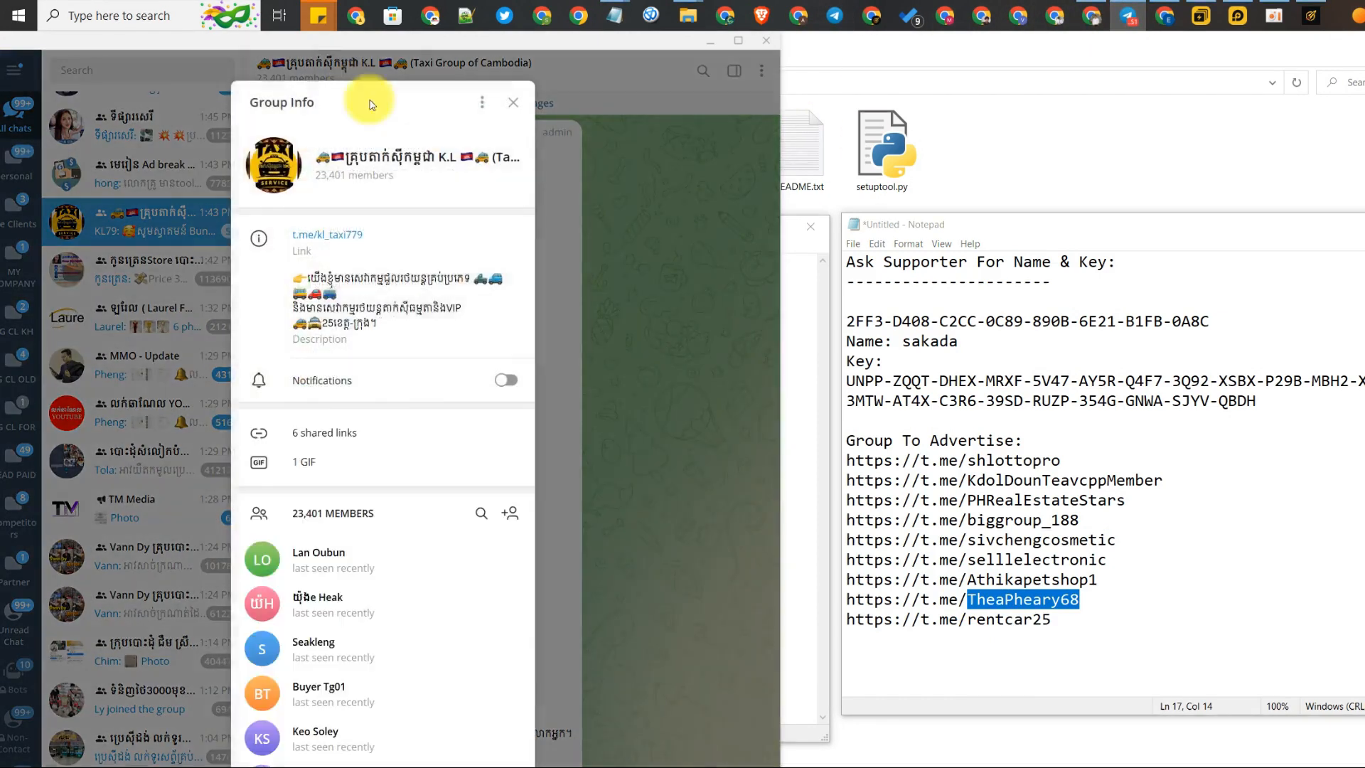
# Copy another group's t.me/brathna2023 link from its Group Info into the advertise notes
pyautogui.click(513, 102)
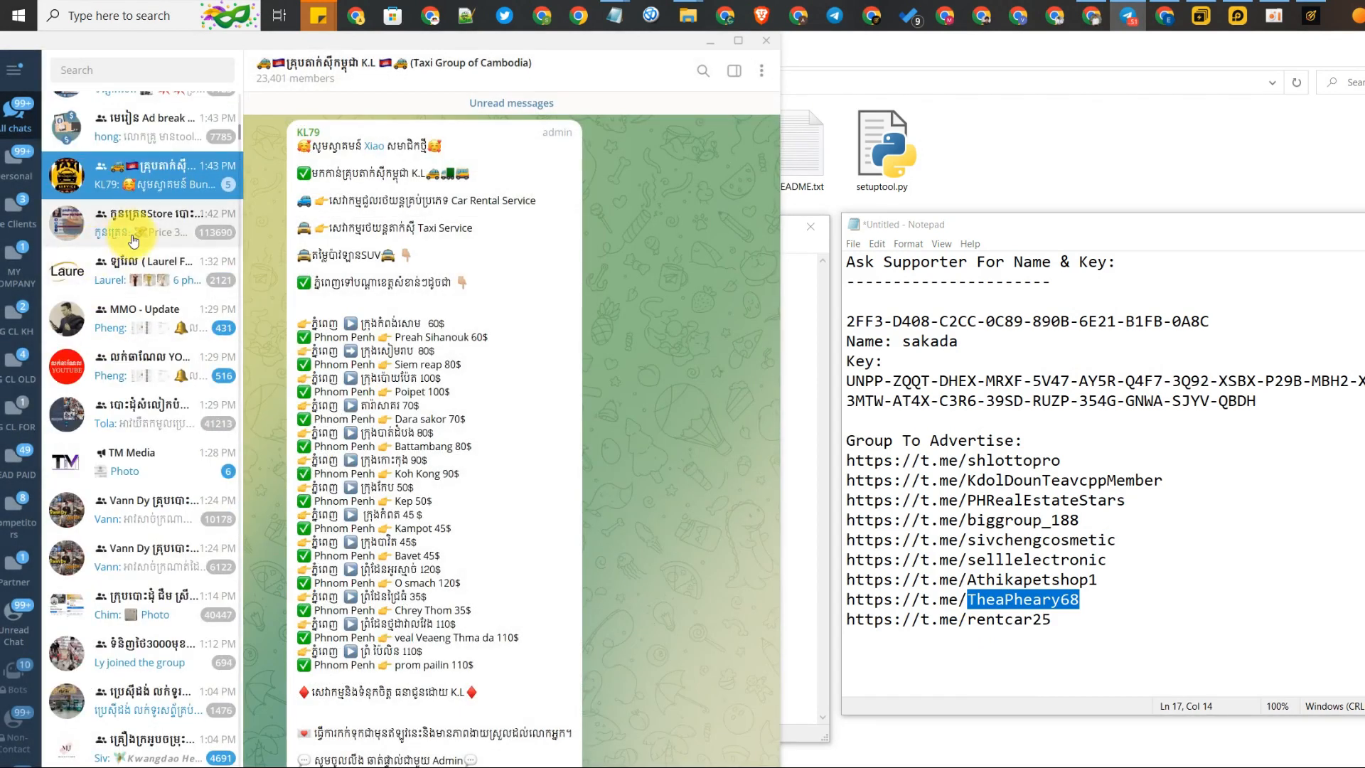
pyautogui.click(139, 317)
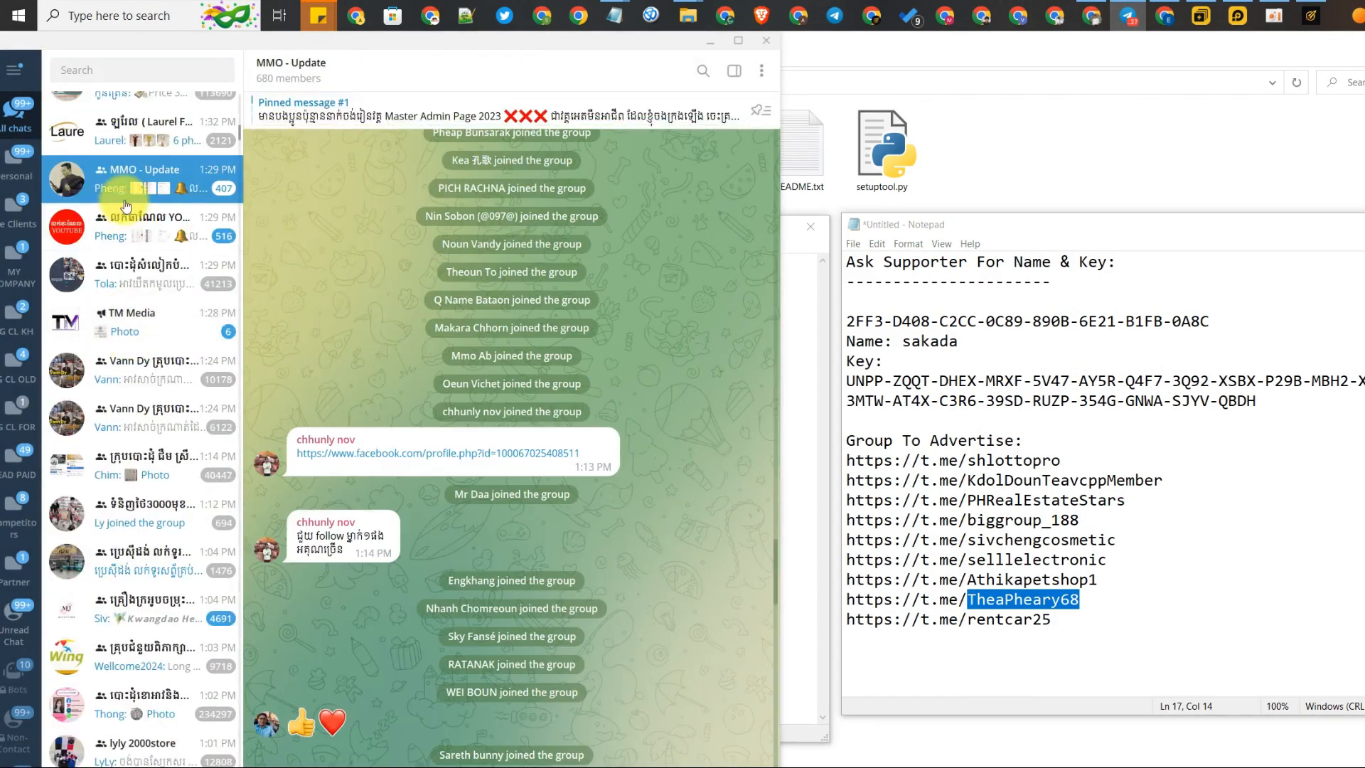
pyautogui.click(131, 279)
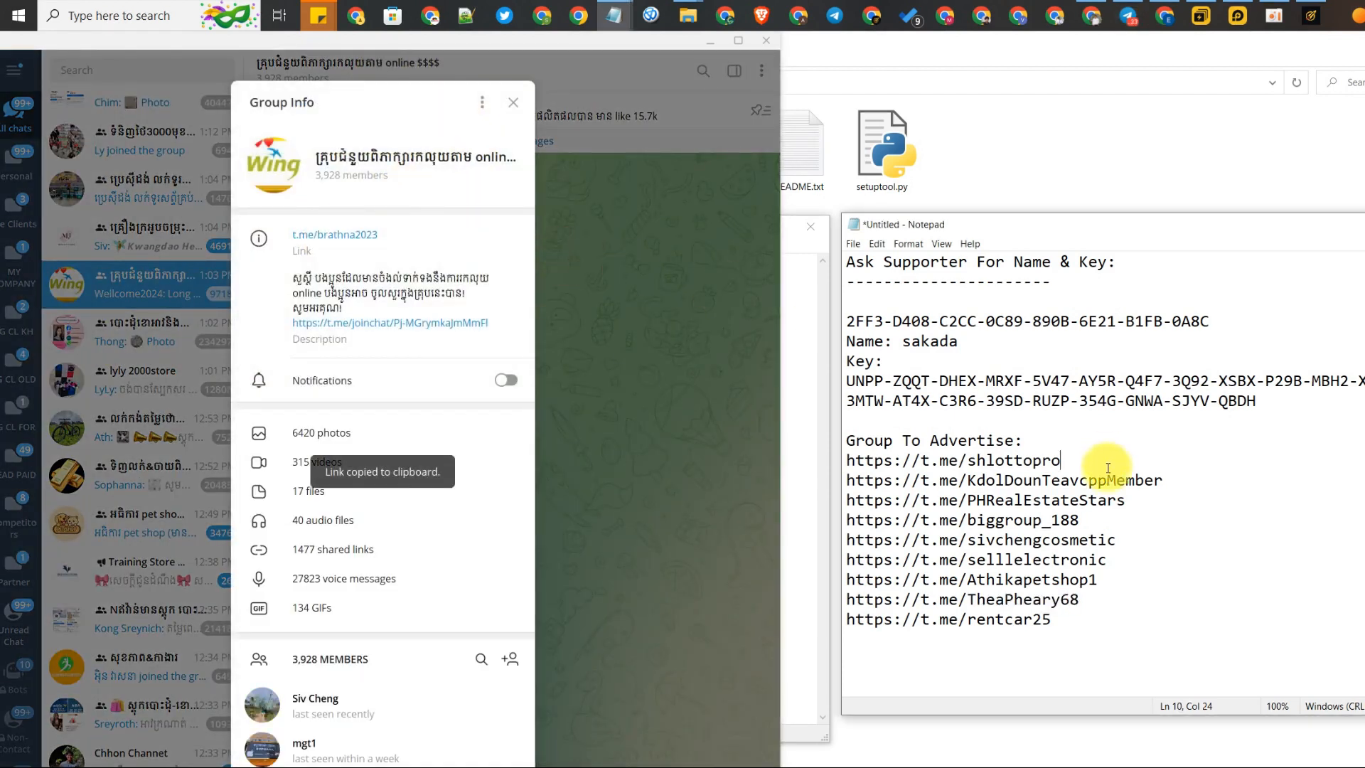
pyautogui.click(975, 664)
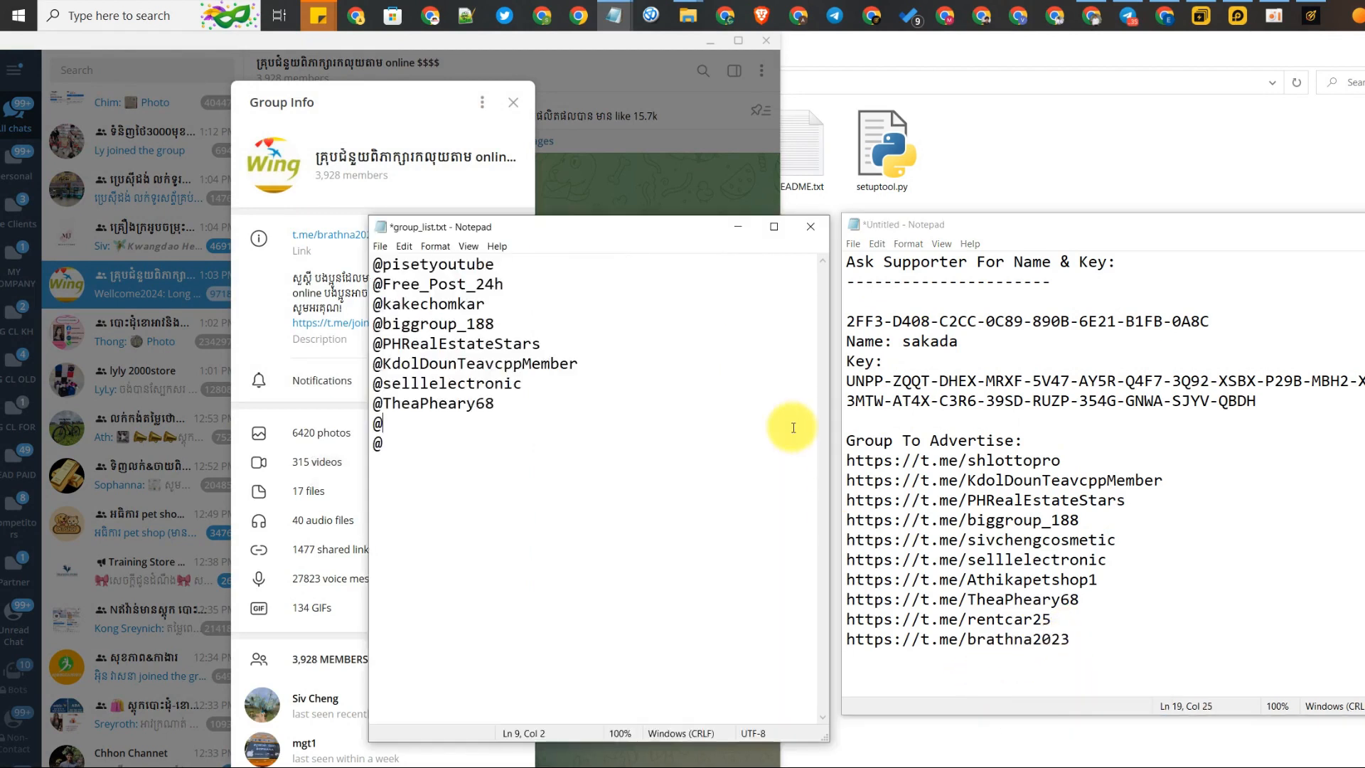
pyautogui.rightClick(1018, 638)
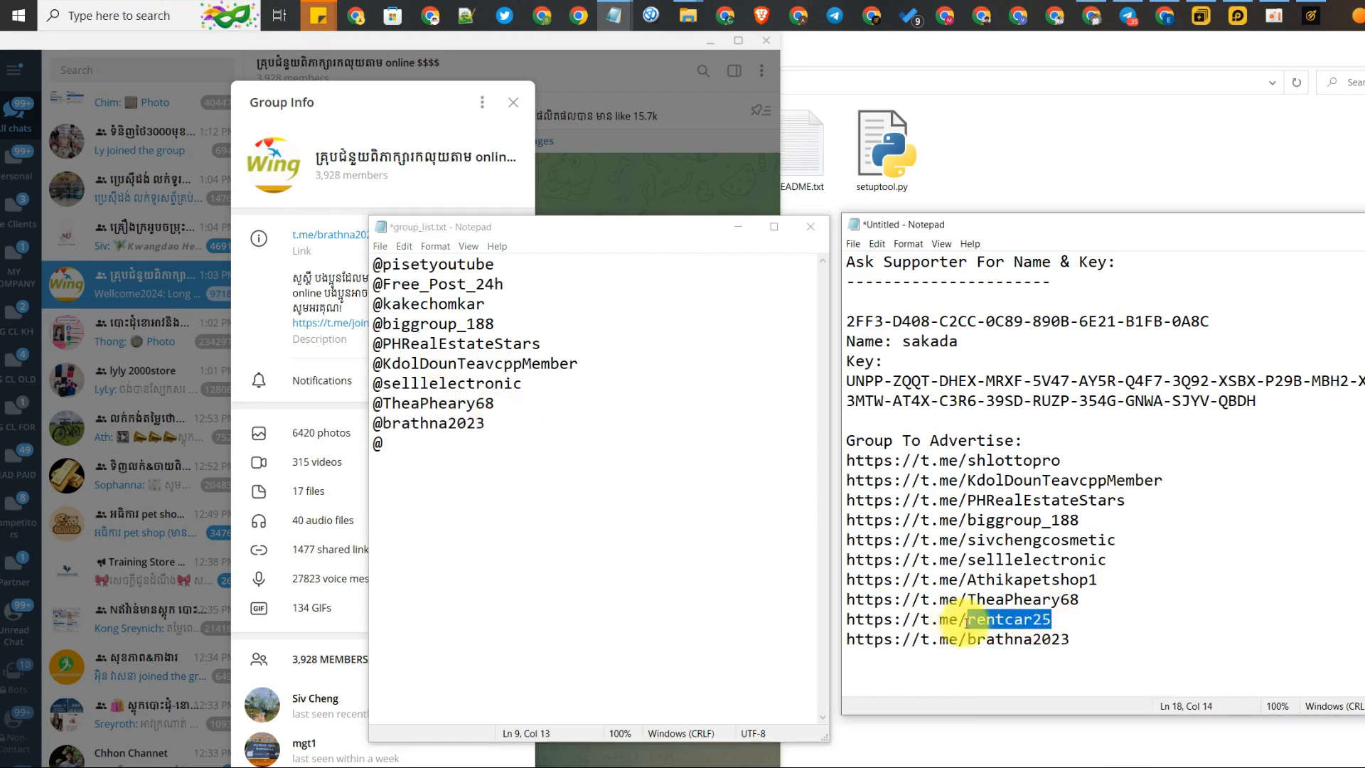
pyautogui.rightClick(378, 443)
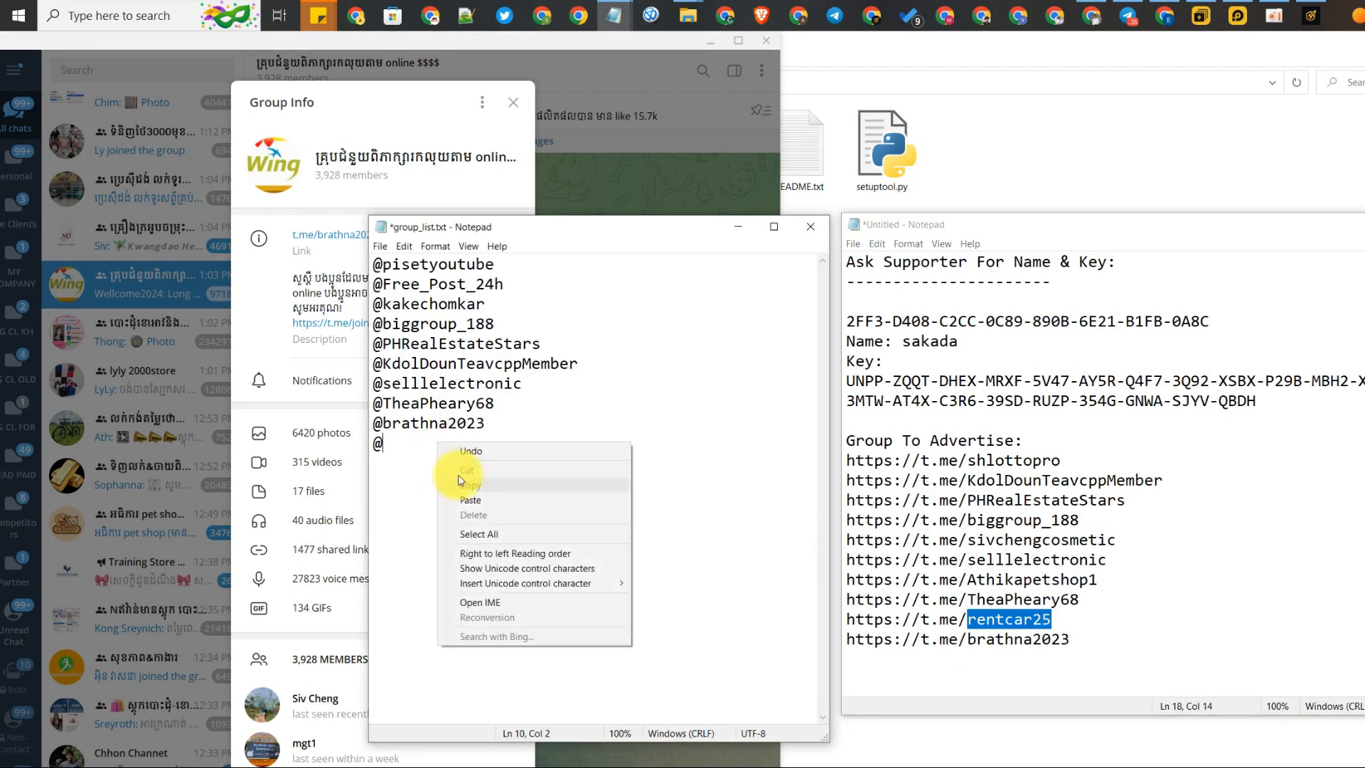
pyautogui.click(402, 246)
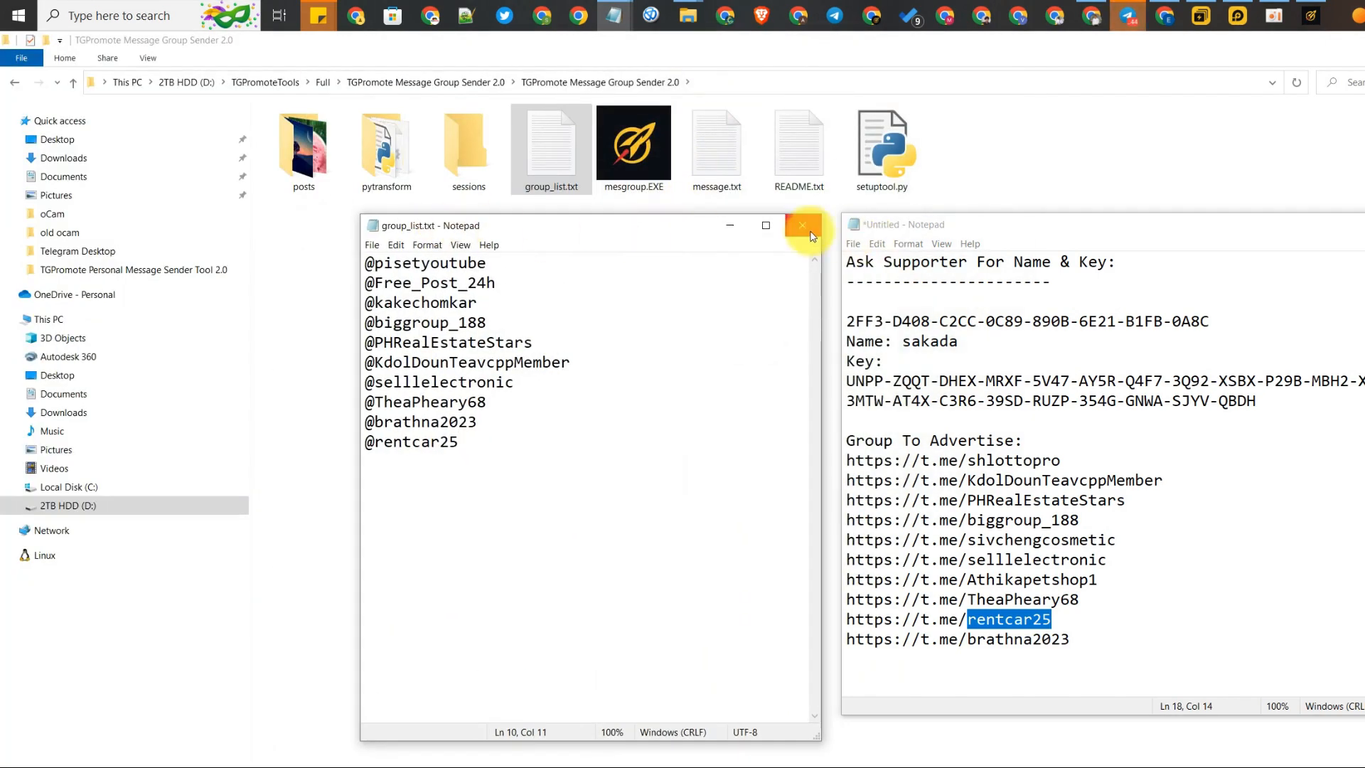
pyautogui.click(801, 225)
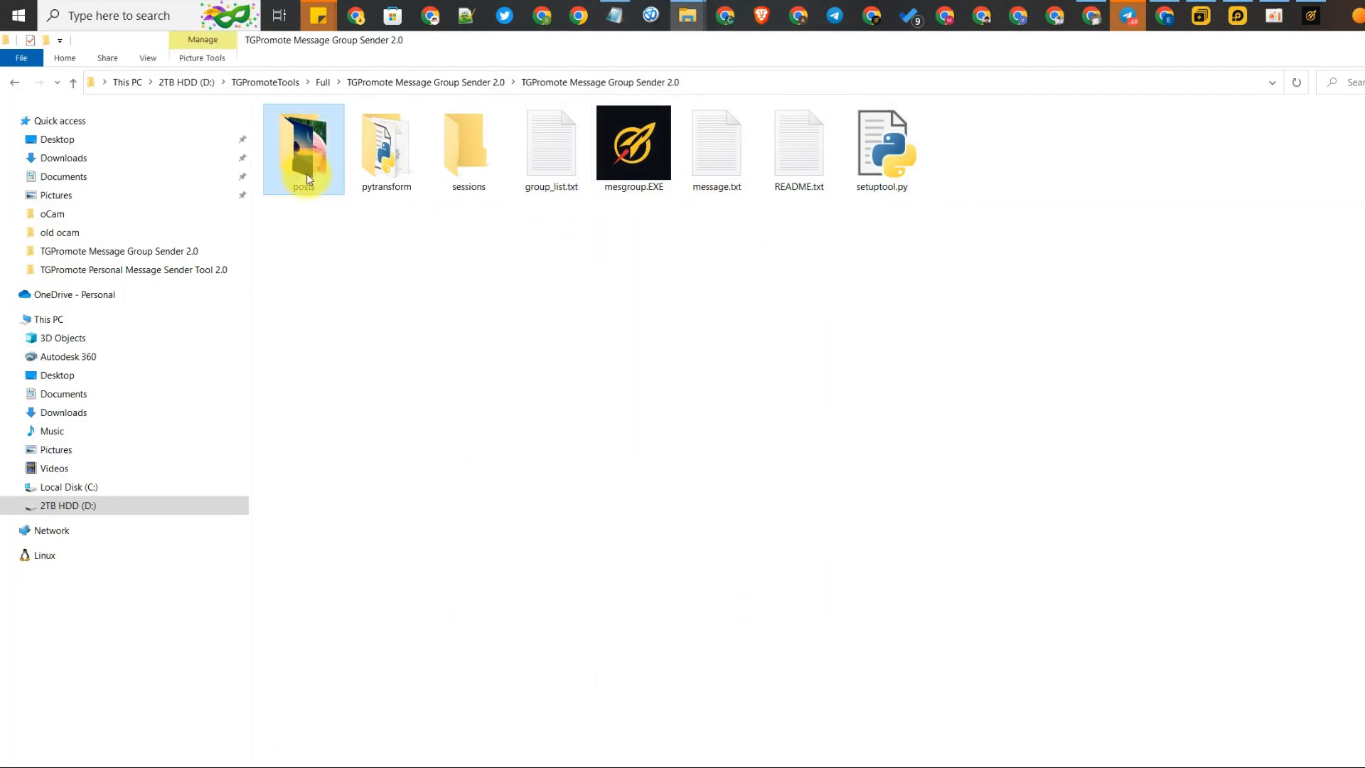
pyautogui.doubleClick(303, 143)
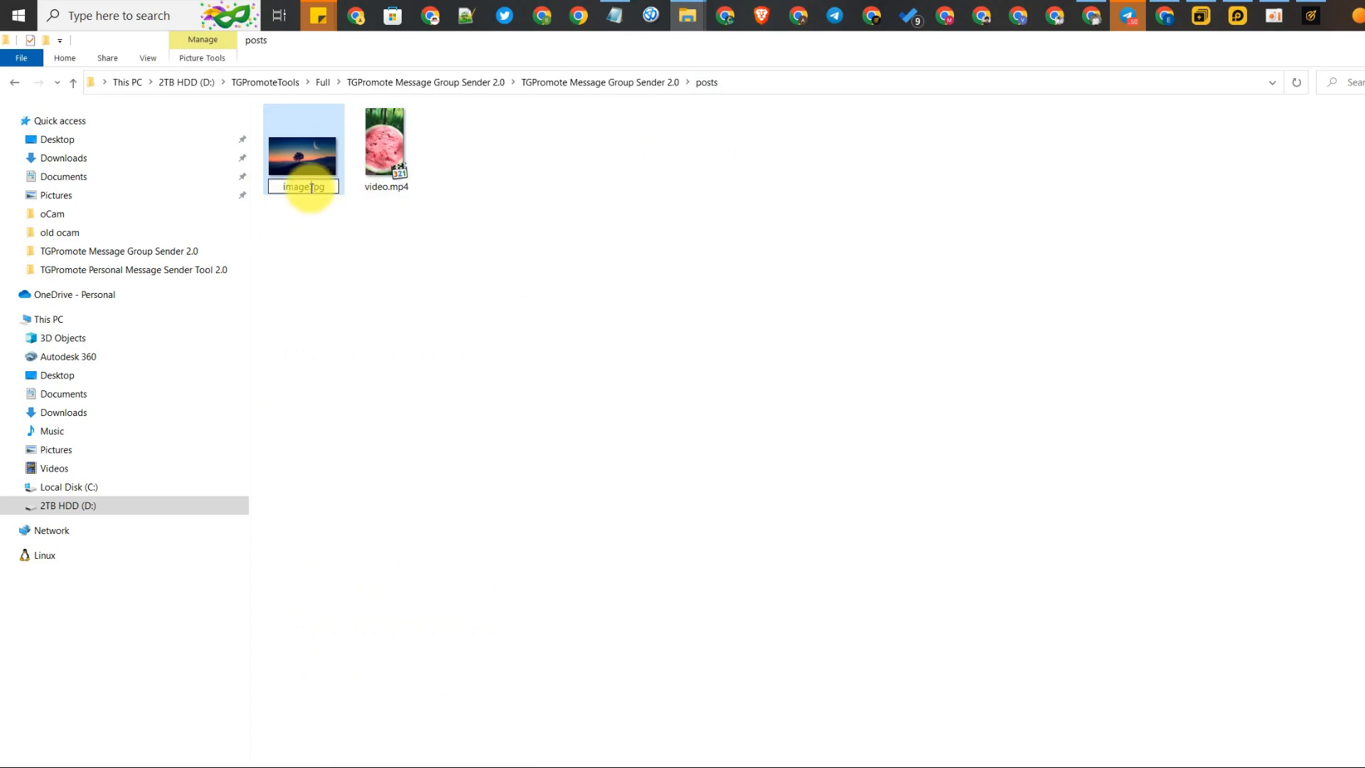
pyautogui.rightClick(385, 143)
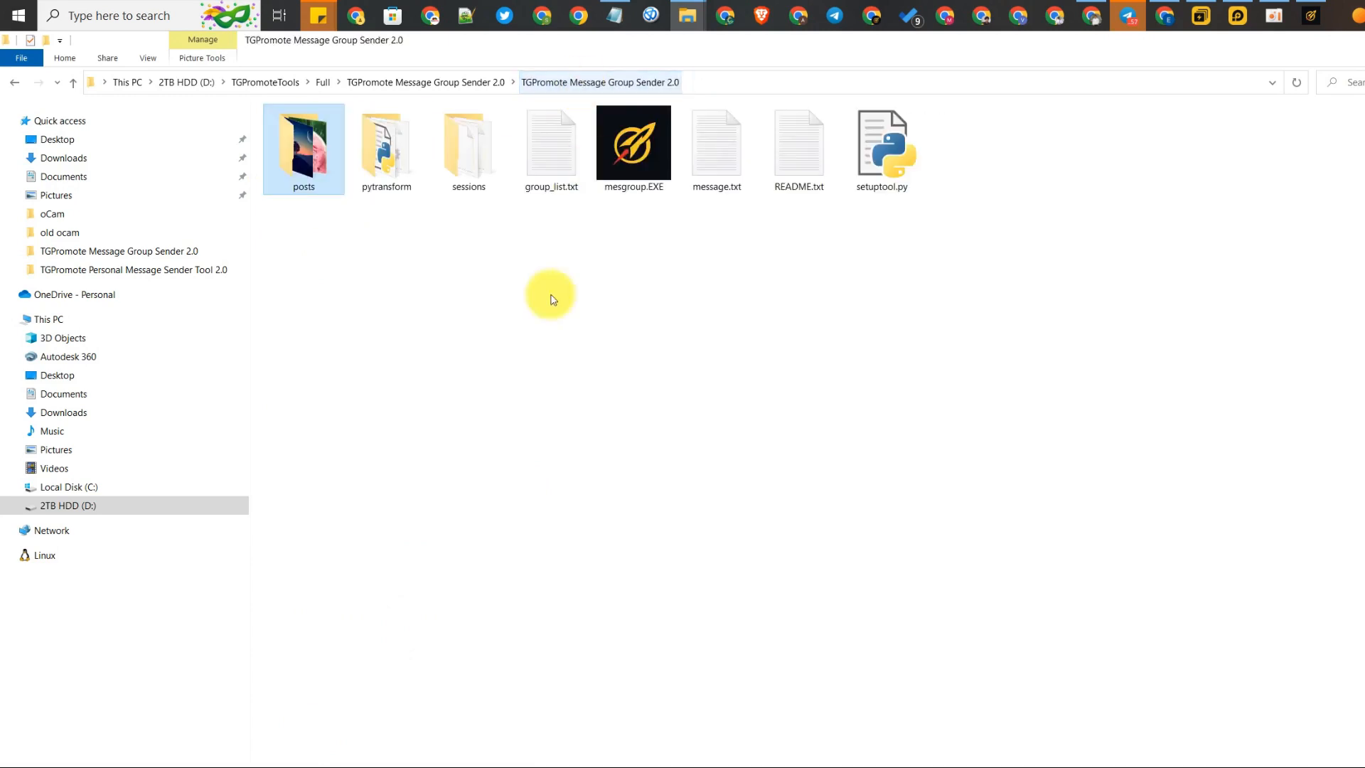
# Launch mesgroup.EXE and set a 1200-second resend interval with a 20-second join sleep
pyautogui.click(632, 143)
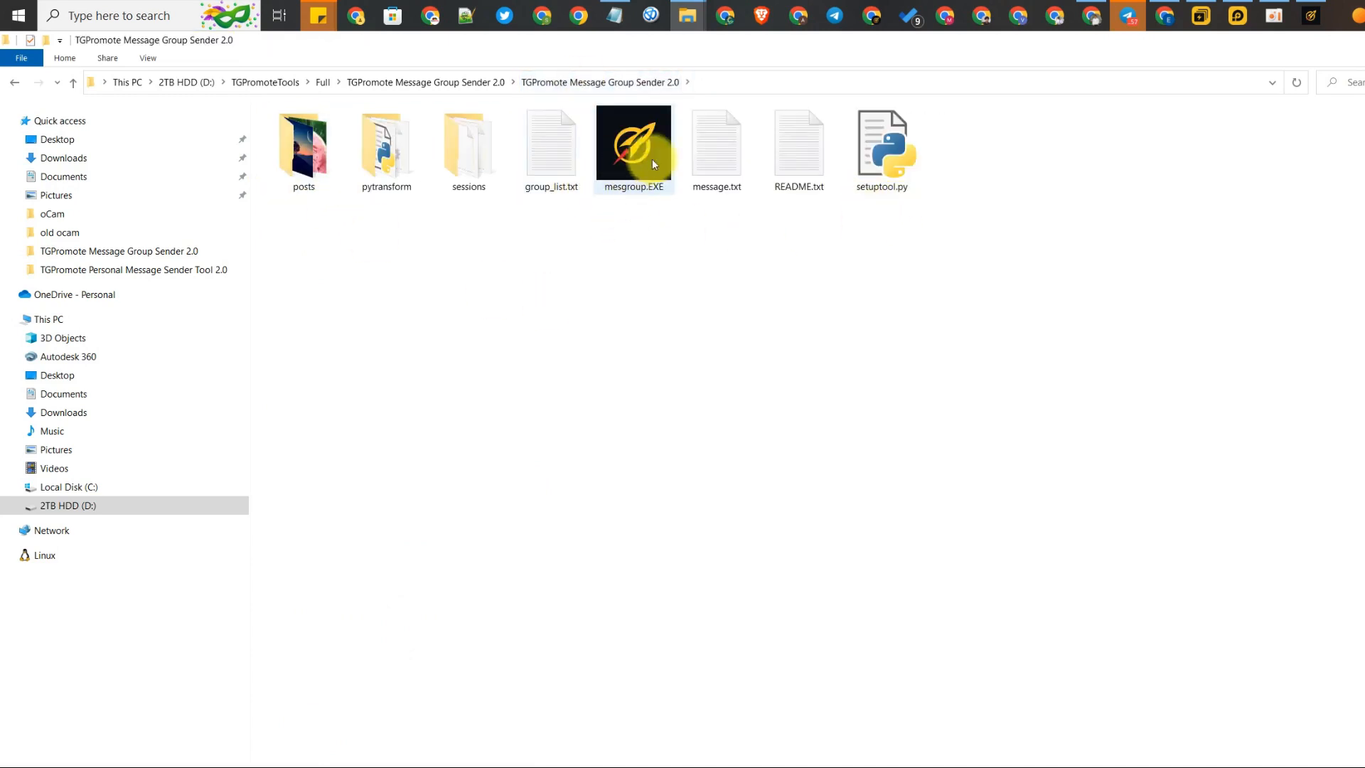
pyautogui.doubleClick(634, 144)
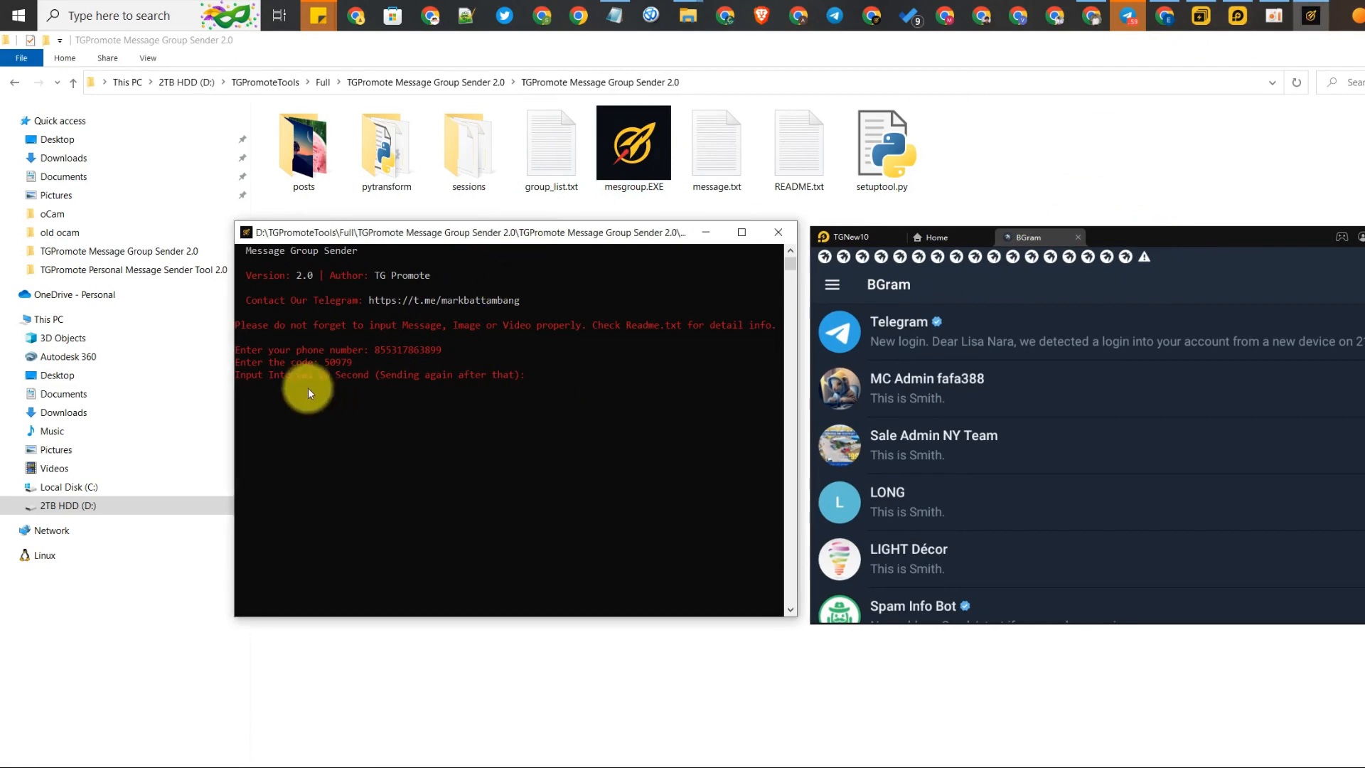
pyautogui.moveTo(525, 394)
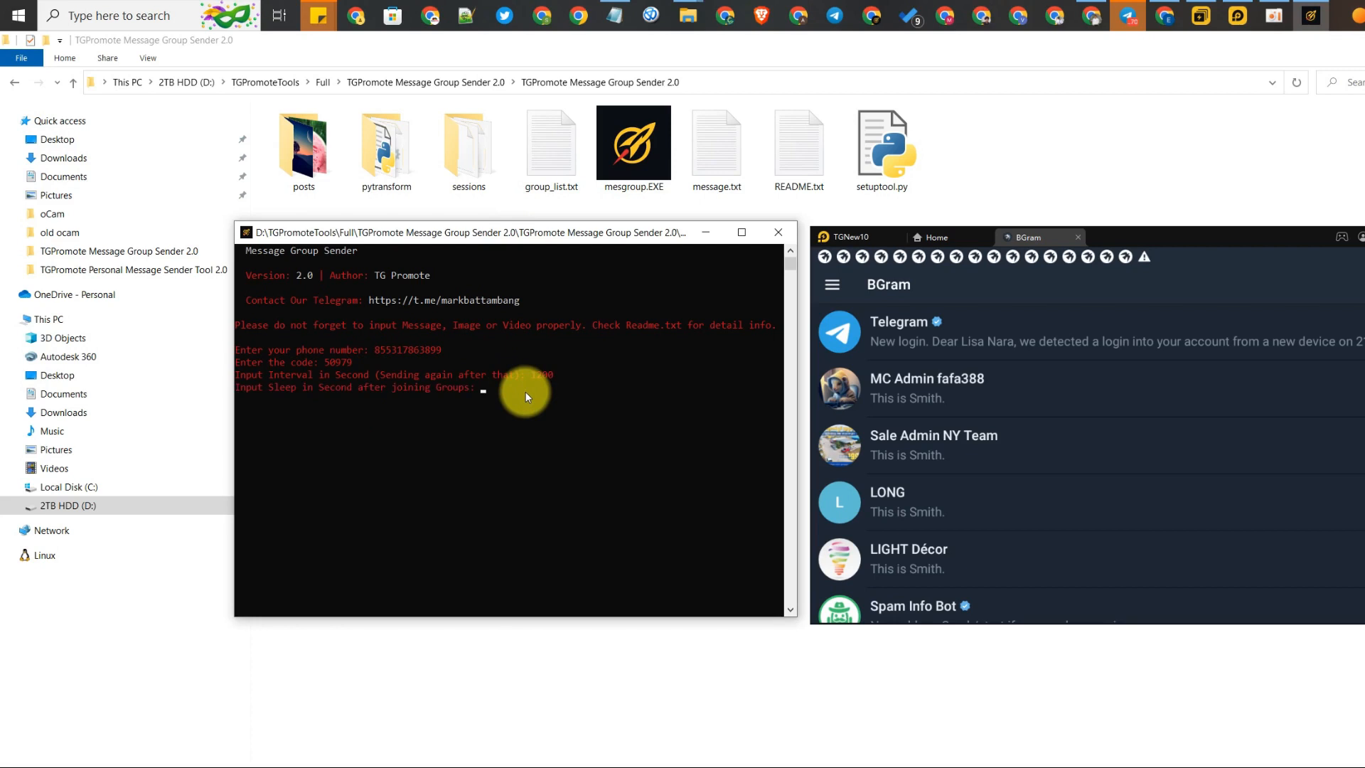
pyautogui.write('1200')
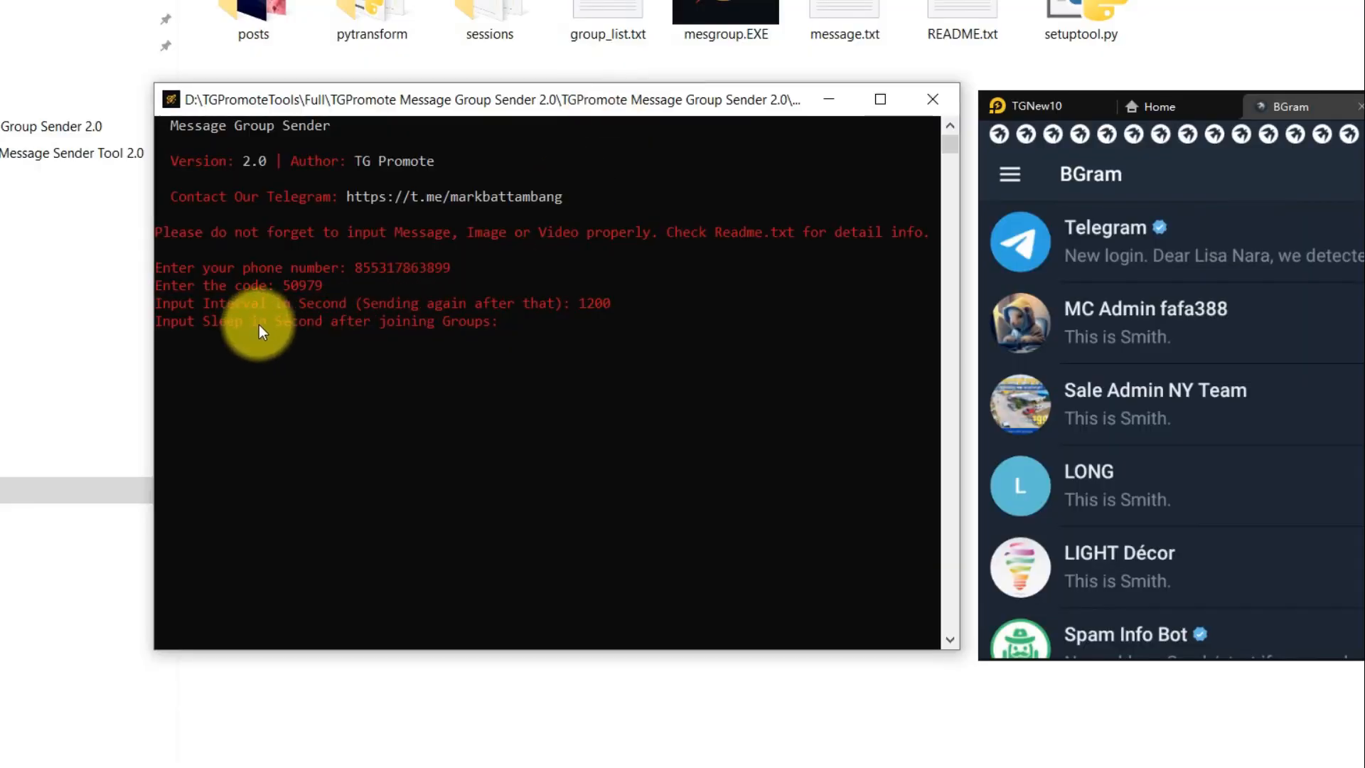
pyautogui.moveTo(575, 356)
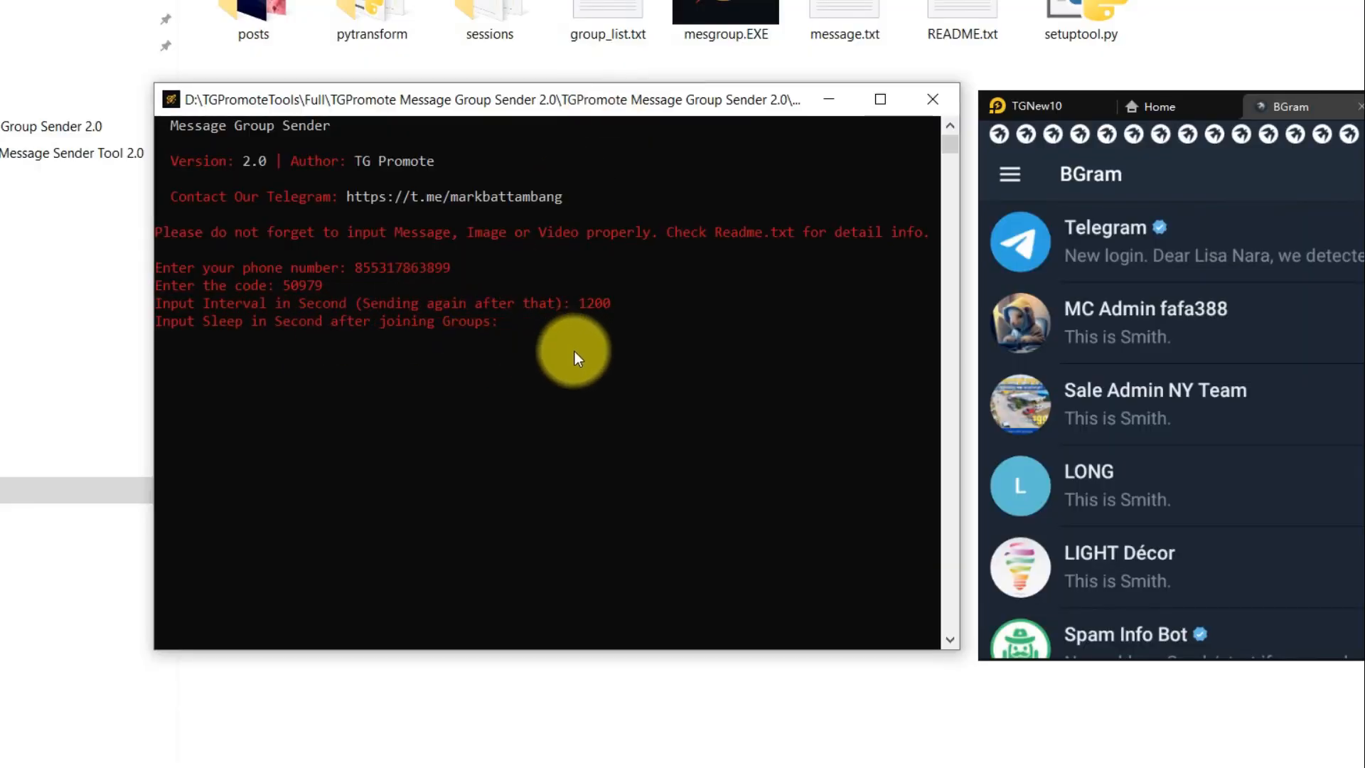
pyautogui.write('20')
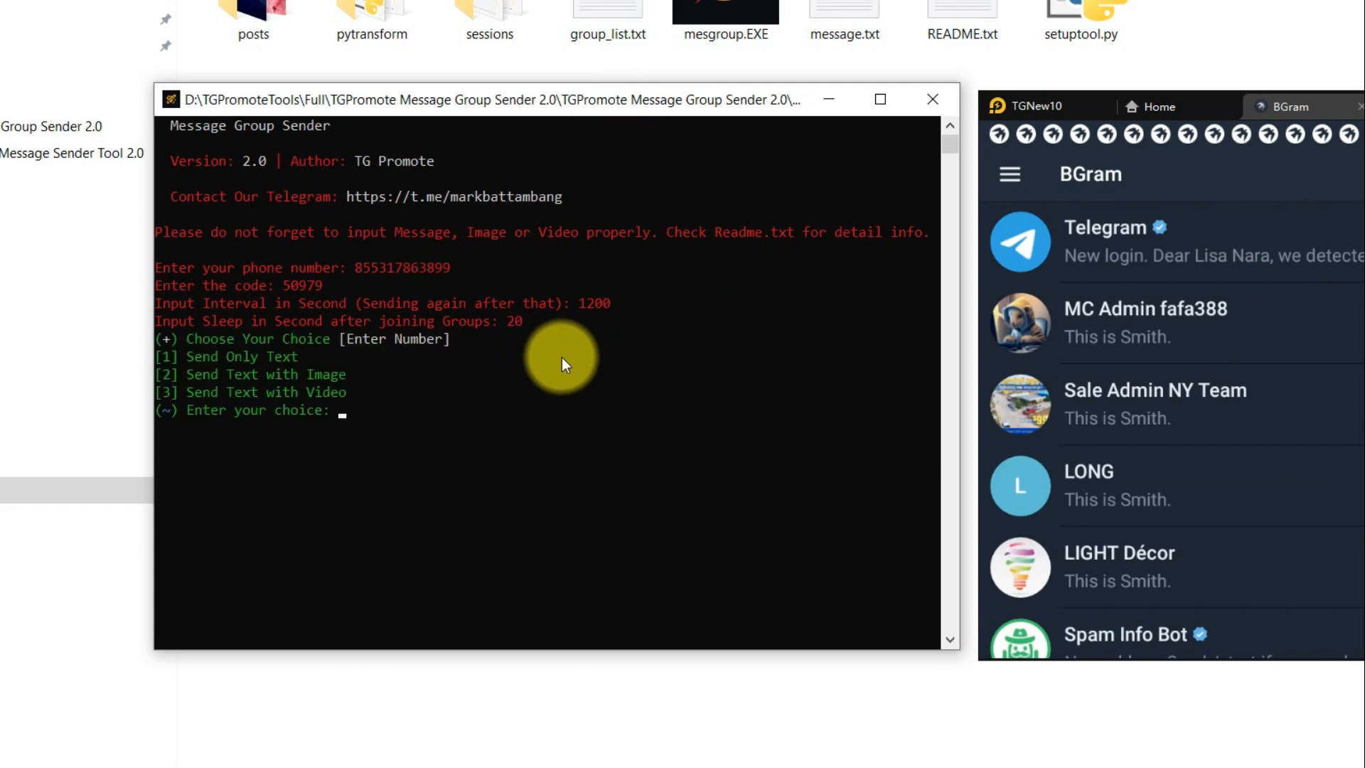
pyautogui.moveTo(245, 361)
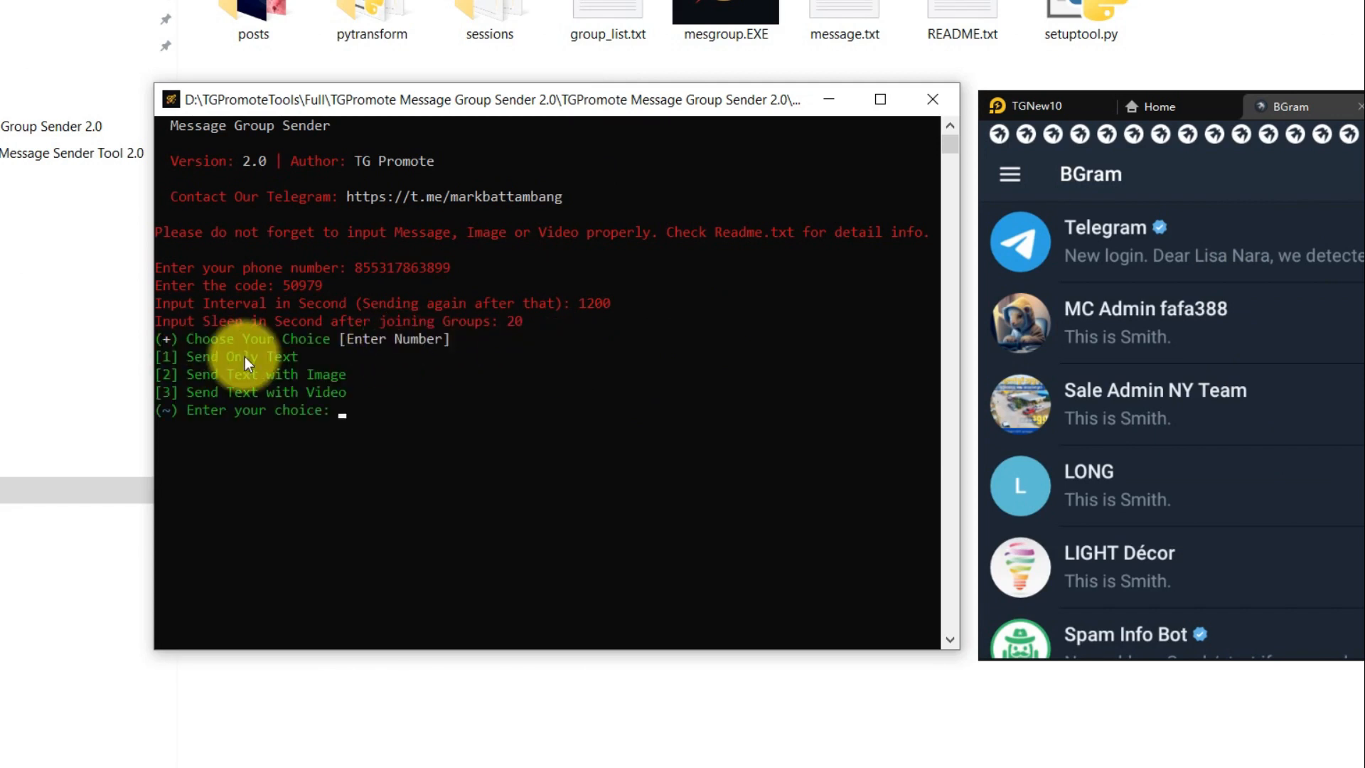
pyautogui.moveTo(173, 381)
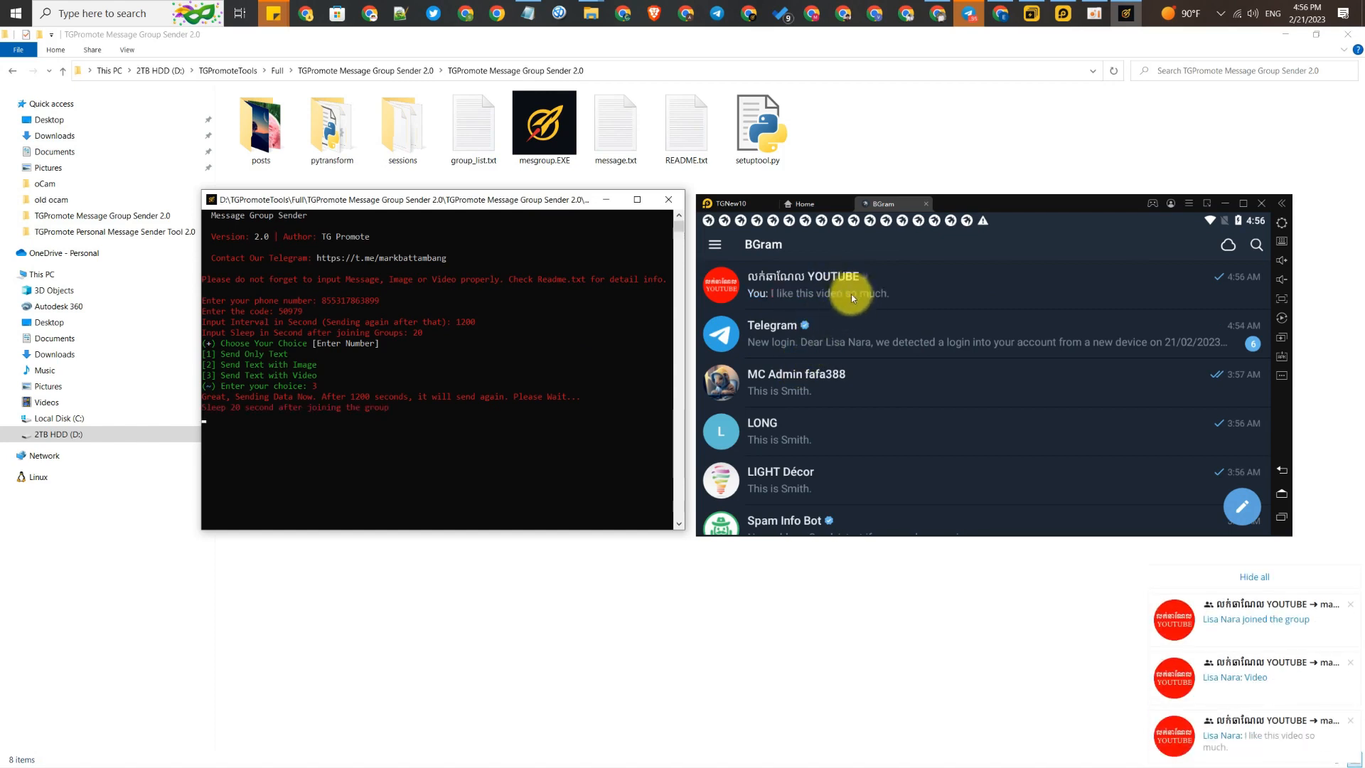
# View the group that received the watermelon video post 'I like this video so much.'
pyautogui.click(801, 284)
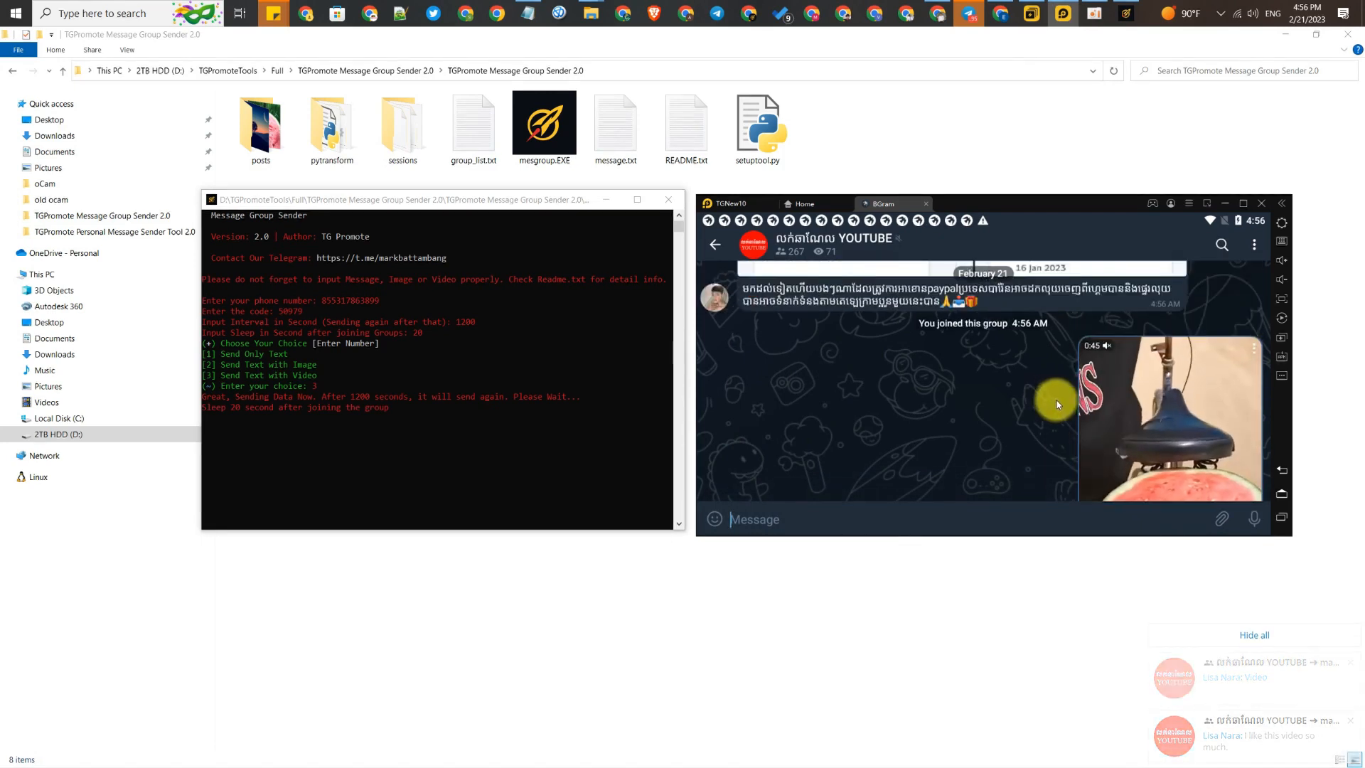
pyautogui.click(712, 243)
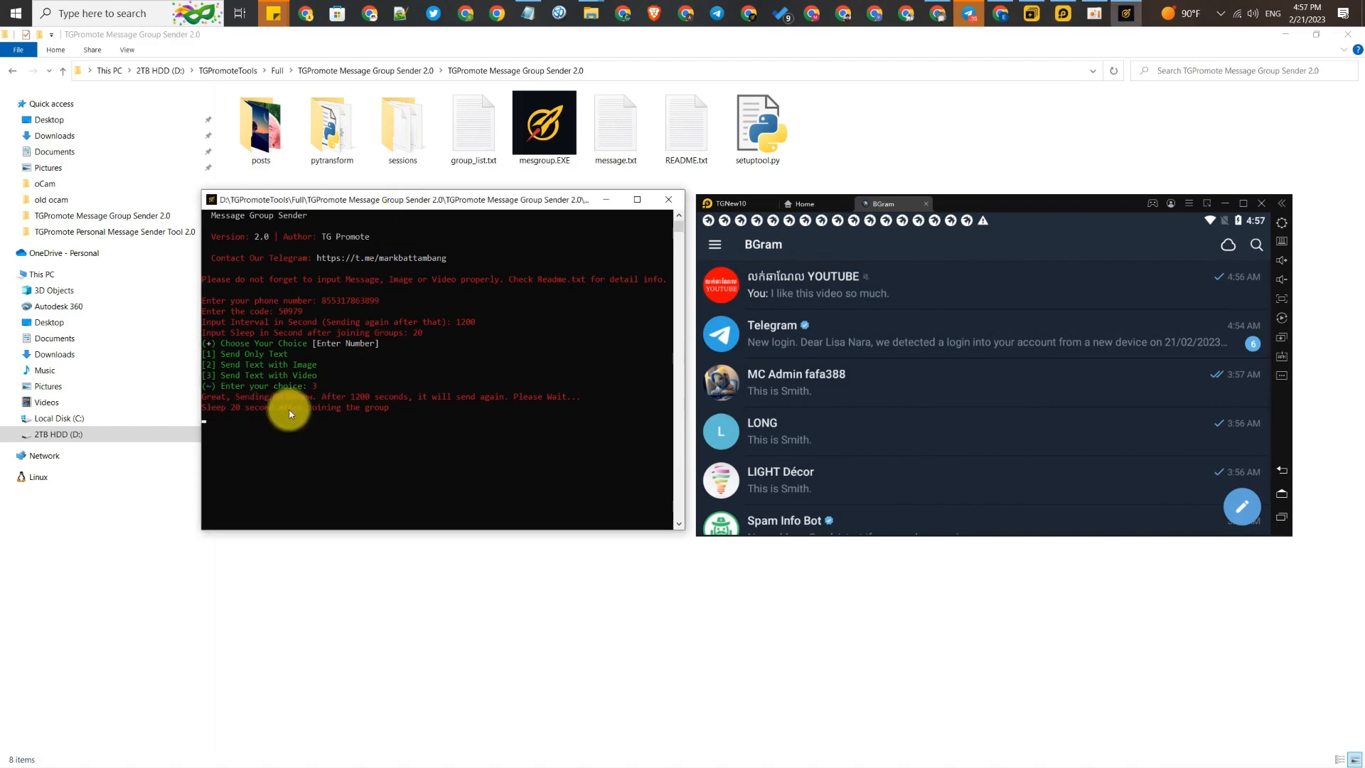
pyautogui.moveTo(359, 412)
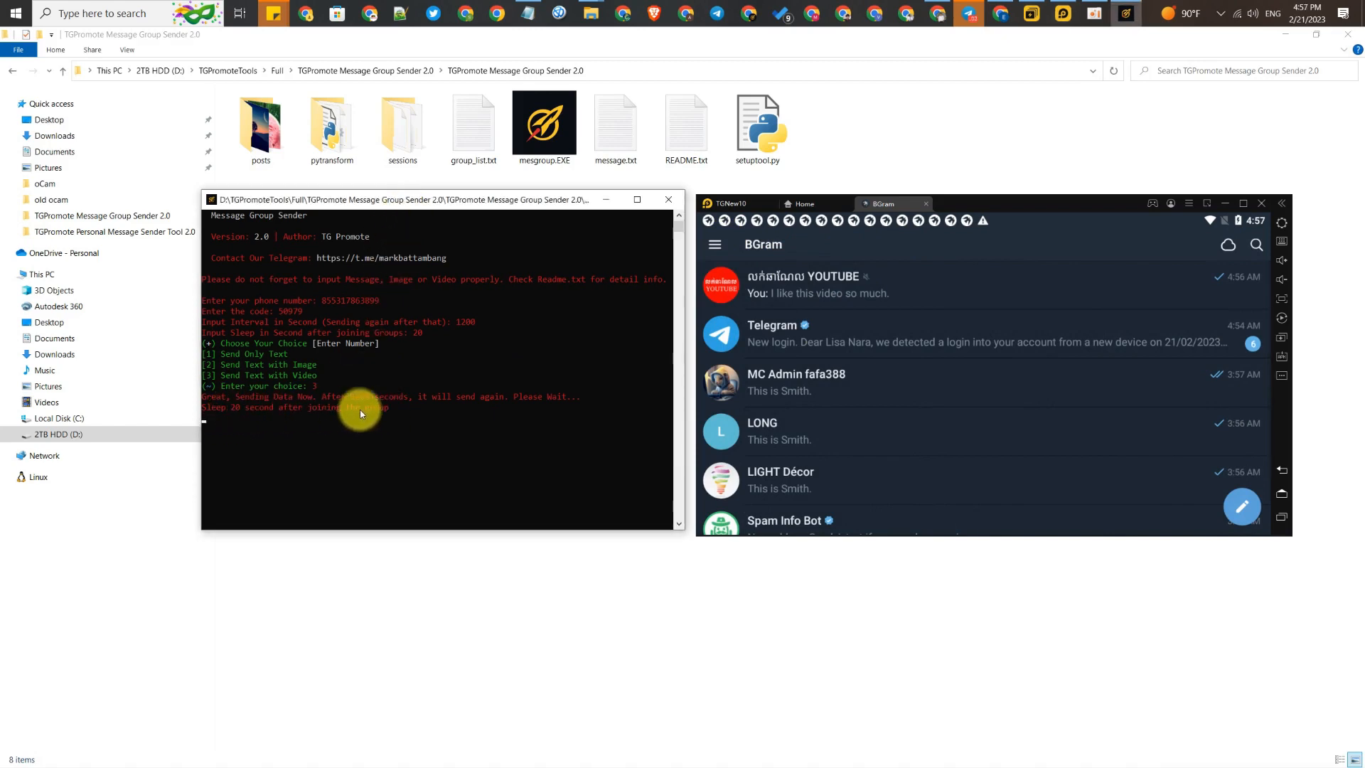
pyautogui.moveTo(909, 324)
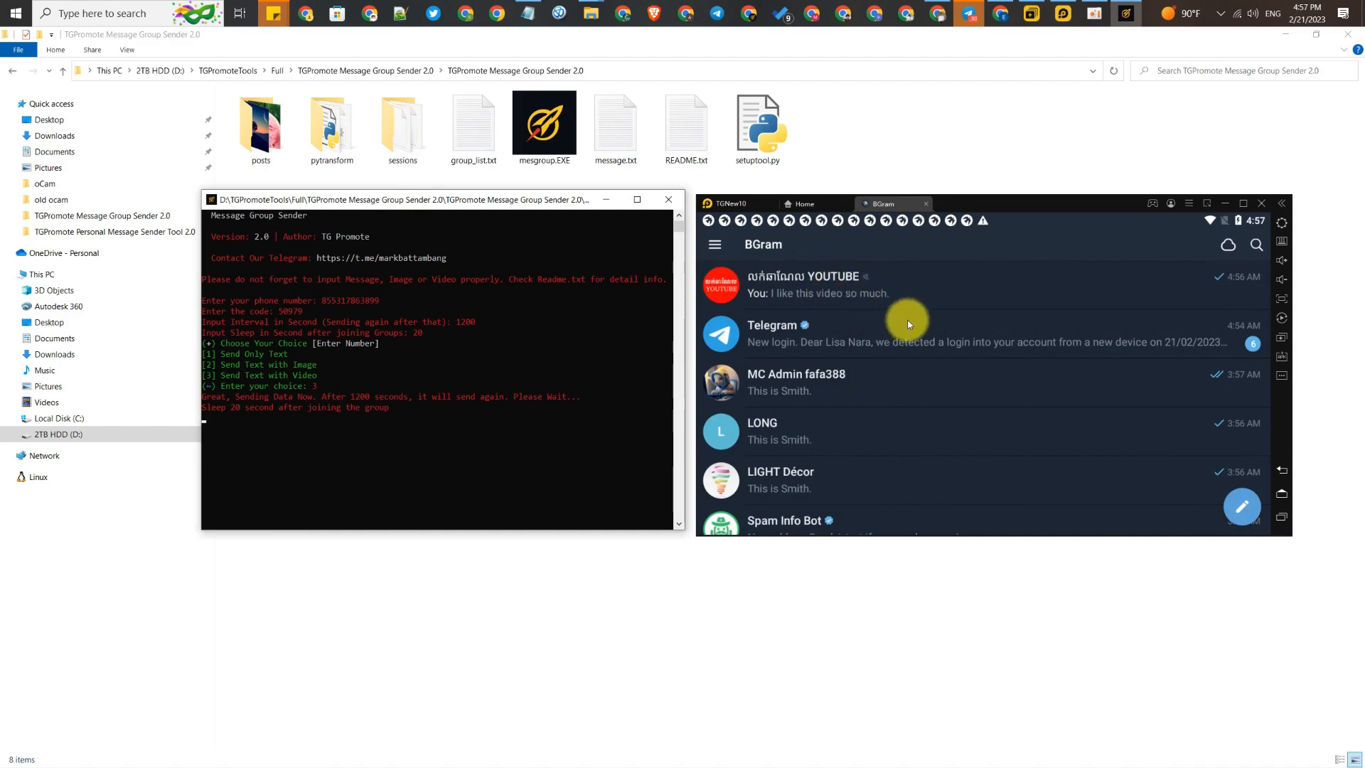
pyautogui.moveTo(908, 361)
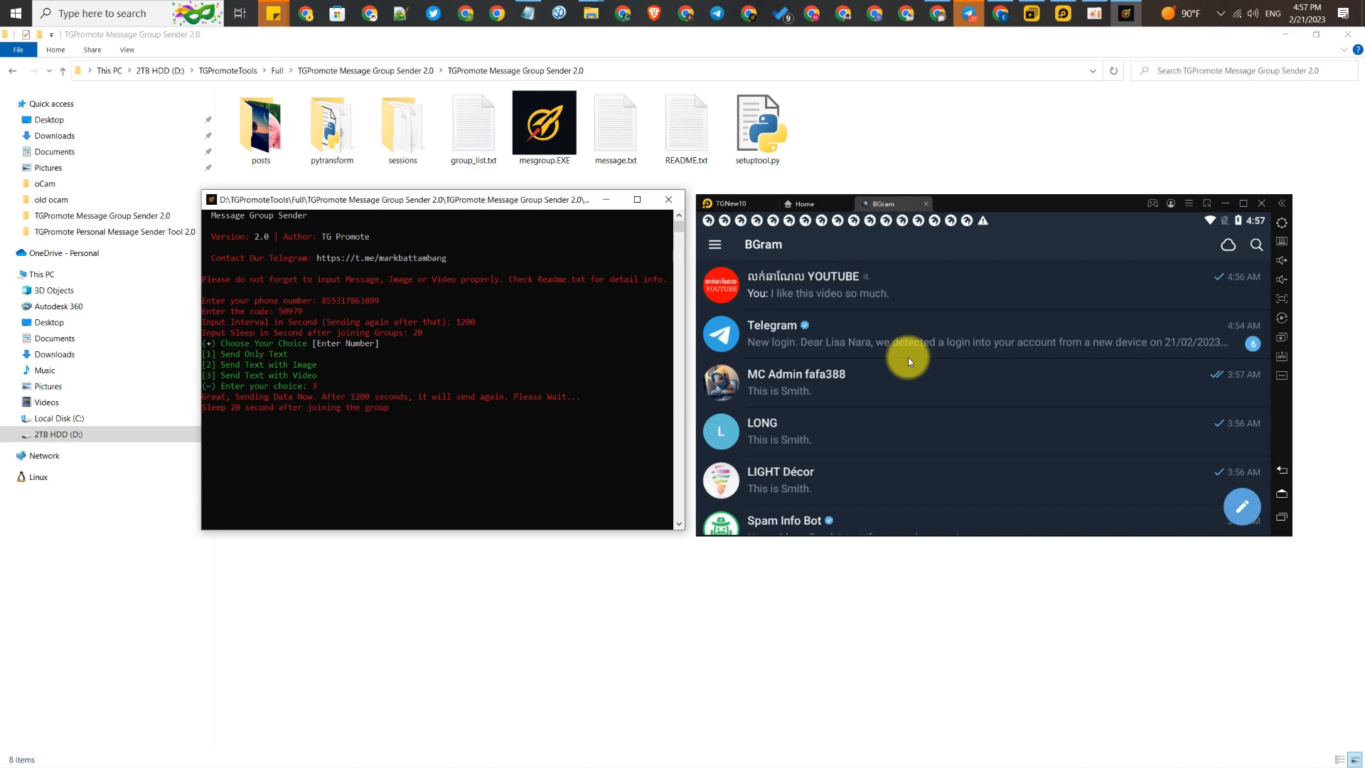
pyautogui.moveTo(293, 415)
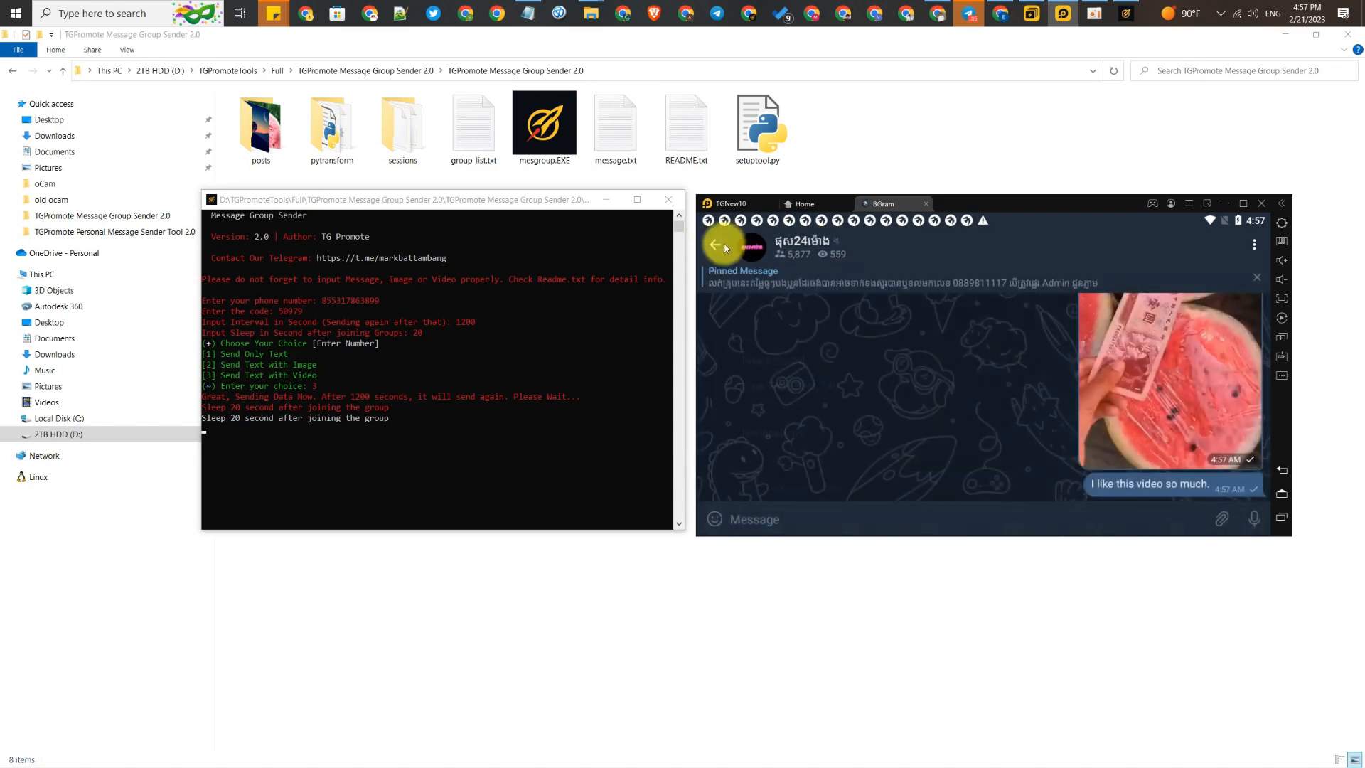
# Return to the BGram chat list where PH Real Estate Stars now appears
pyautogui.click(714, 244)
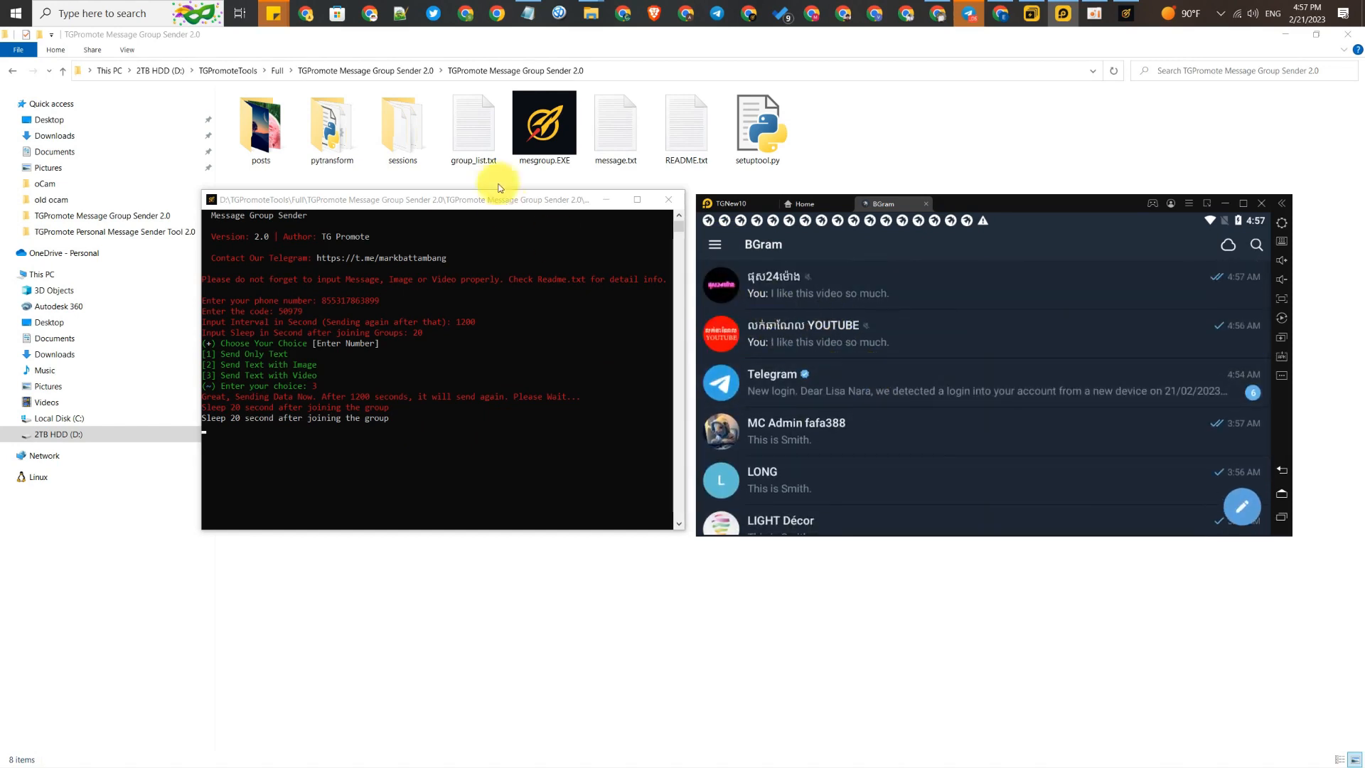
pyautogui.moveTo(934, 352)
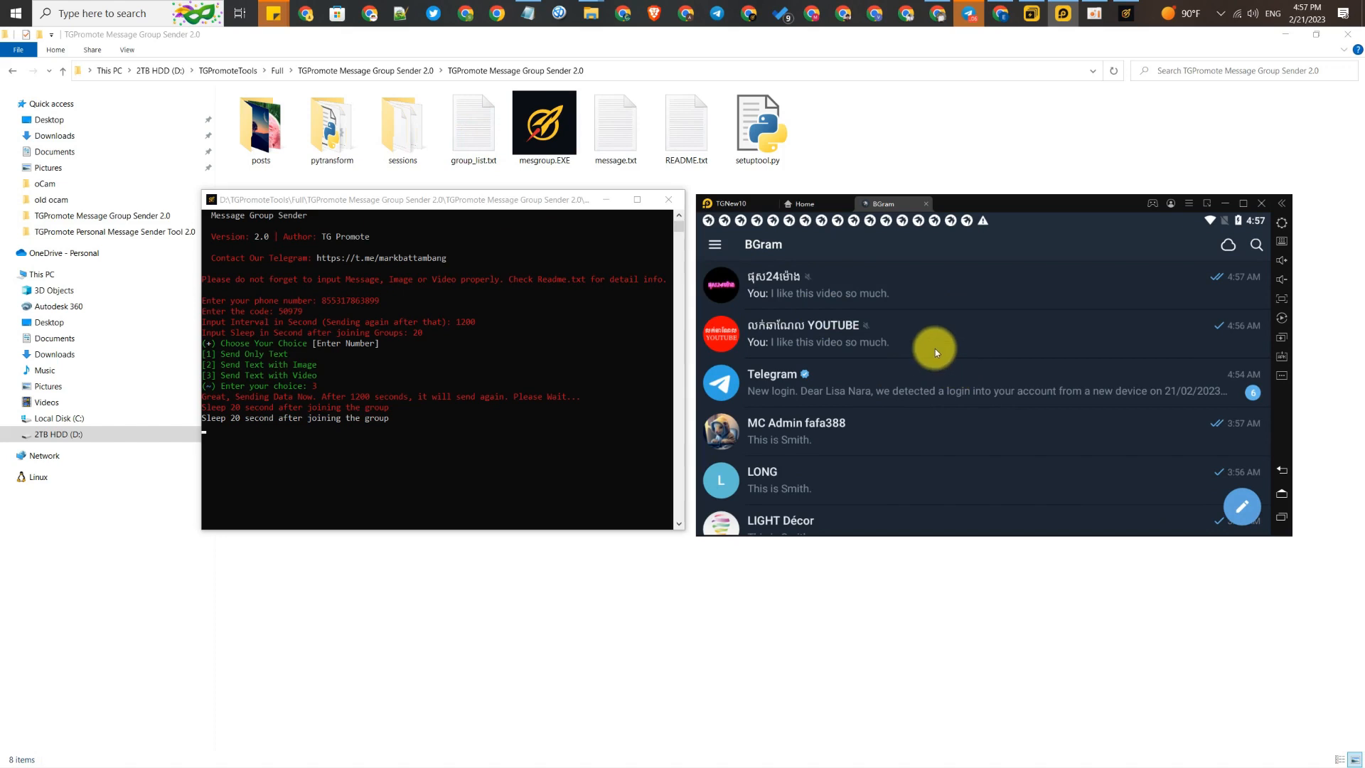
pyautogui.moveTo(990, 343)
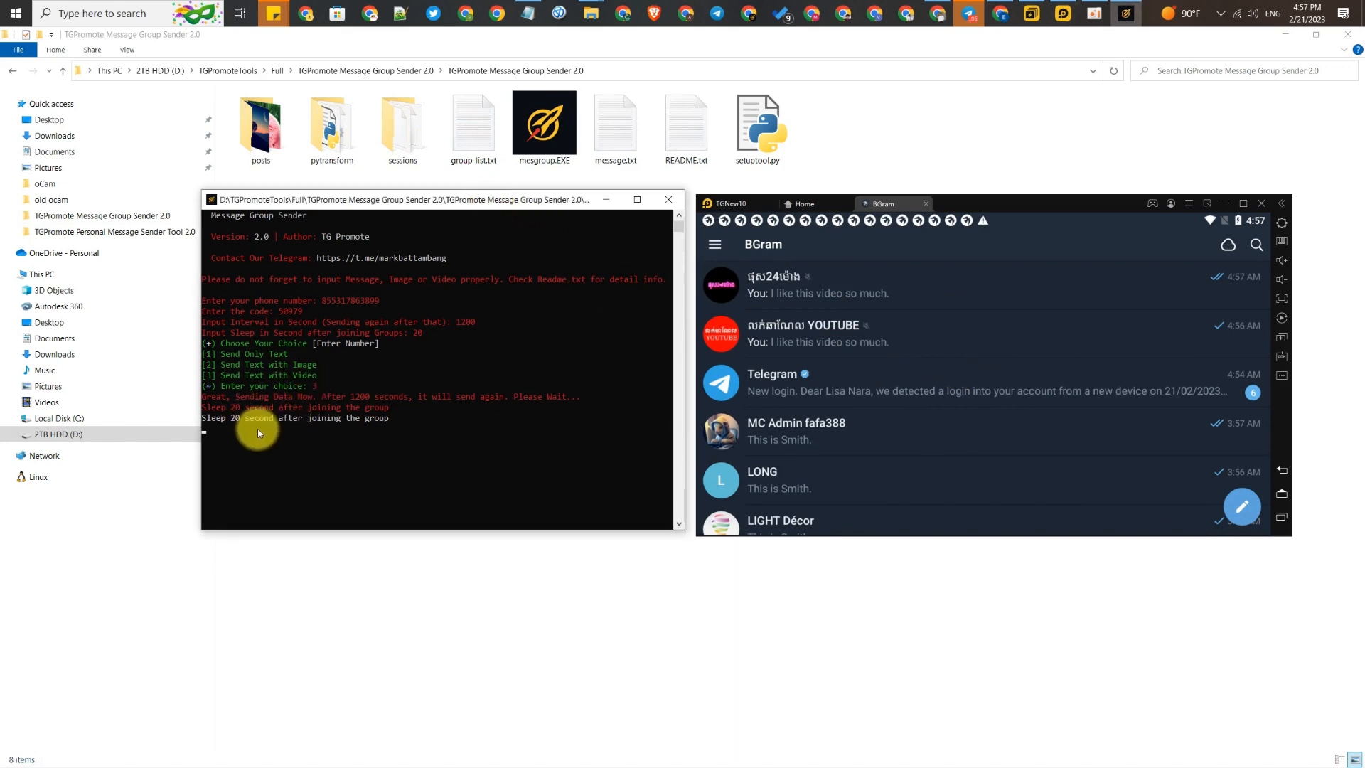
pyautogui.moveTo(482, 408)
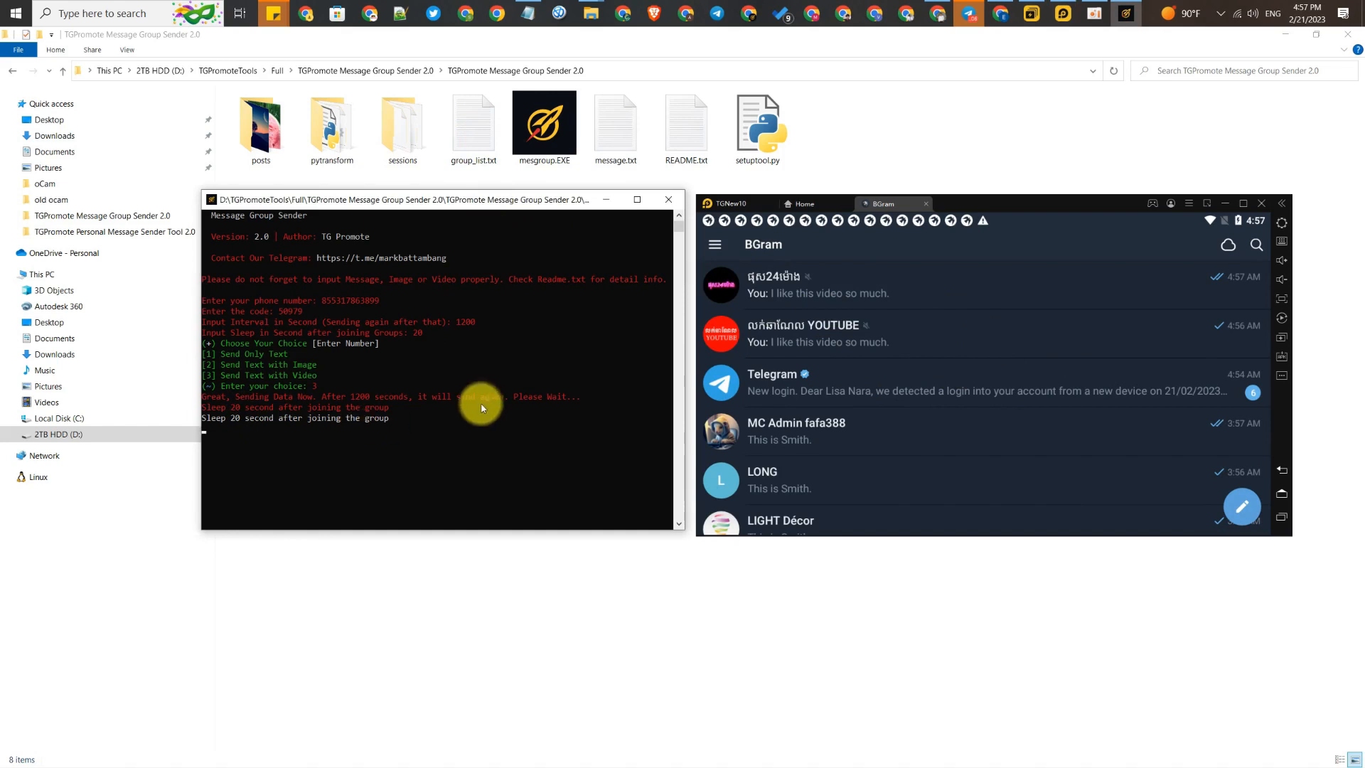
pyautogui.moveTo(466, 323)
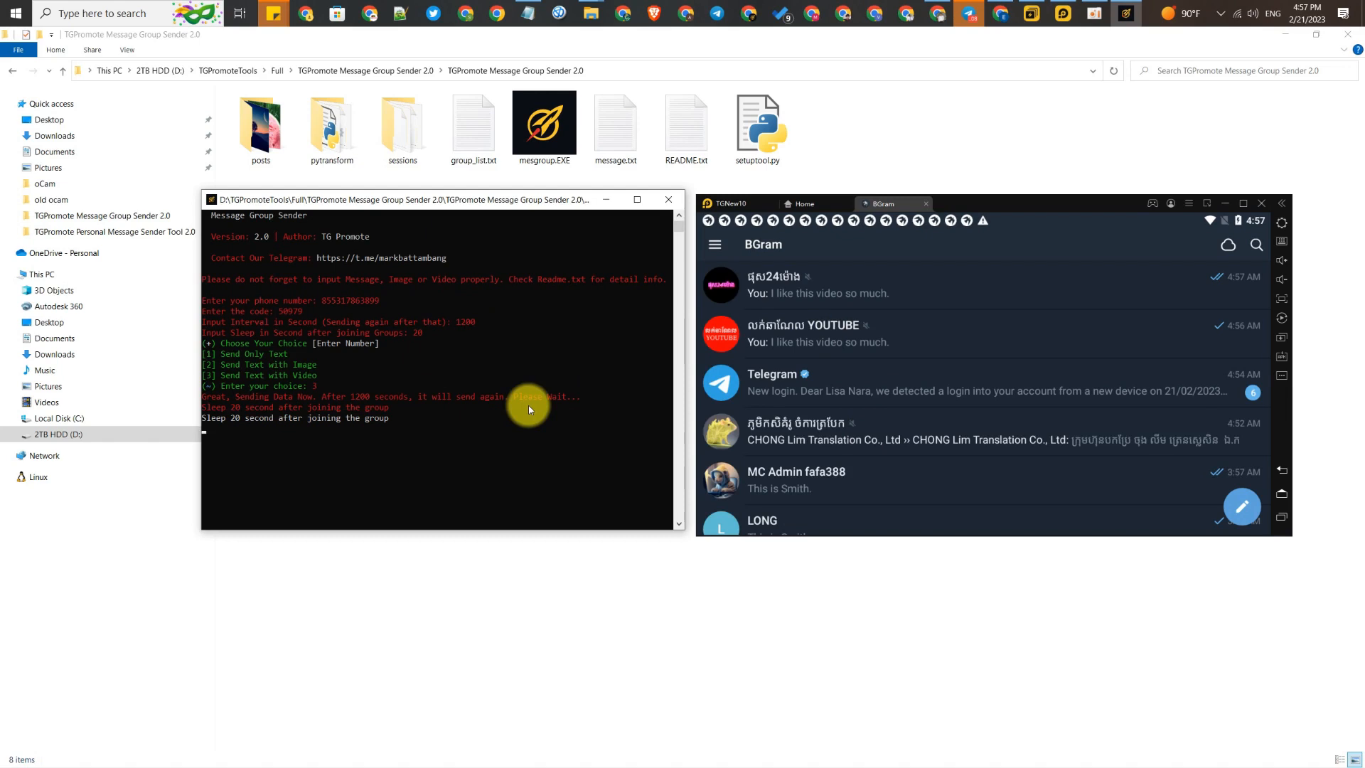
pyautogui.moveTo(479, 422)
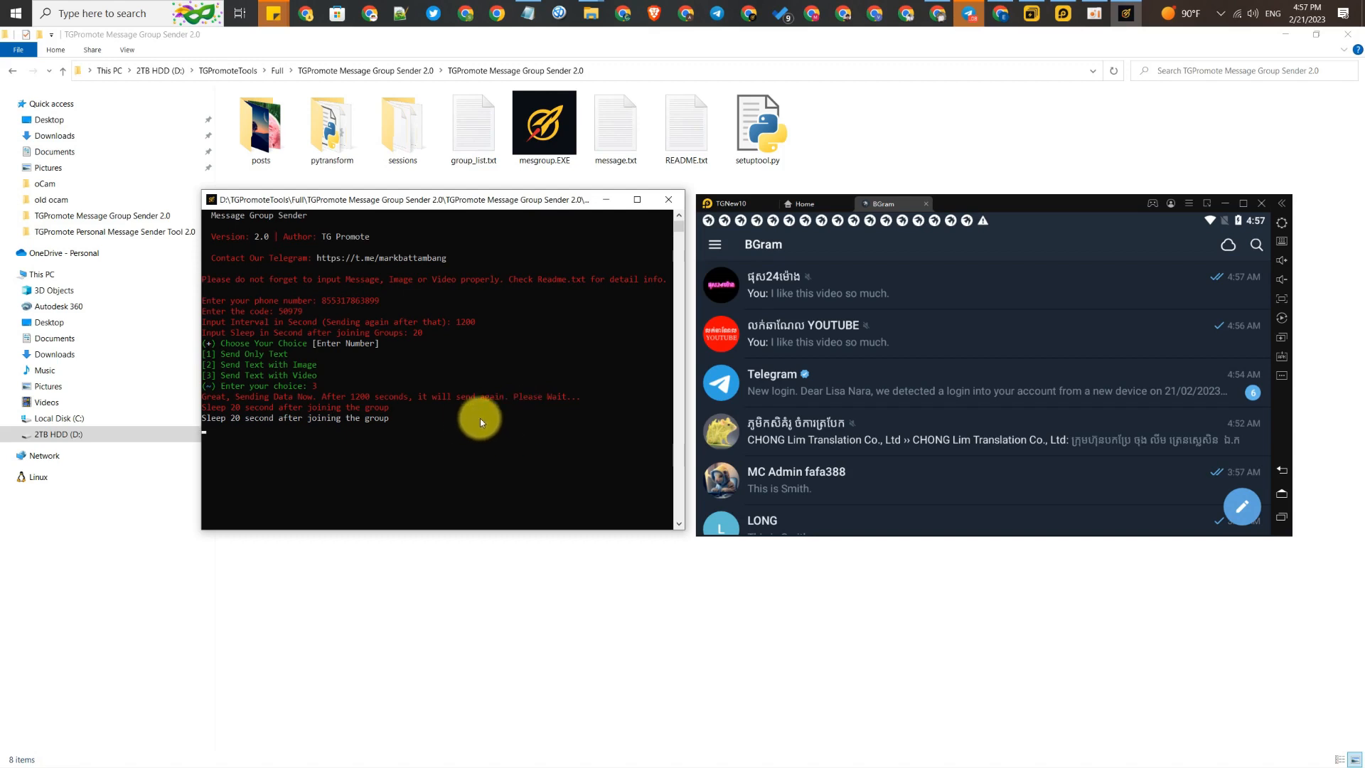
pyautogui.moveTo(522, 410)
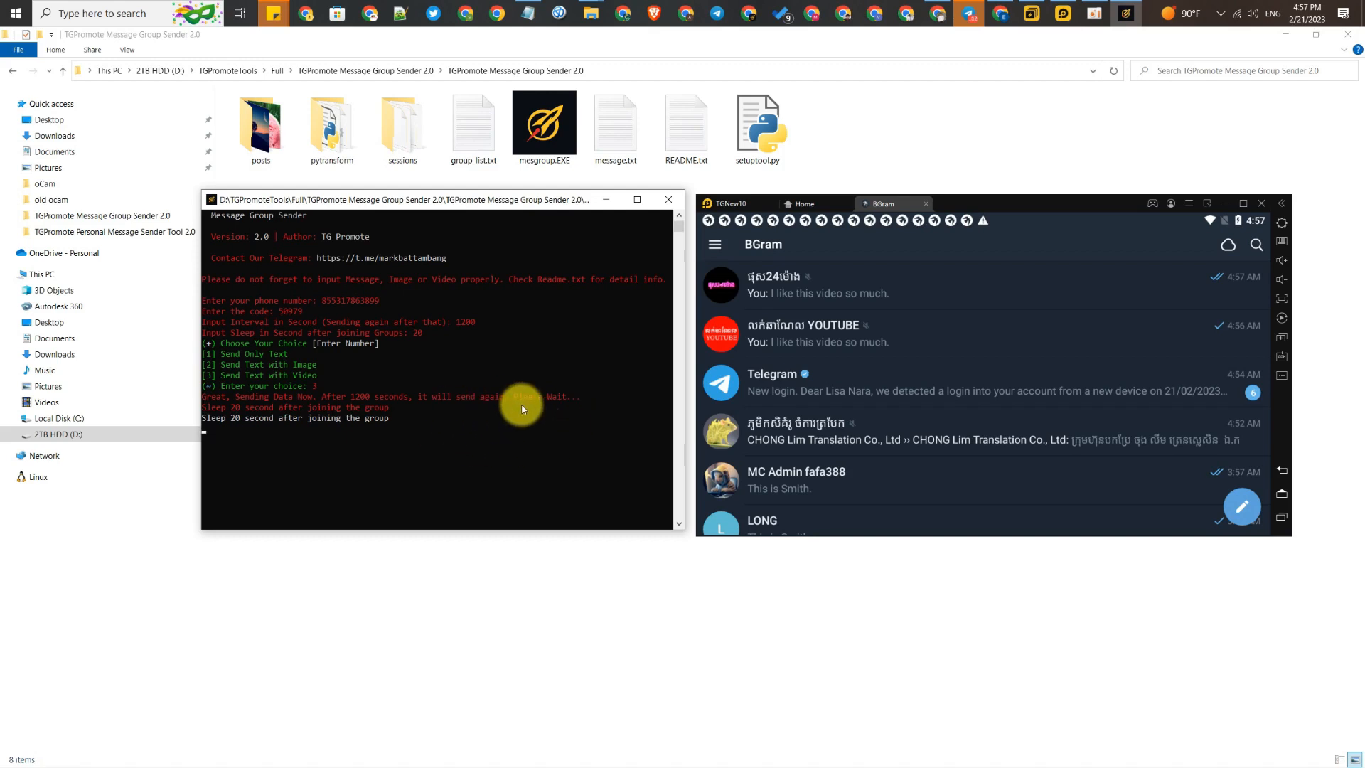
pyautogui.moveTo(225, 422)
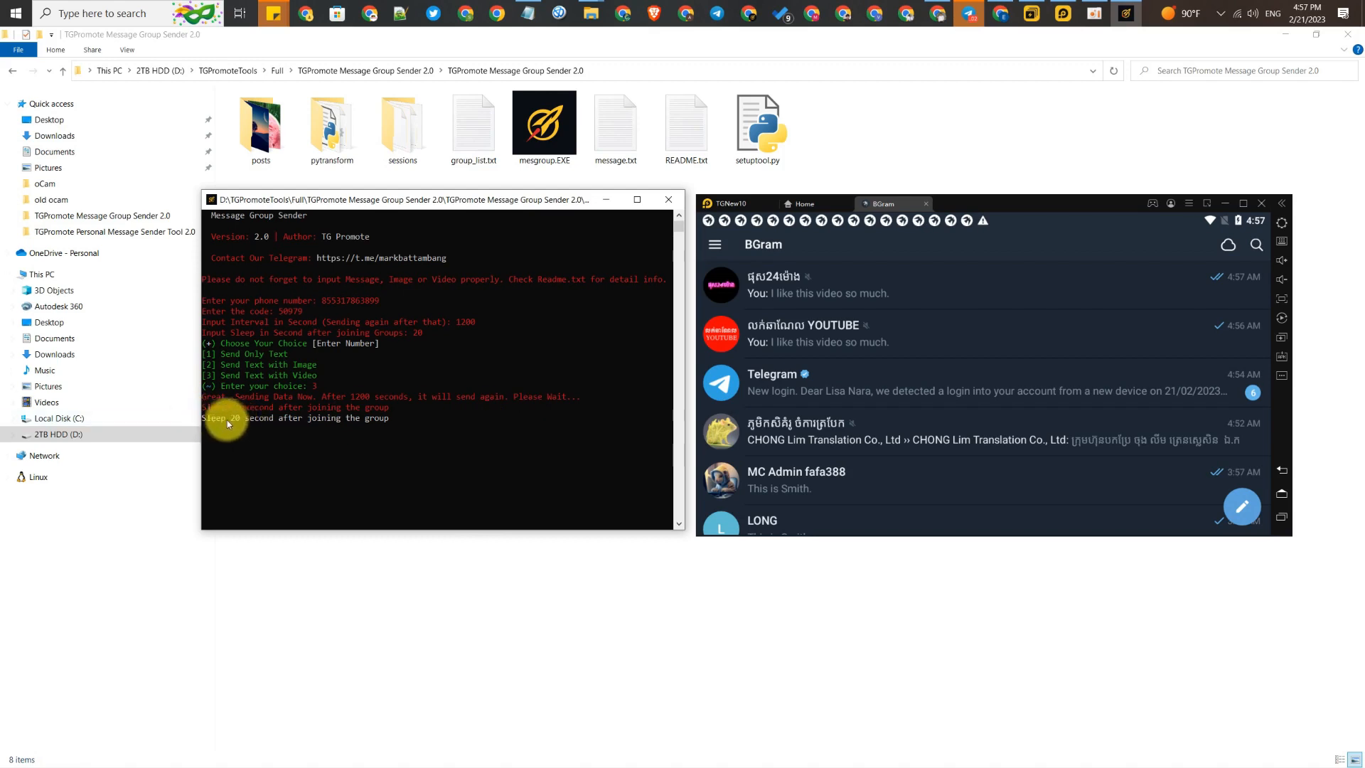
pyautogui.moveTo(495, 423)
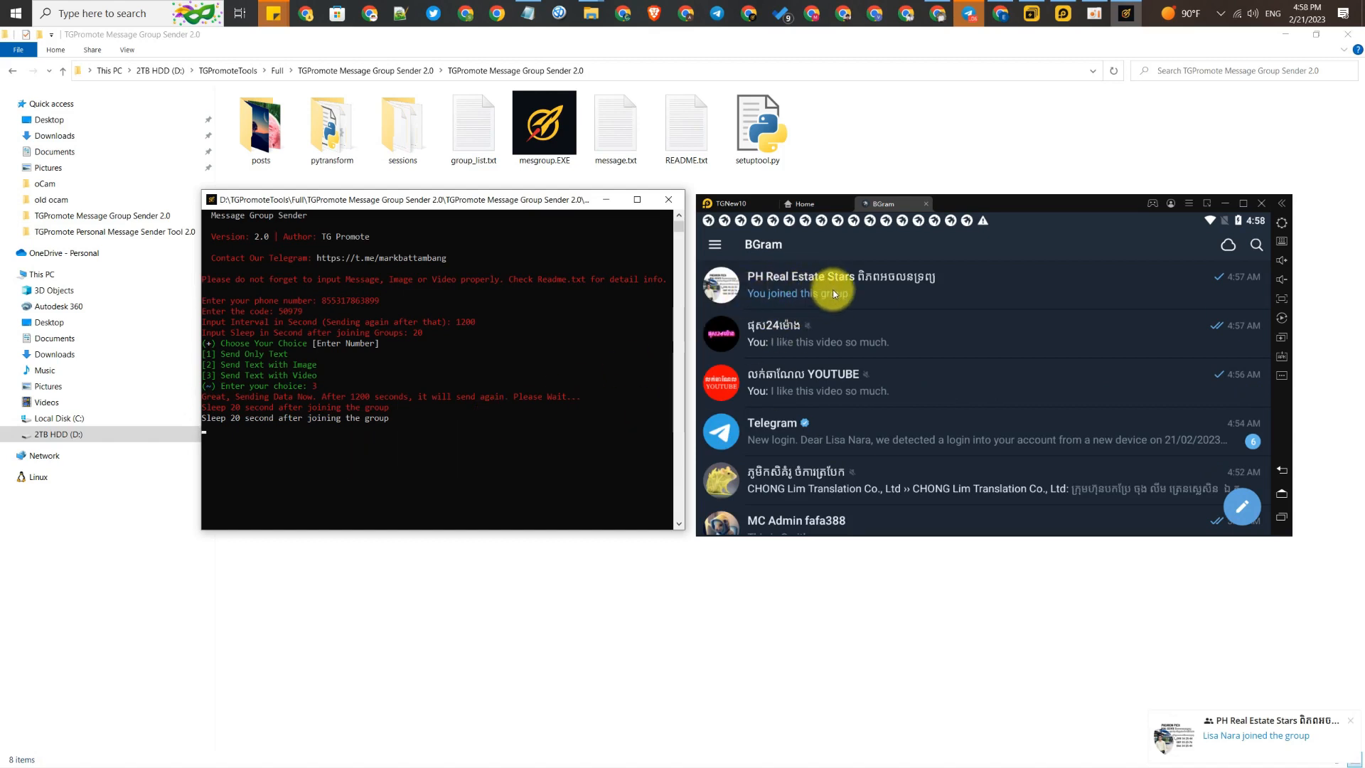
# Check the PH Real Estate Stars group in BGram, which blocks posting
pyautogui.click(839, 285)
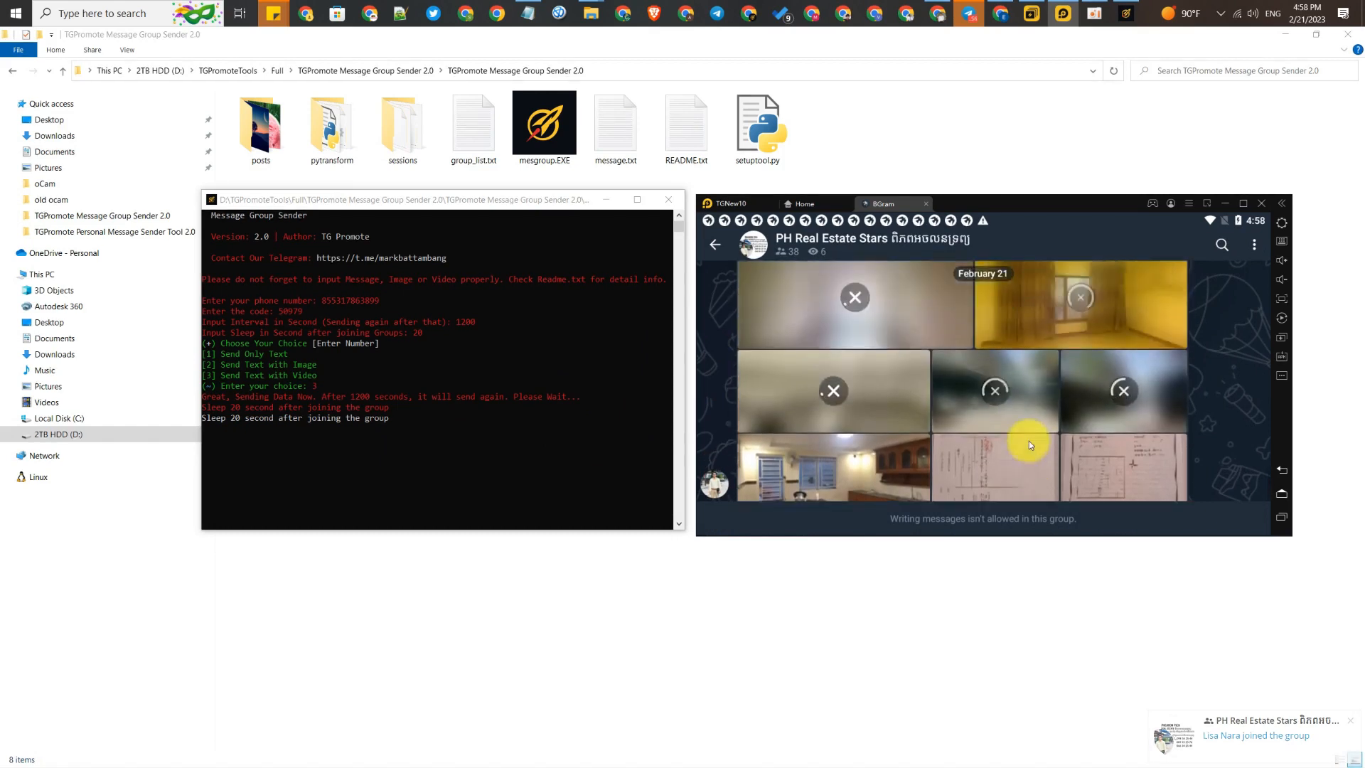
pyautogui.scroll(-3)
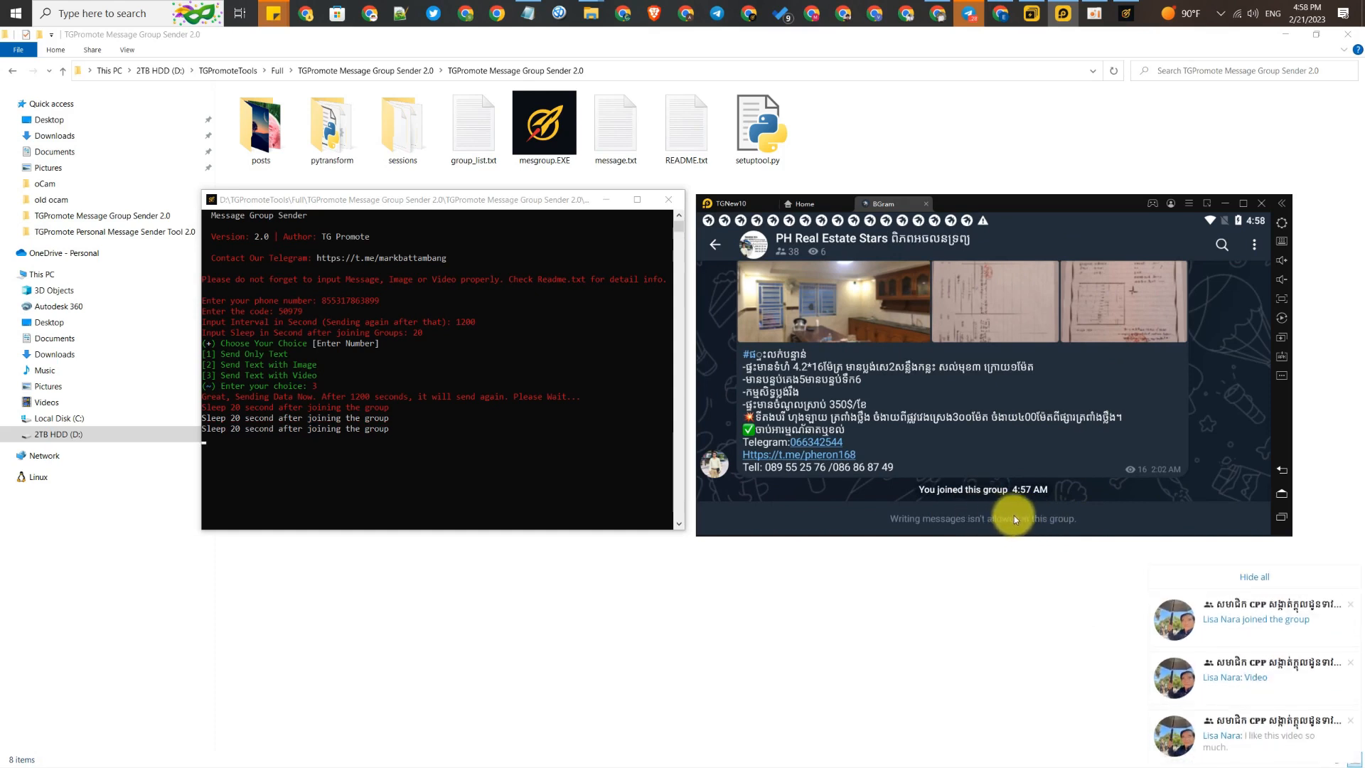
pyautogui.click(715, 245)
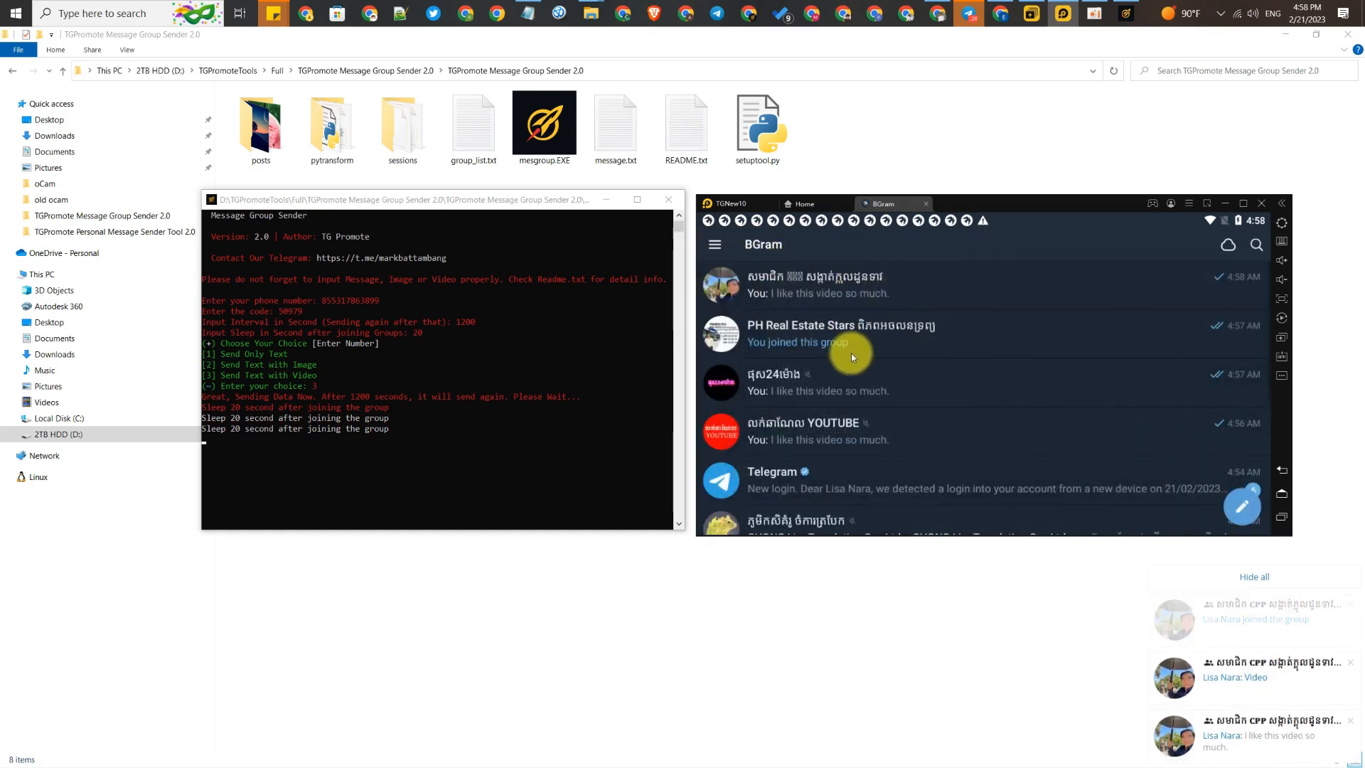
# Verify the KdolDounTeavcppMember group received the video post and view its details
pyautogui.click(849, 285)
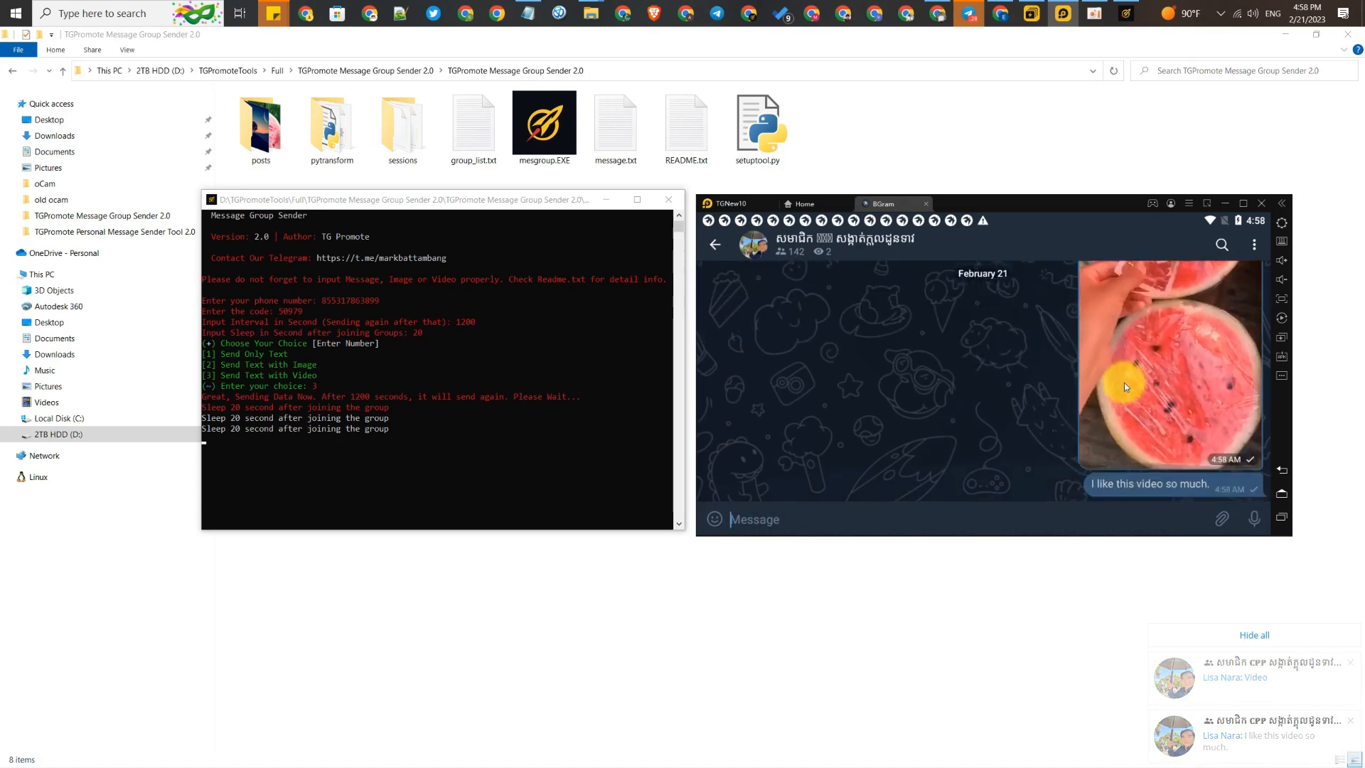
pyautogui.click(844, 239)
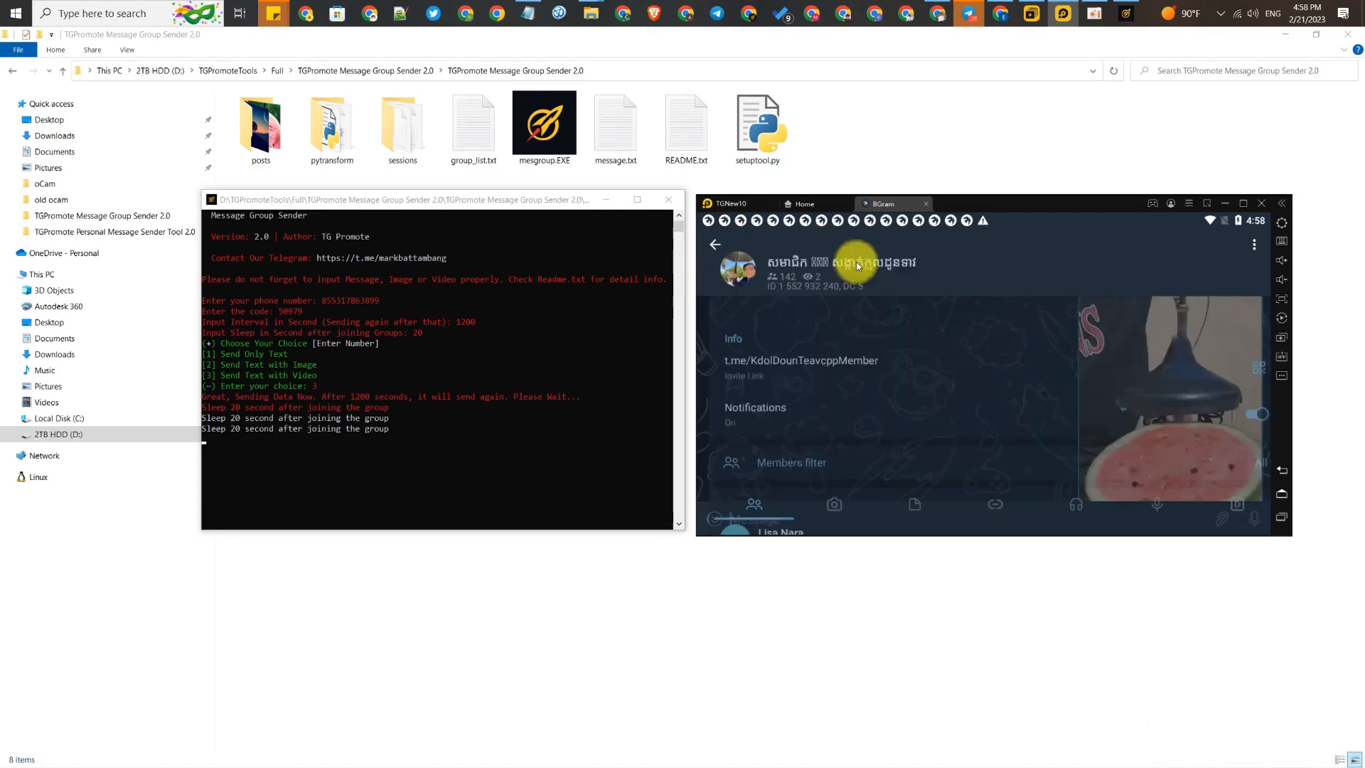
pyautogui.click(714, 244)
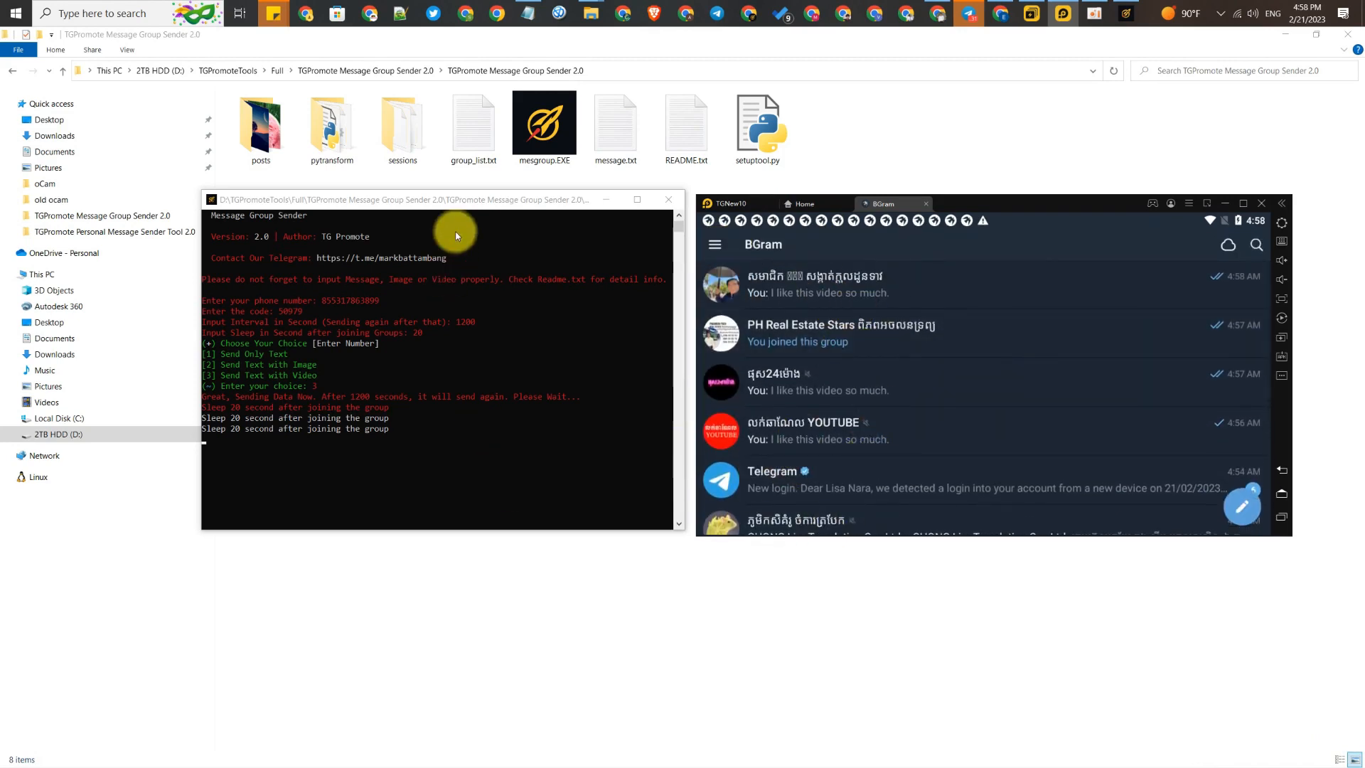
# Compare against group_list.txt and bring the sender console back to front
pyautogui.doubleClick(472, 122)
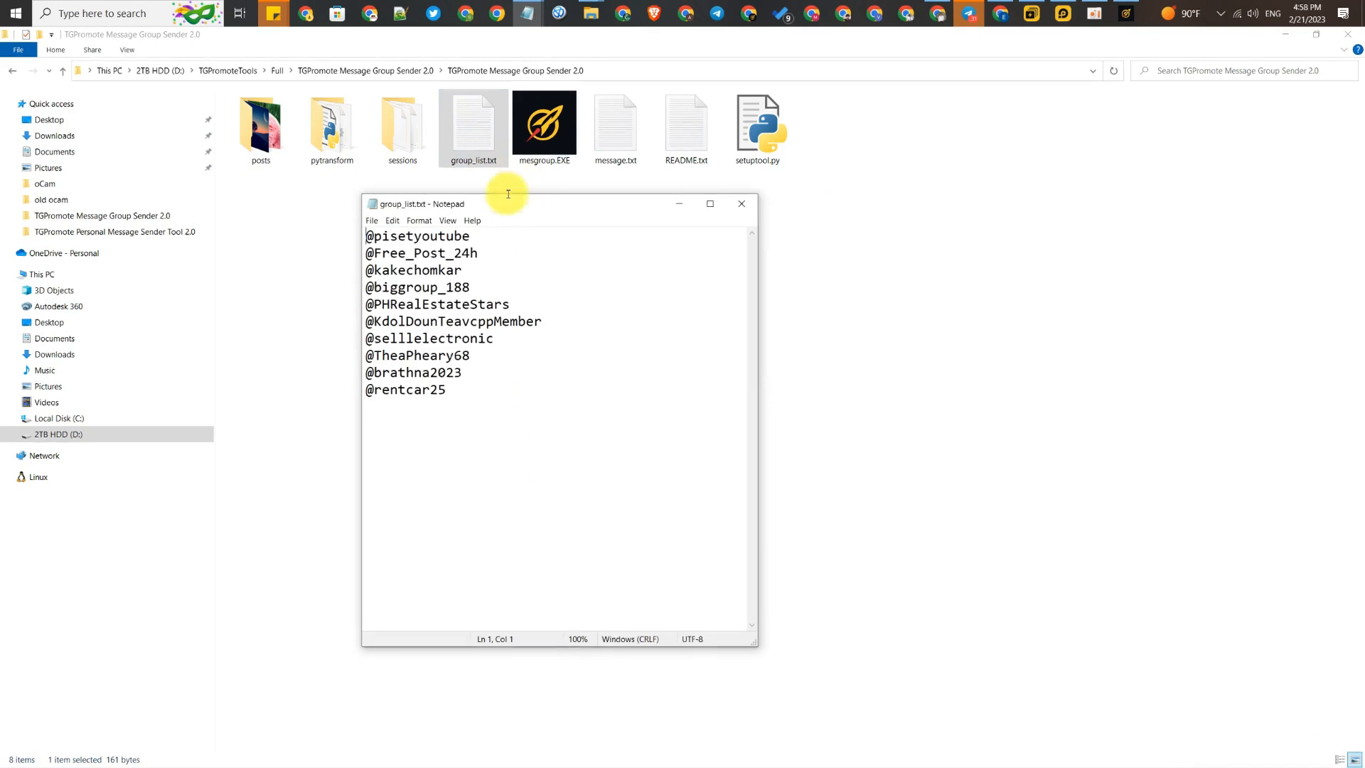
pyautogui.doubleClick(544, 126)
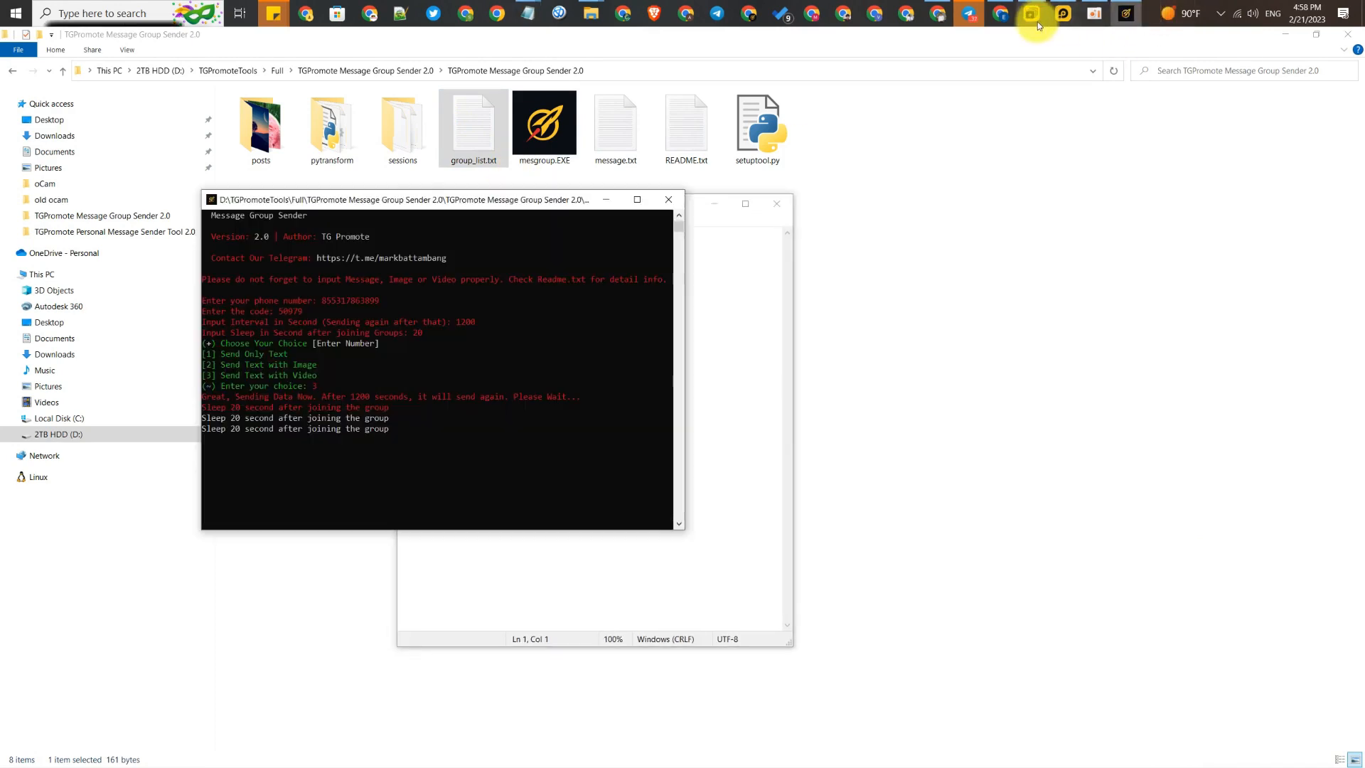